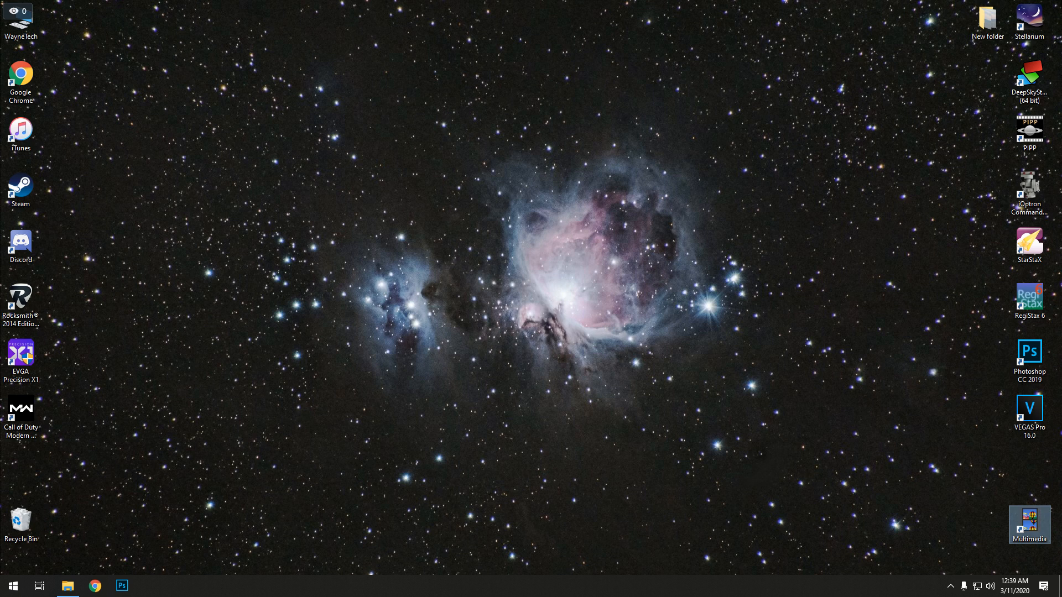
{"action": "mouse_move", "coordinate": [847, 107]}
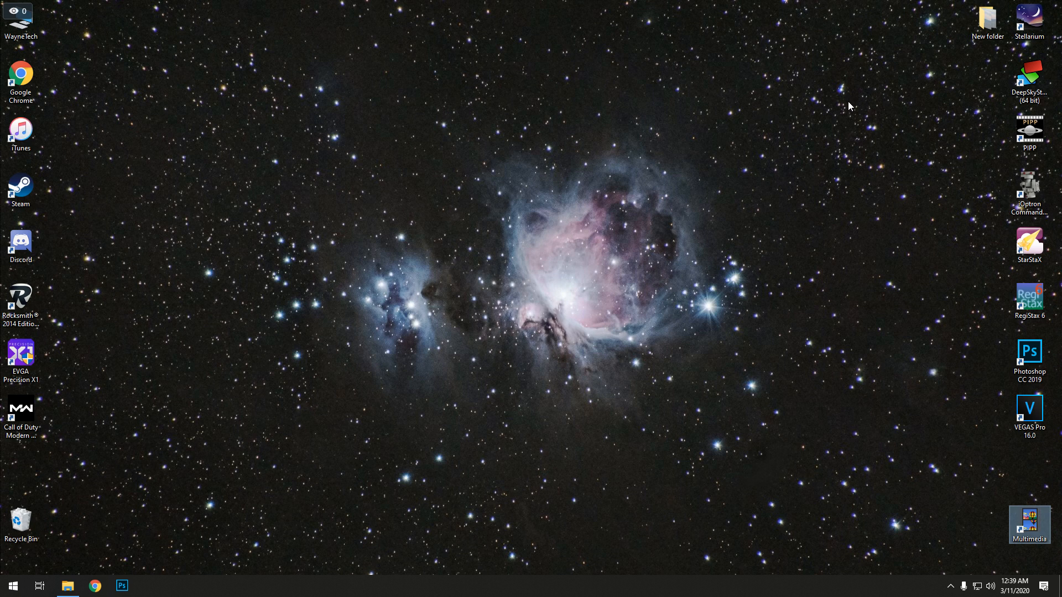
{"action": "mouse_move", "coordinate": [893, 70]}
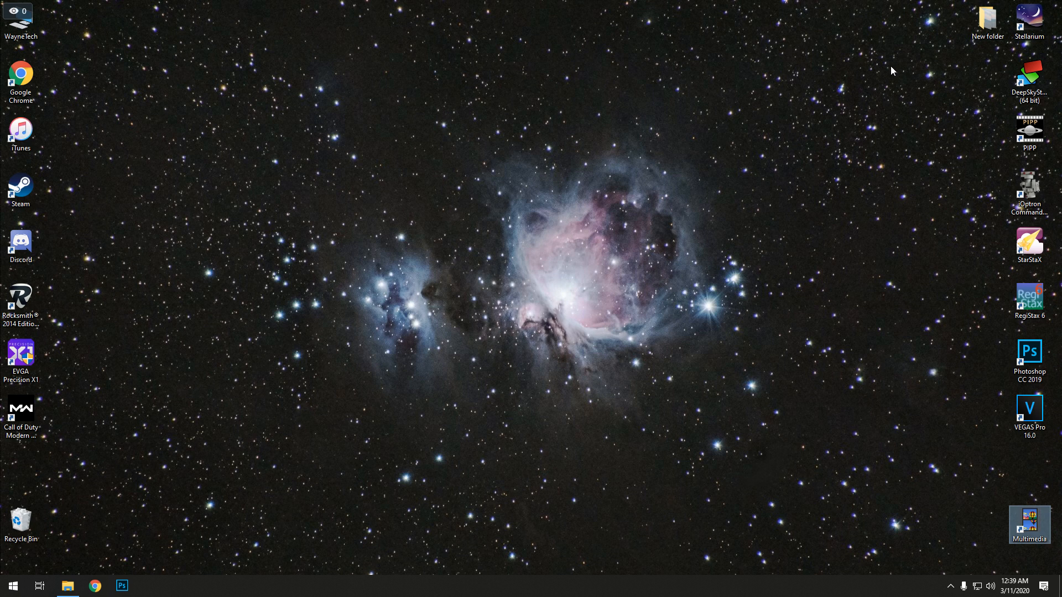
{"action": "mouse_move", "coordinate": [818, 64]}
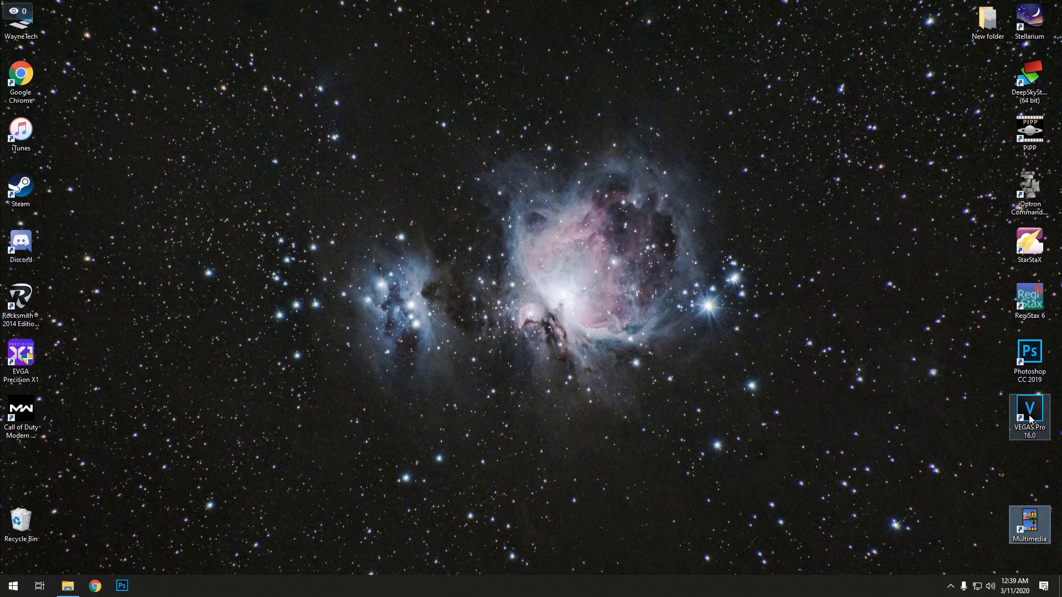
Step: Navigate from Multimedia through Astrophotography and 3-11-20 Moon into the 102D3400 folder
{"action": "left_click", "coordinate": [807, 200]}
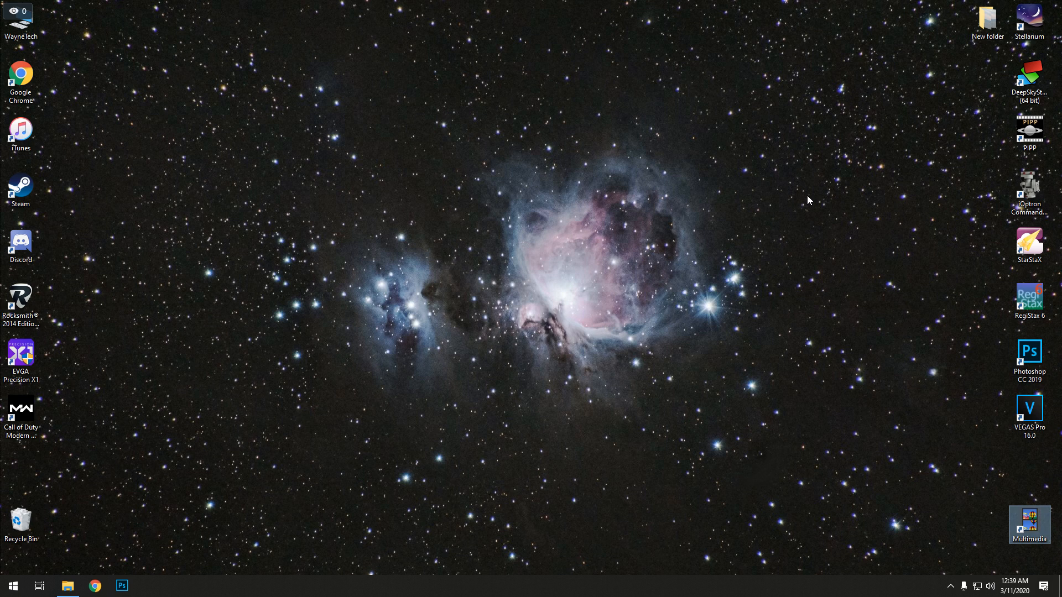
{"action": "mouse_move", "coordinate": [889, 144]}
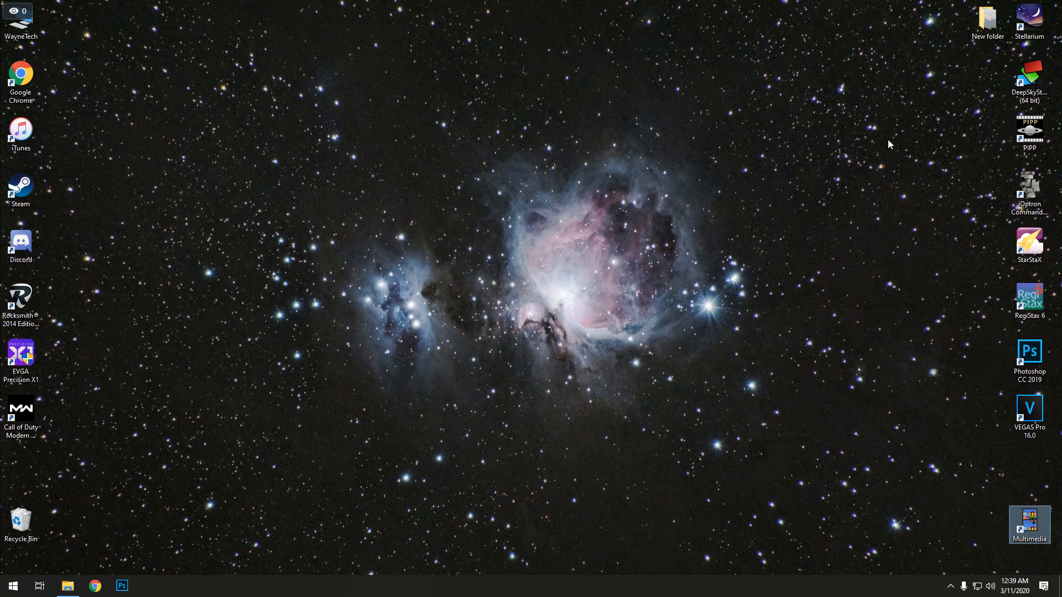
{"action": "mouse_move", "coordinate": [1041, 542]}
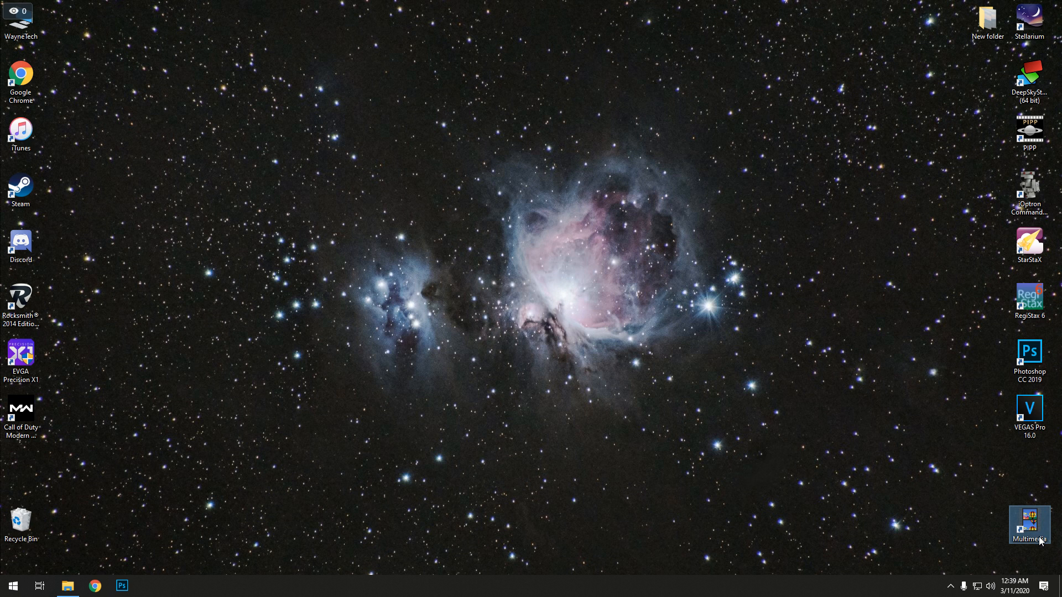
{"action": "double_click", "coordinate": [1030, 524]}
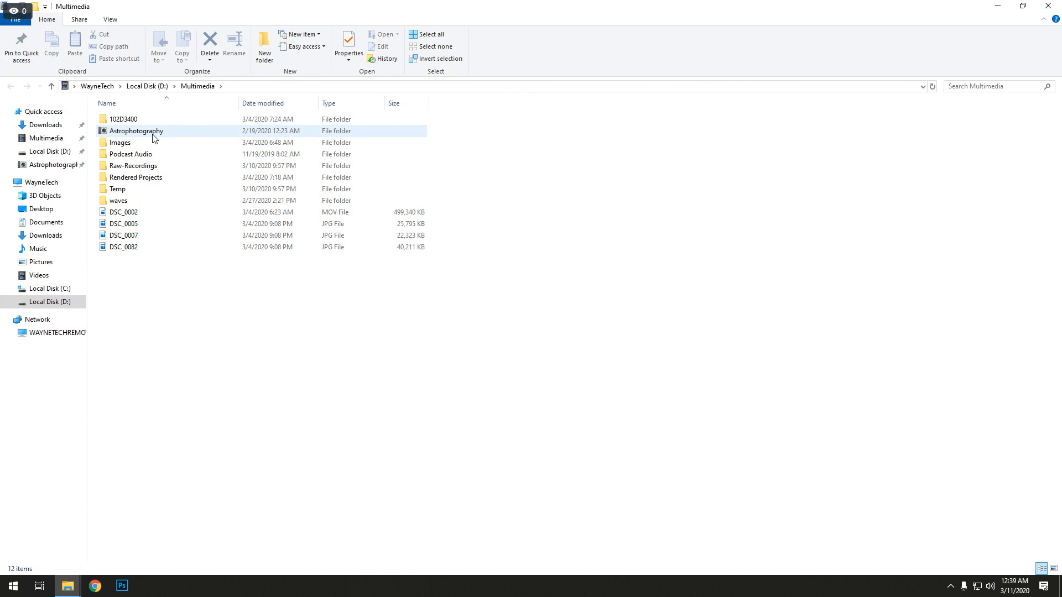
{"action": "double_click", "coordinate": [136, 131]}
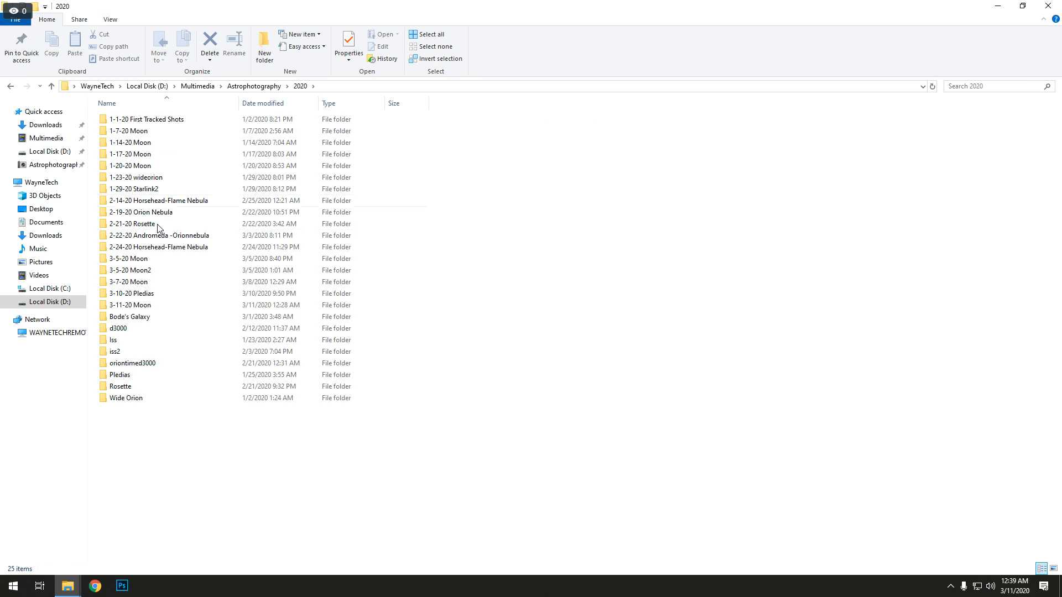
{"action": "left_click", "coordinate": [128, 306]}
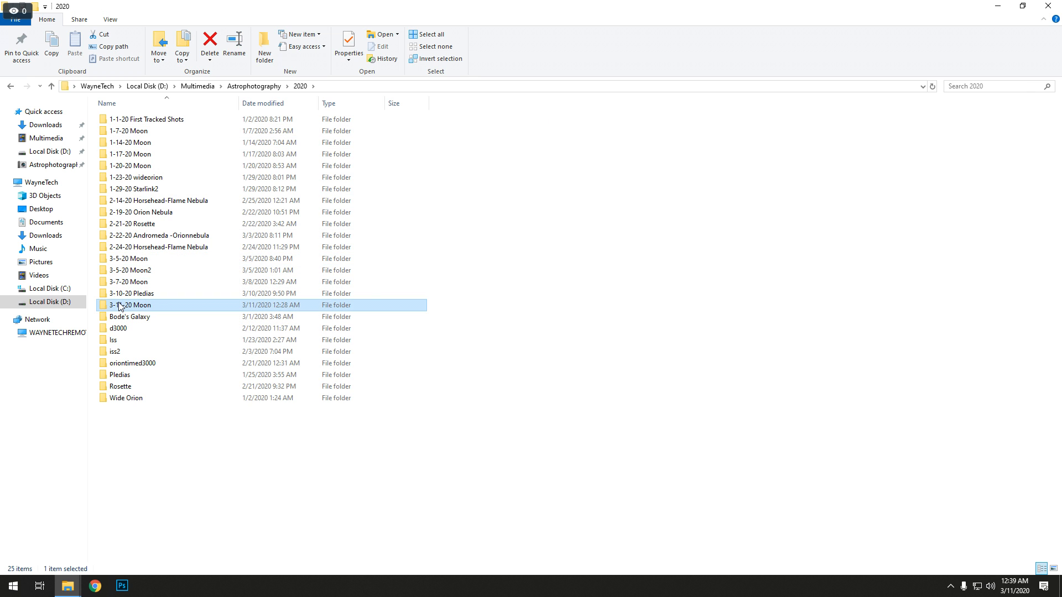
{"action": "double_click", "coordinate": [127, 304]}
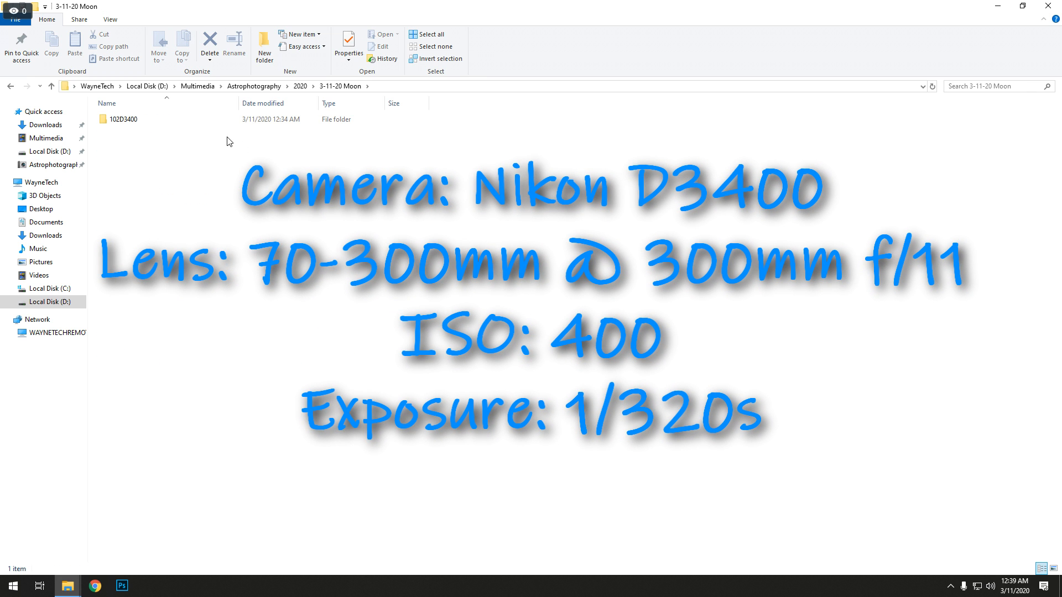
{"action": "double_click", "coordinate": [123, 120]}
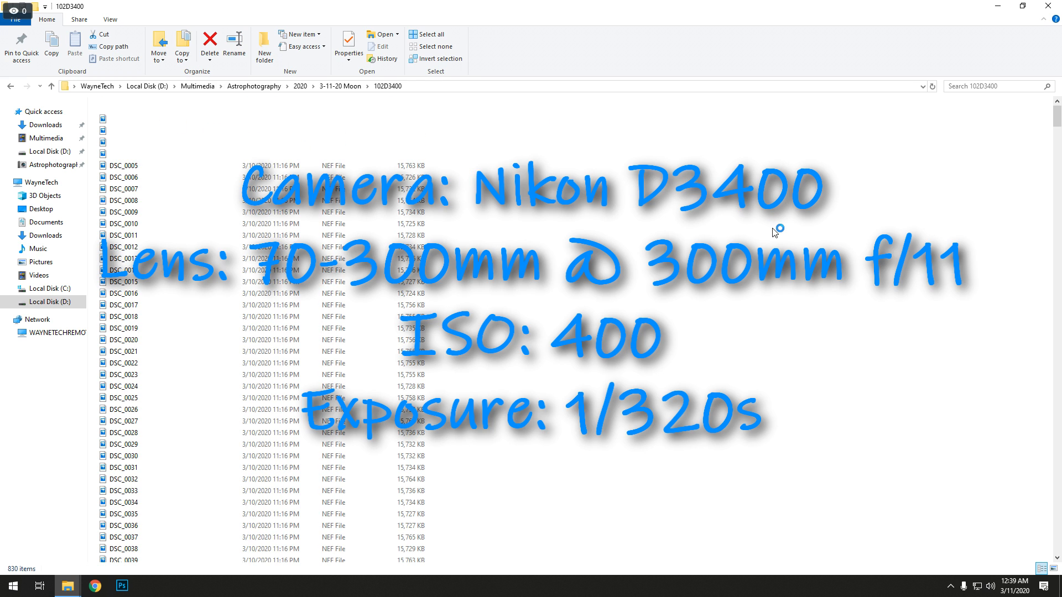
Step: Scroll down through the 830 NEF moon-shot thumbnails as they load
{"action": "scroll", "scroll_direction": "down", "scroll_amount": 3}
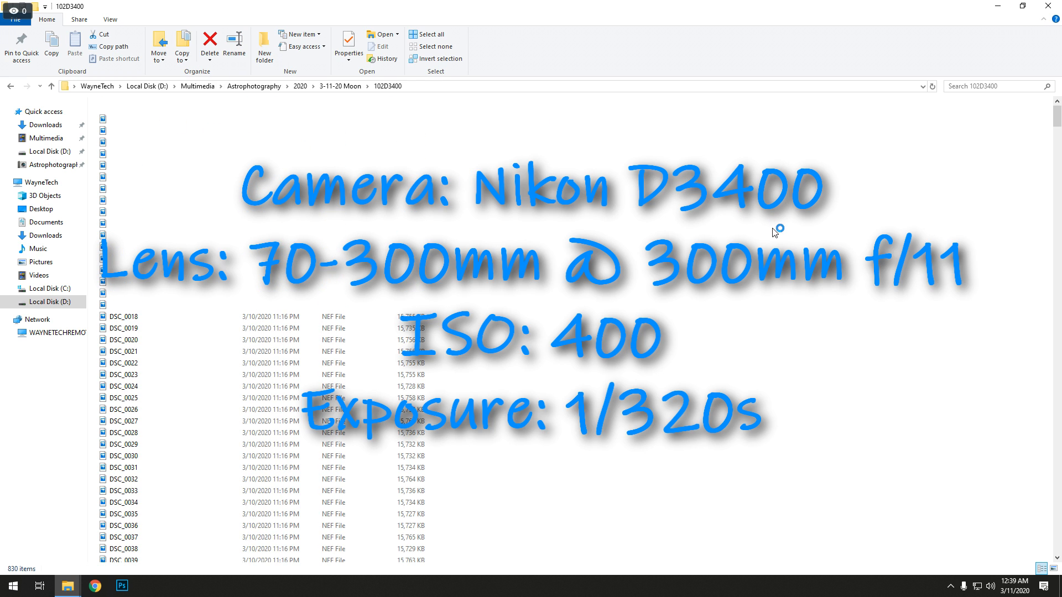
{"action": "scroll", "scroll_direction": "down", "scroll_amount": 3}
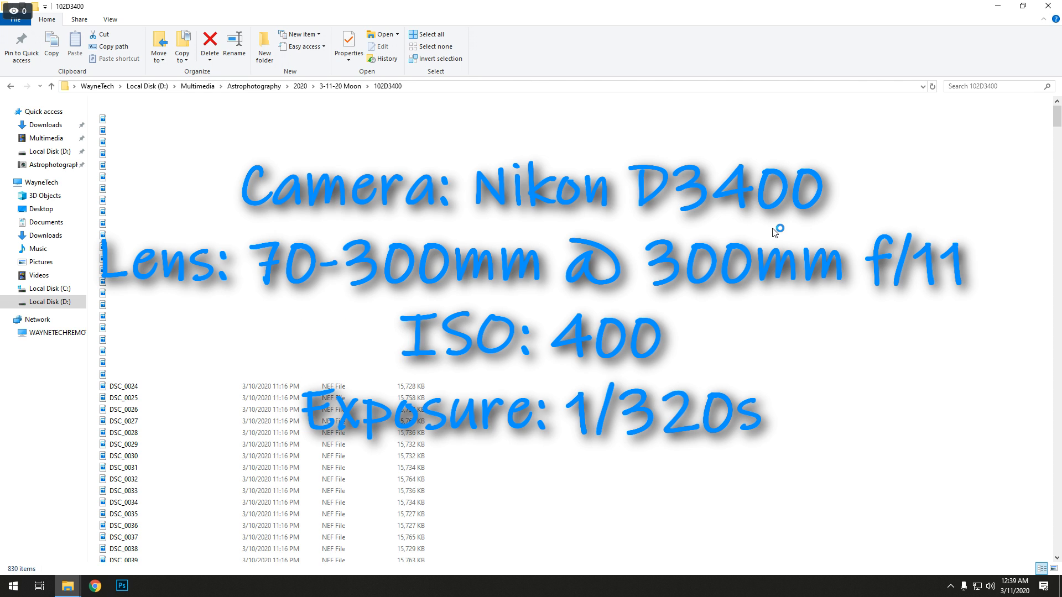
{"action": "scroll", "scroll_direction": "down", "scroll_amount": 3}
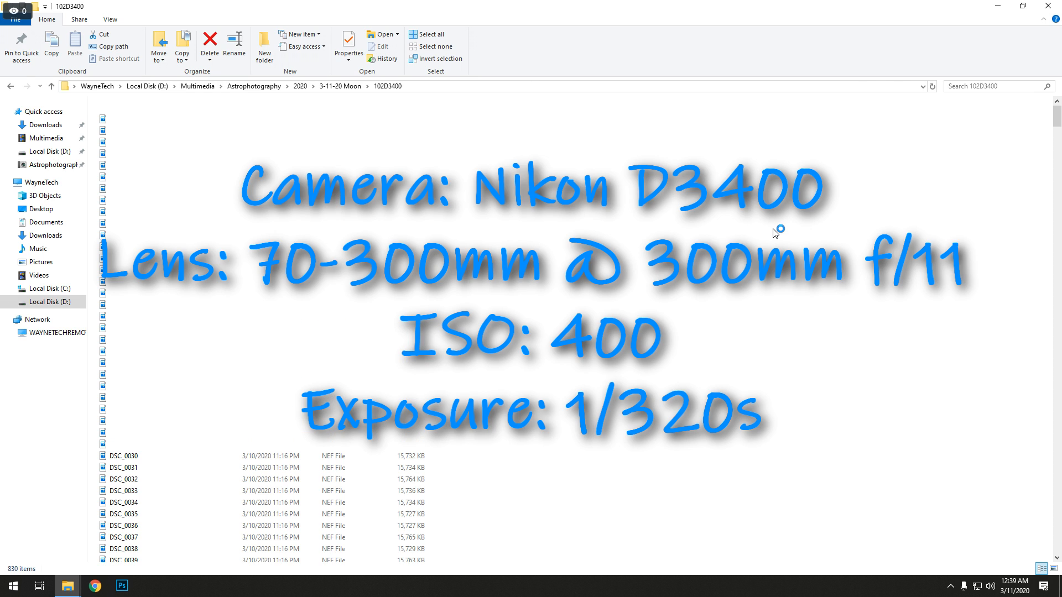
{"action": "scroll", "scroll_direction": "down", "scroll_amount": 3}
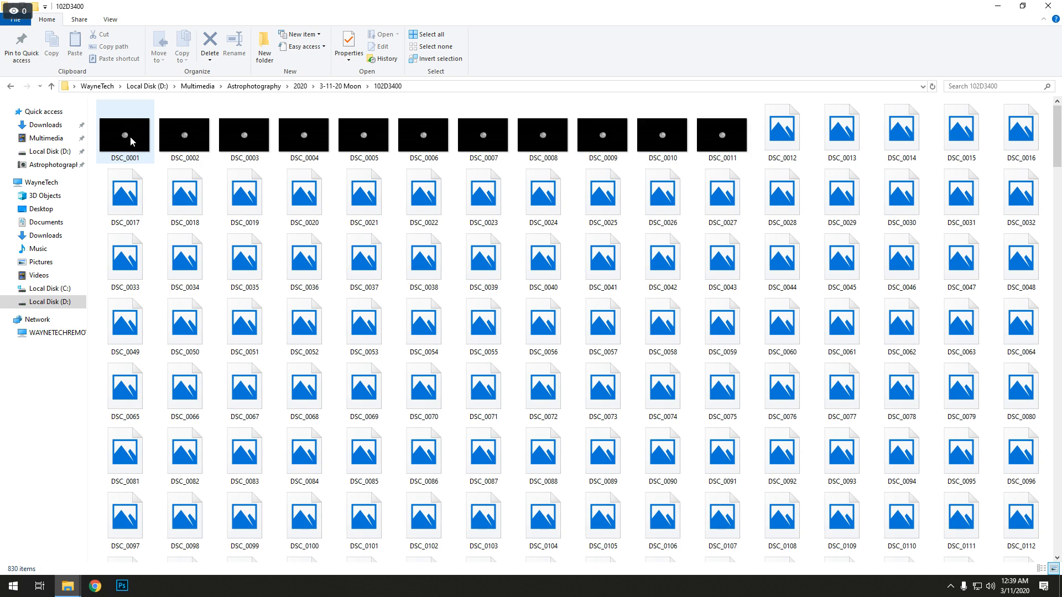
{"action": "mouse_move", "coordinate": [131, 141]}
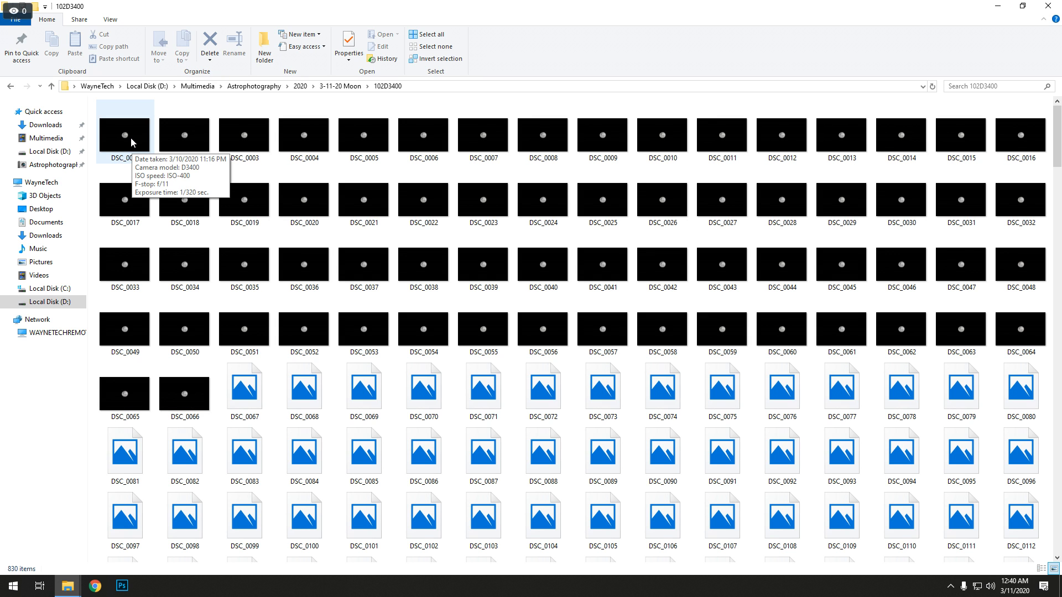
{"action": "double_click", "coordinate": [125, 136]}
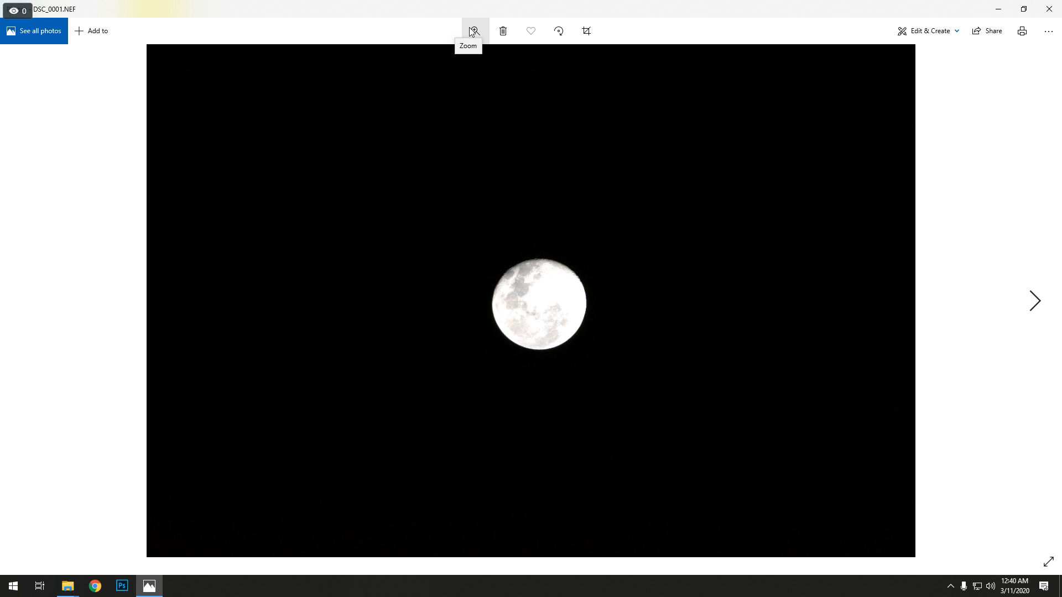
{"action": "left_click", "coordinate": [475, 31]}
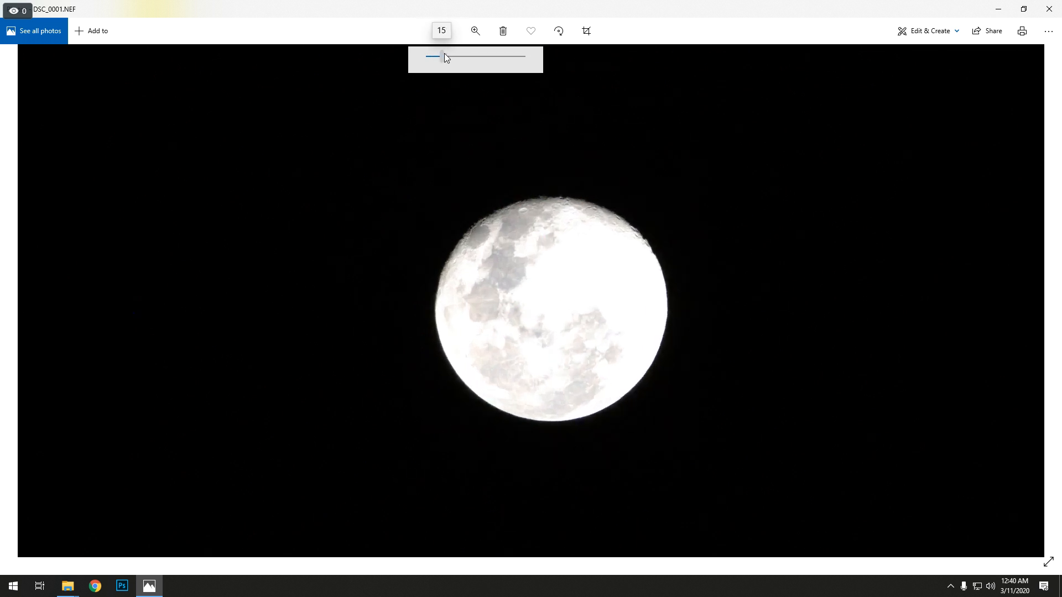
{"action": "left_click_drag", "start_coordinate": [434, 56], "coordinate": [452, 56]}
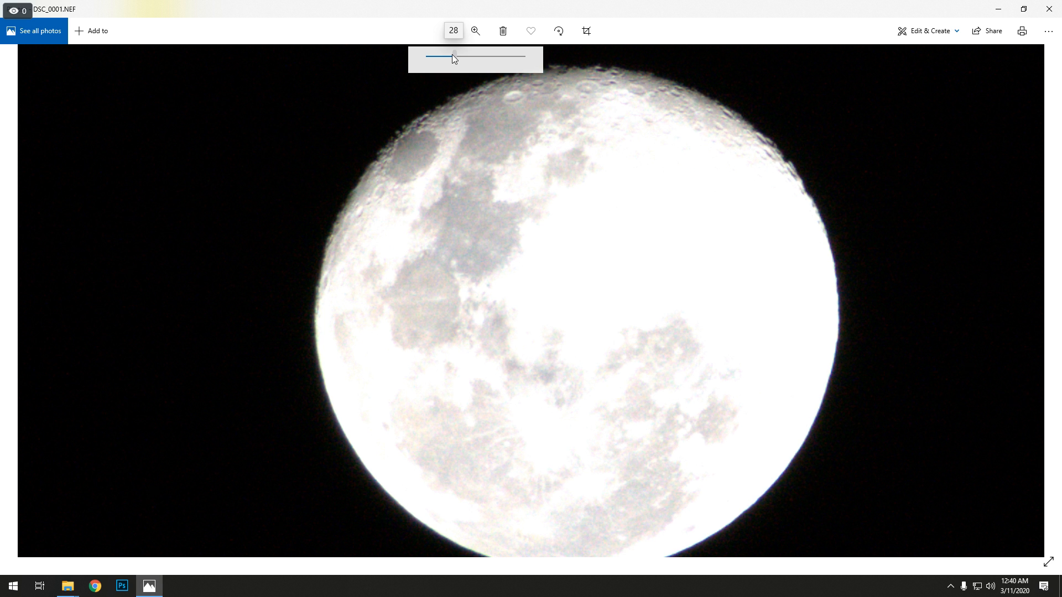
{"action": "left_click_drag", "start_coordinate": [452, 57], "coordinate": [445, 56]}
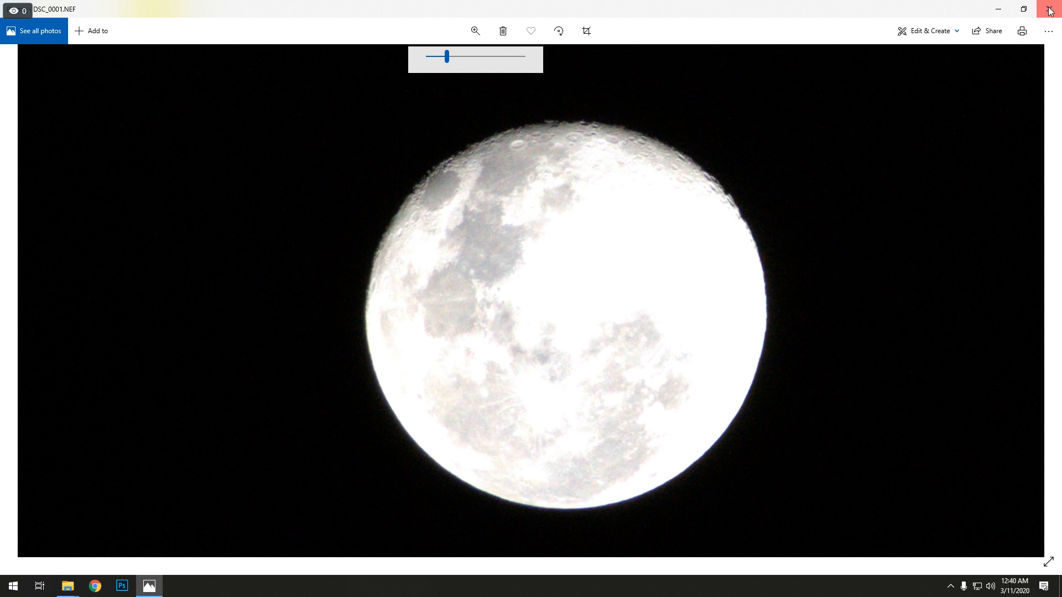
{"action": "left_click", "coordinate": [1053, 9]}
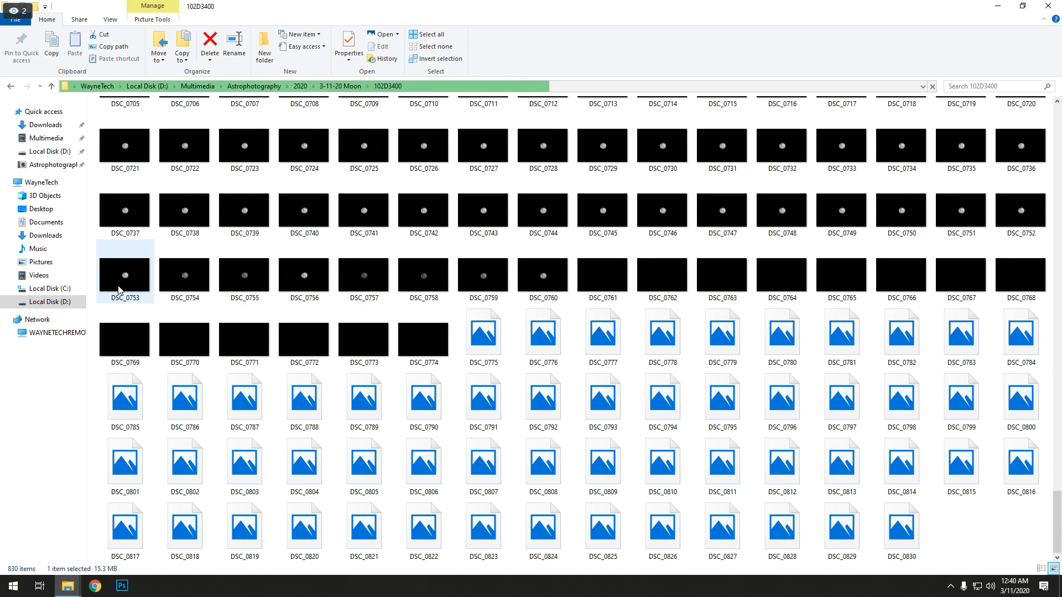
{"action": "mouse_move", "coordinate": [119, 290]}
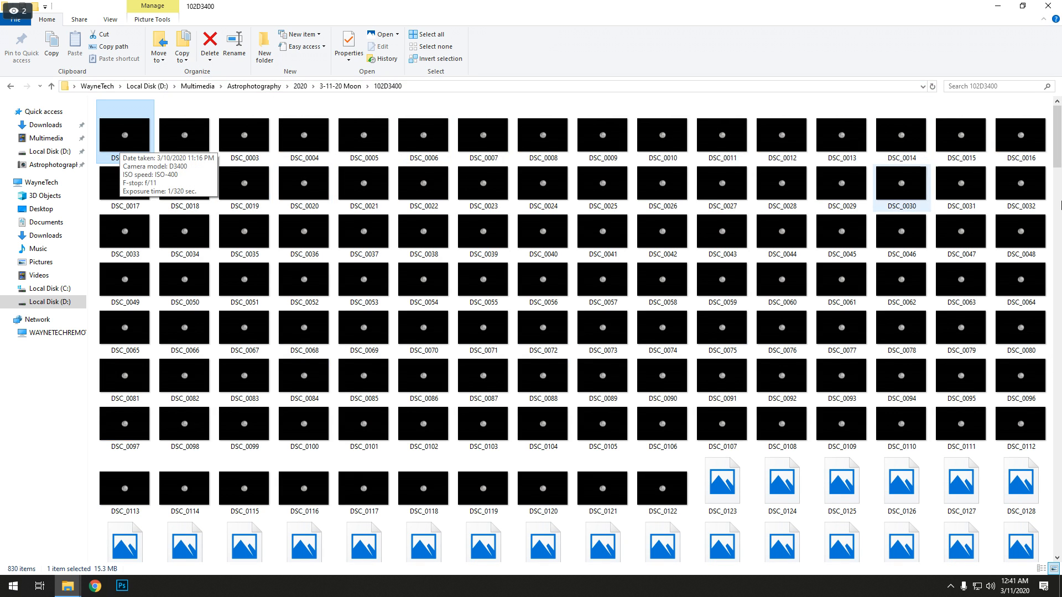
Step: Delete the seven faint moon shots DSC_0754 to DSC_0760, leaving 823 items
{"action": "scroll", "scroll_direction": "down", "scroll_amount": 3}
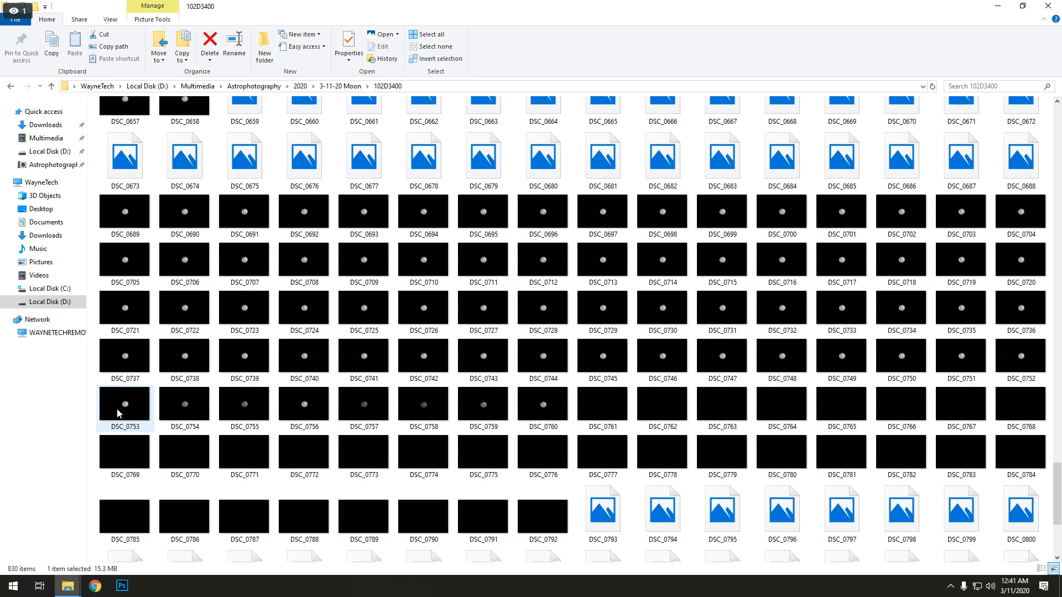
{"action": "mouse_move", "coordinate": [141, 410]}
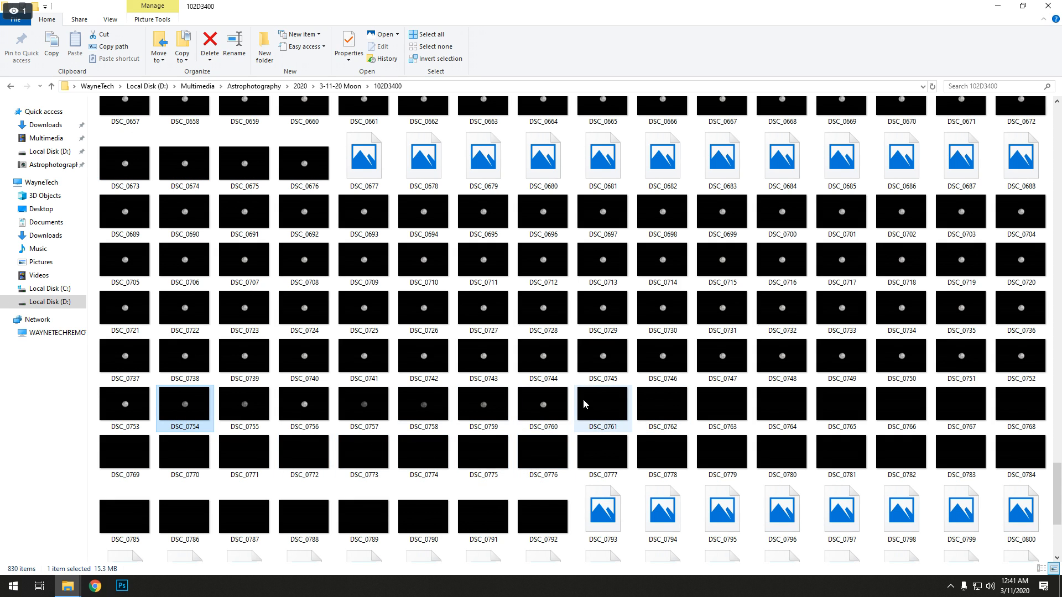
{"action": "right_click", "coordinate": [543, 403]}
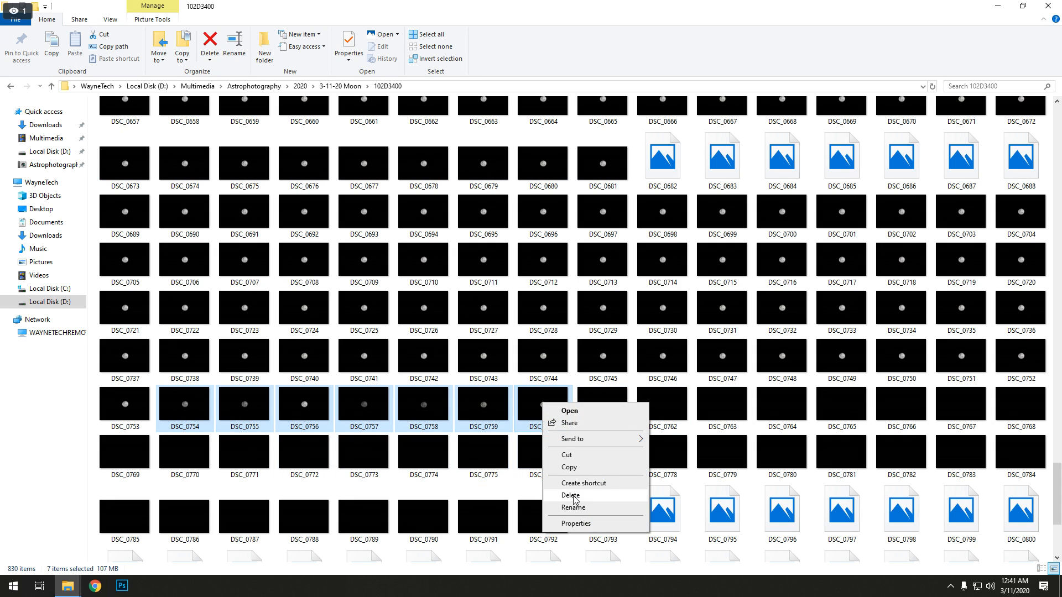
{"action": "left_click", "coordinate": [571, 496]}
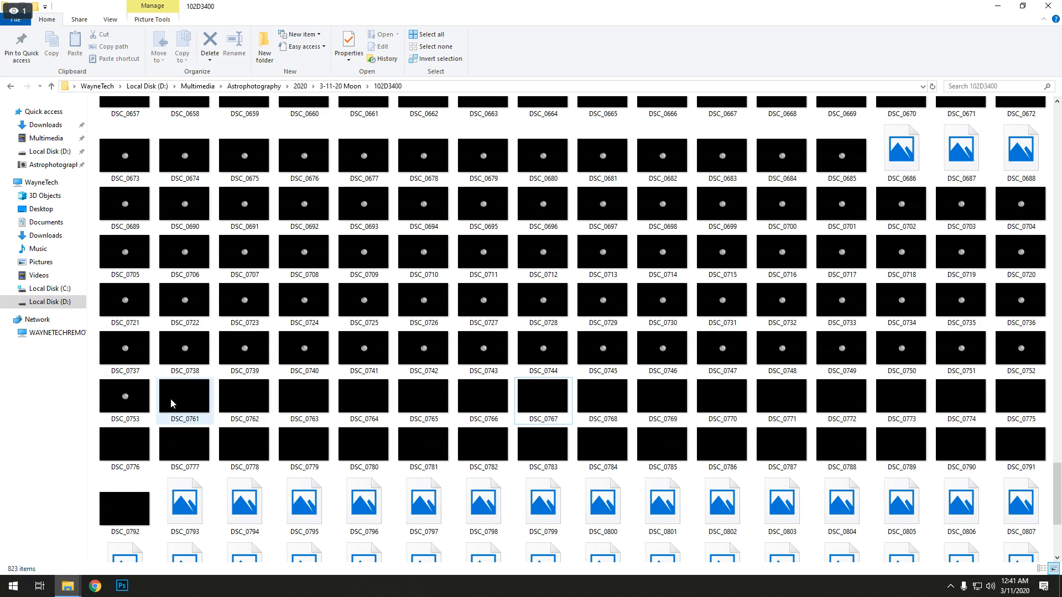
{"action": "mouse_move", "coordinate": [307, 398]}
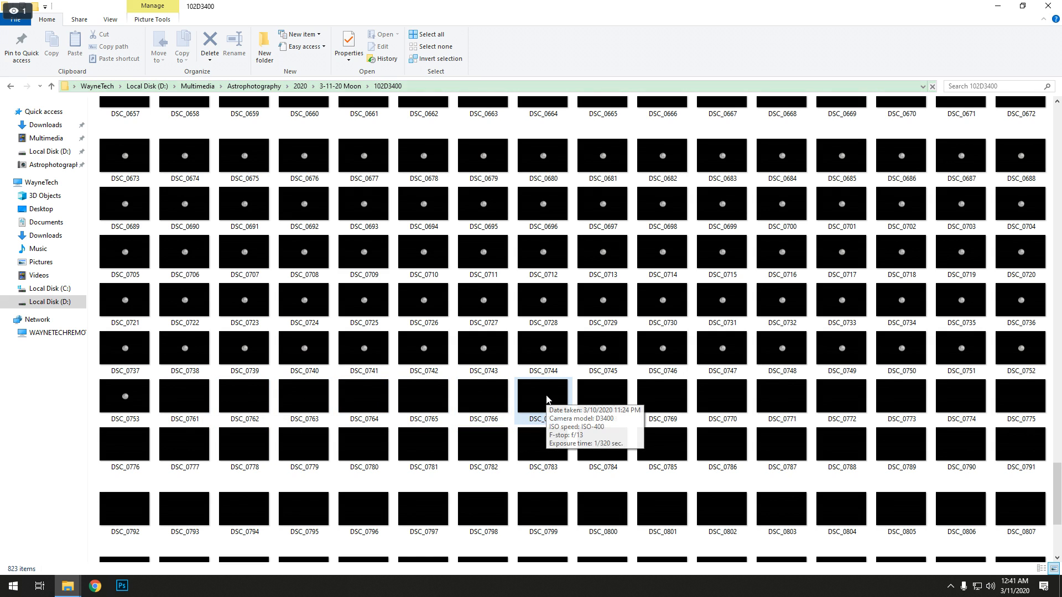
{"action": "mouse_move", "coordinate": [353, 395]}
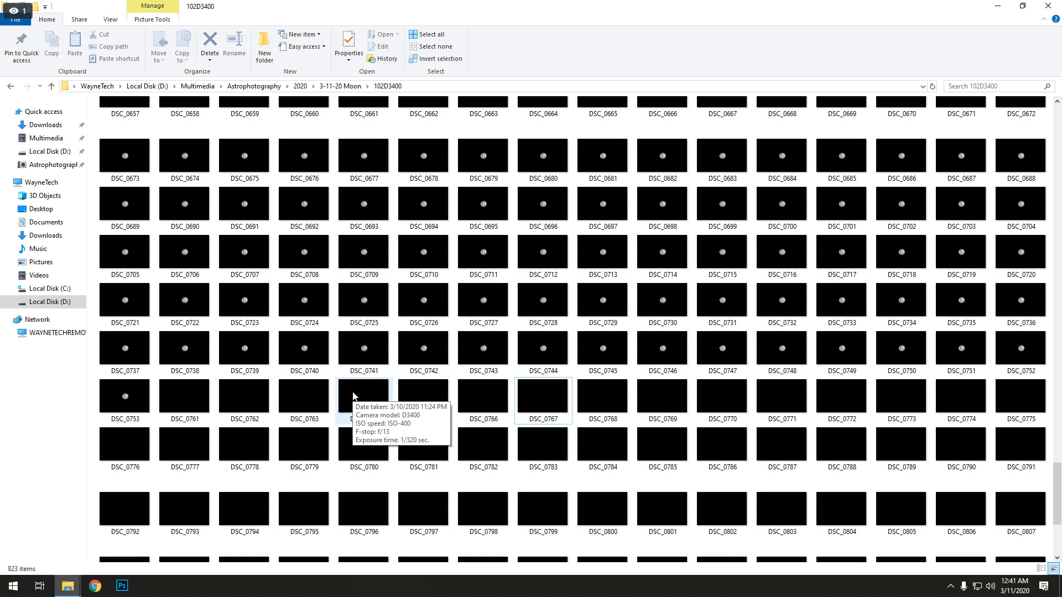
{"action": "mouse_move", "coordinate": [235, 394]}
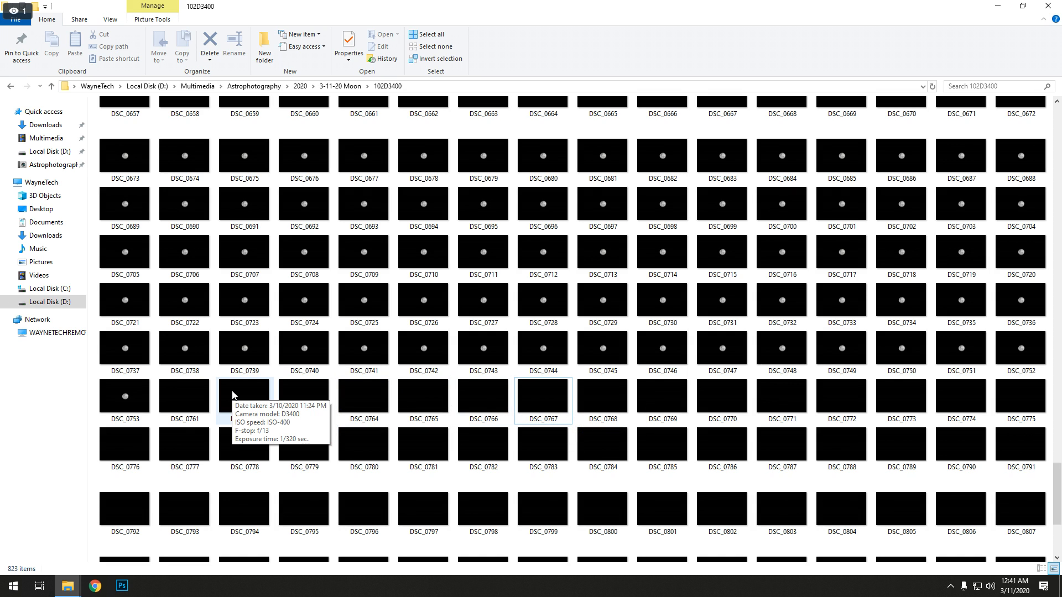
{"action": "left_click", "coordinate": [184, 396]}
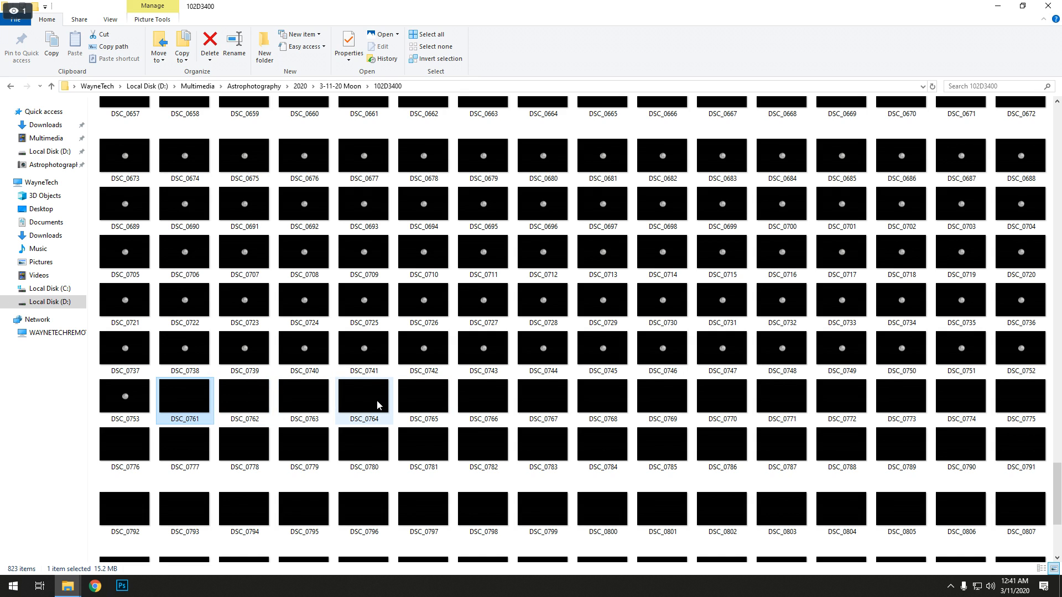
{"action": "scroll", "scroll_direction": "down", "scroll_amount": 3}
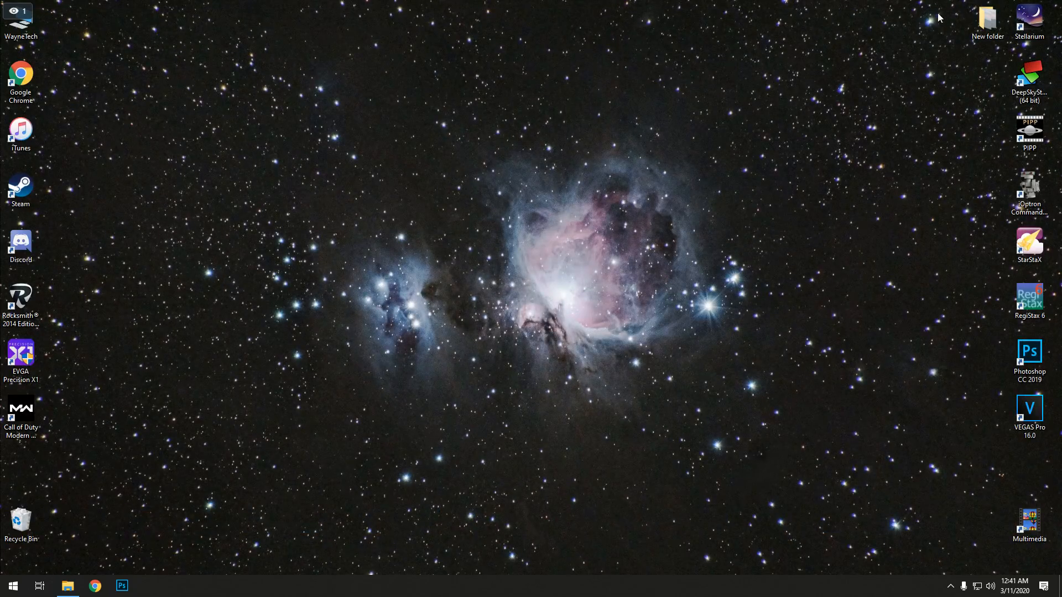
{"action": "mouse_move", "coordinate": [978, 126]}
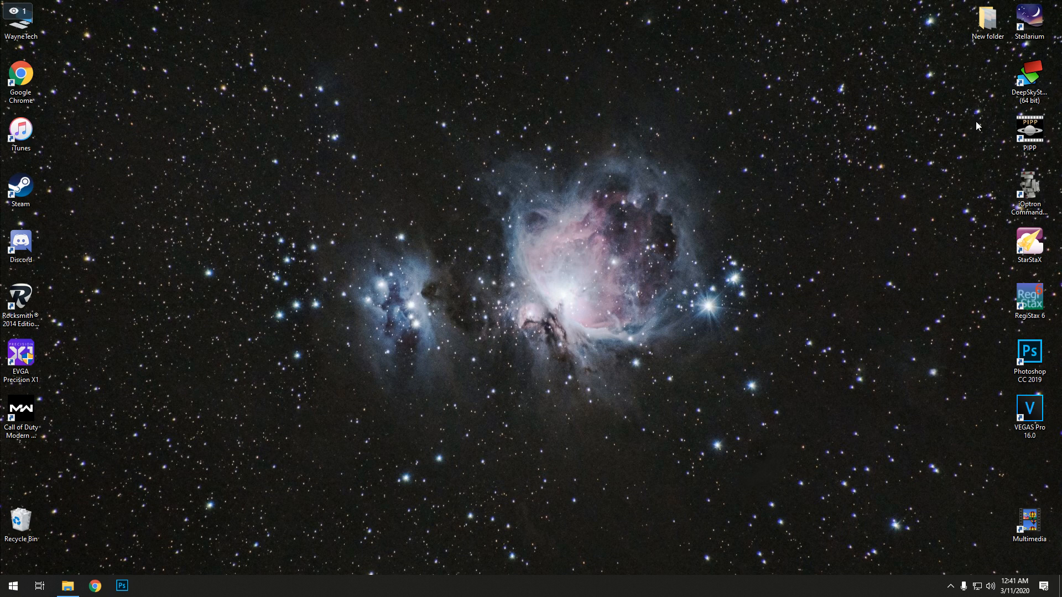
{"action": "mouse_move", "coordinate": [853, 201]}
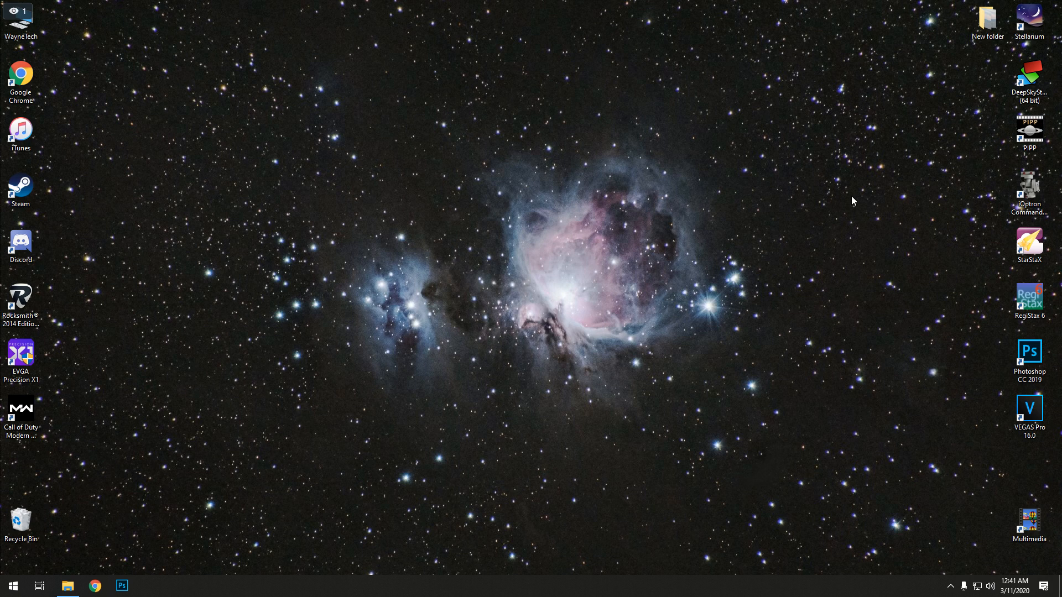
Step: Launch PIPP from its desktop shortcut
{"action": "left_click", "coordinate": [1030, 132]}
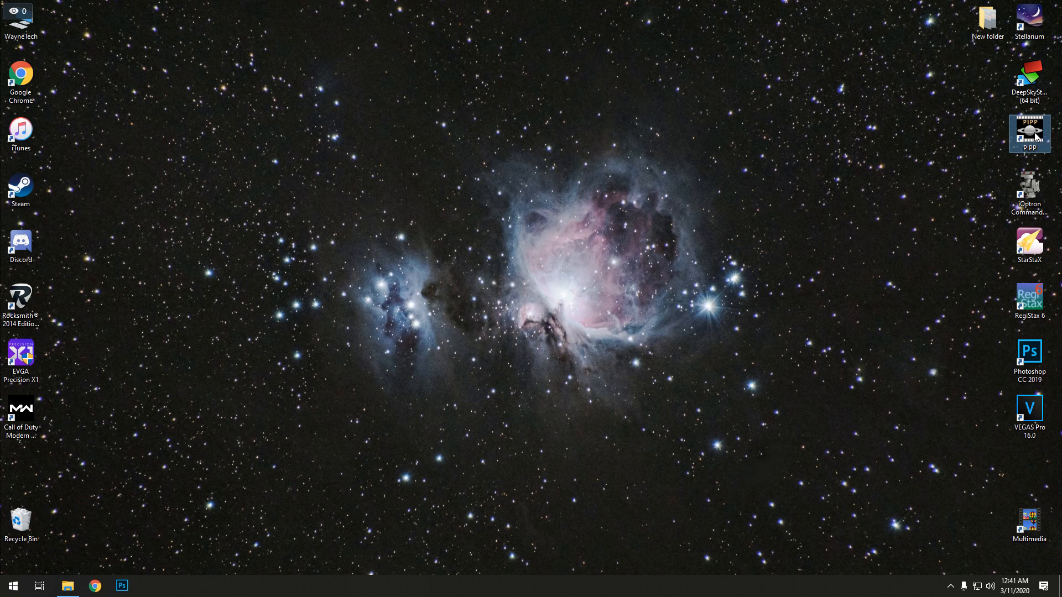
{"action": "double_click", "coordinate": [1030, 132]}
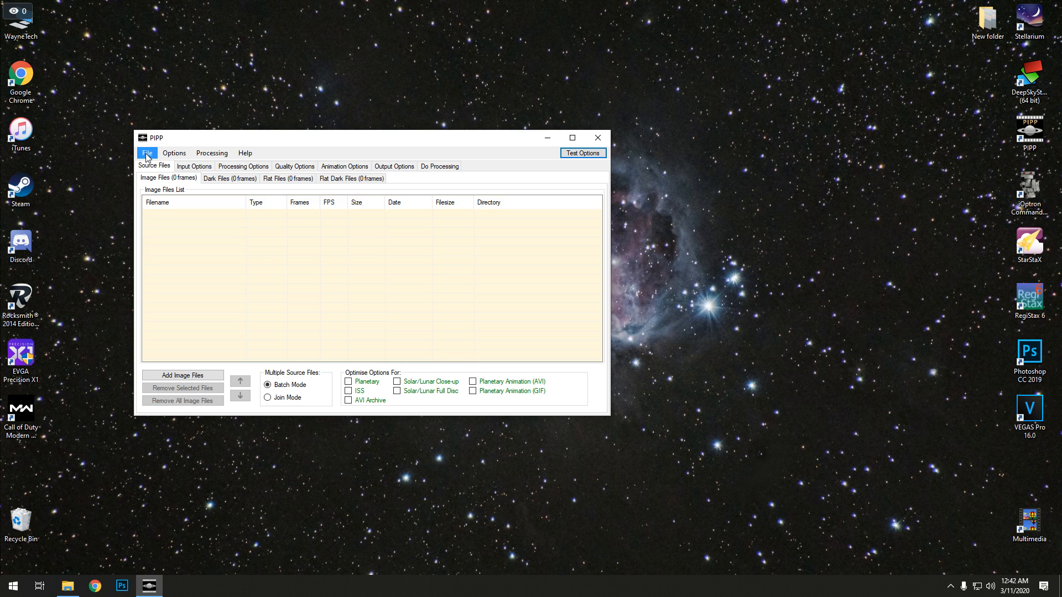
Step: Add the 753 moon frames DSC_0001–DSC_0753 from 102D3400 as source images
{"action": "left_click", "coordinate": [147, 153]}
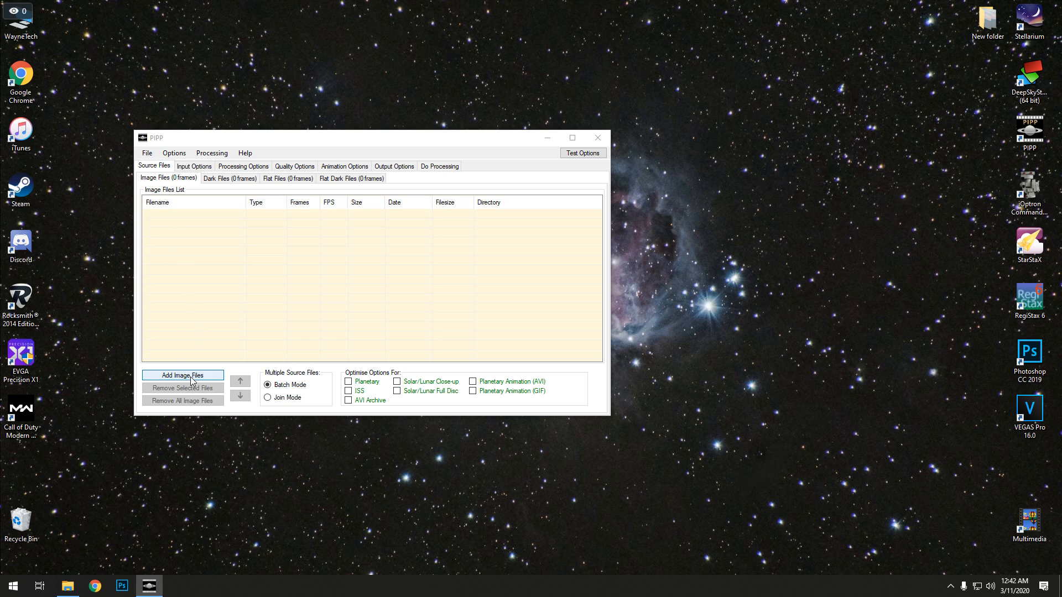
{"action": "left_click", "coordinate": [182, 375]}
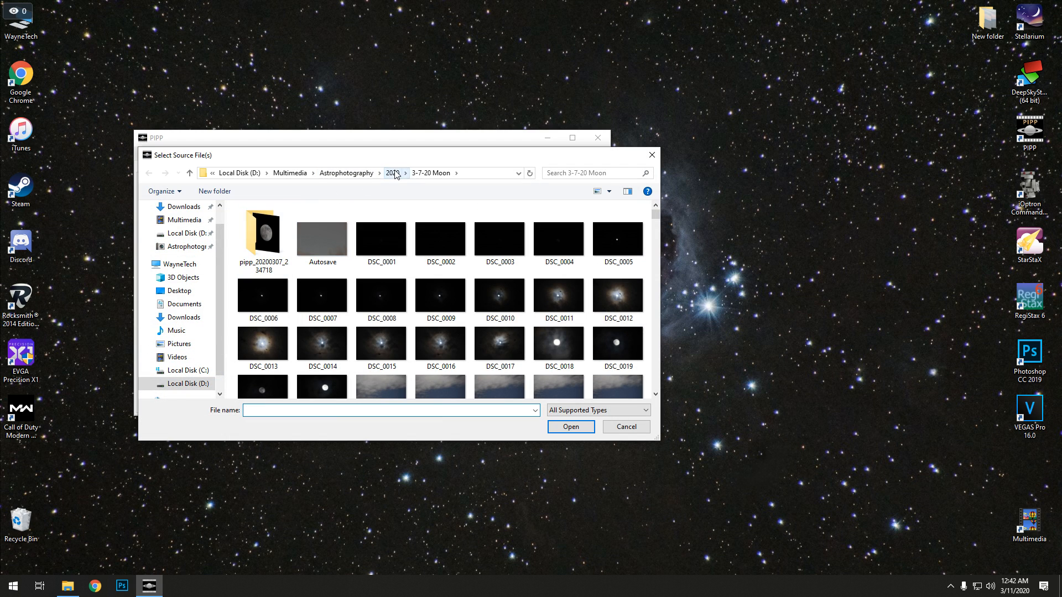
{"action": "left_click", "coordinate": [393, 173]}
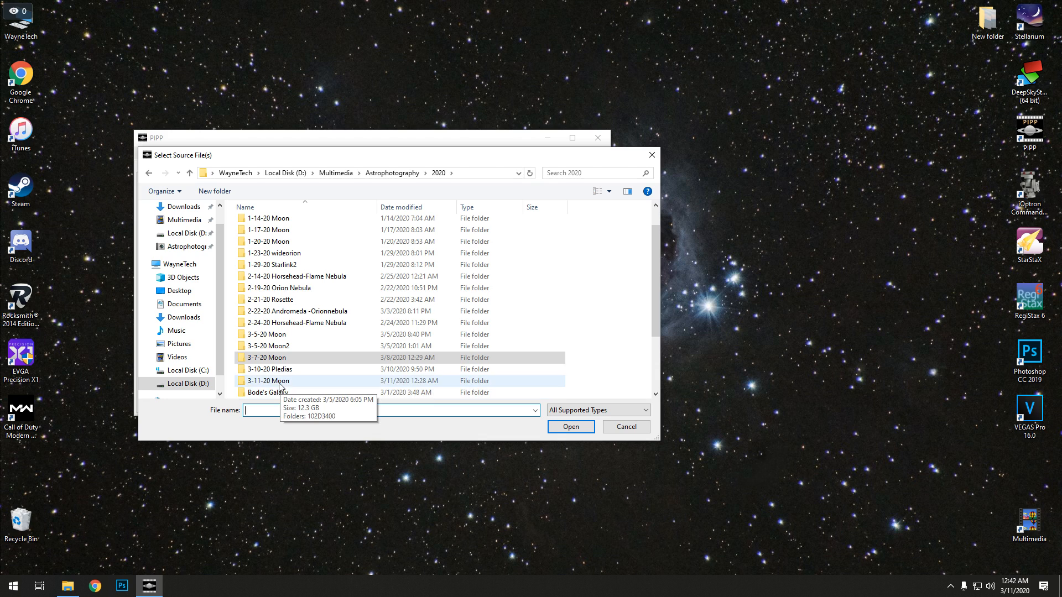
{"action": "double_click", "coordinate": [270, 381]}
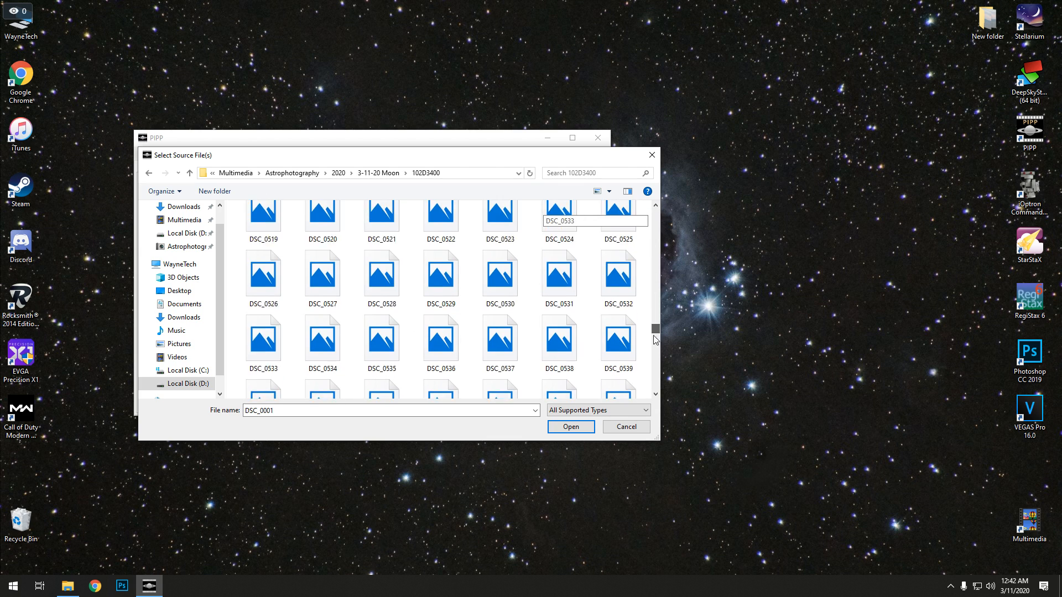
{"action": "scroll", "scroll_direction": "down", "scroll_amount": 3}
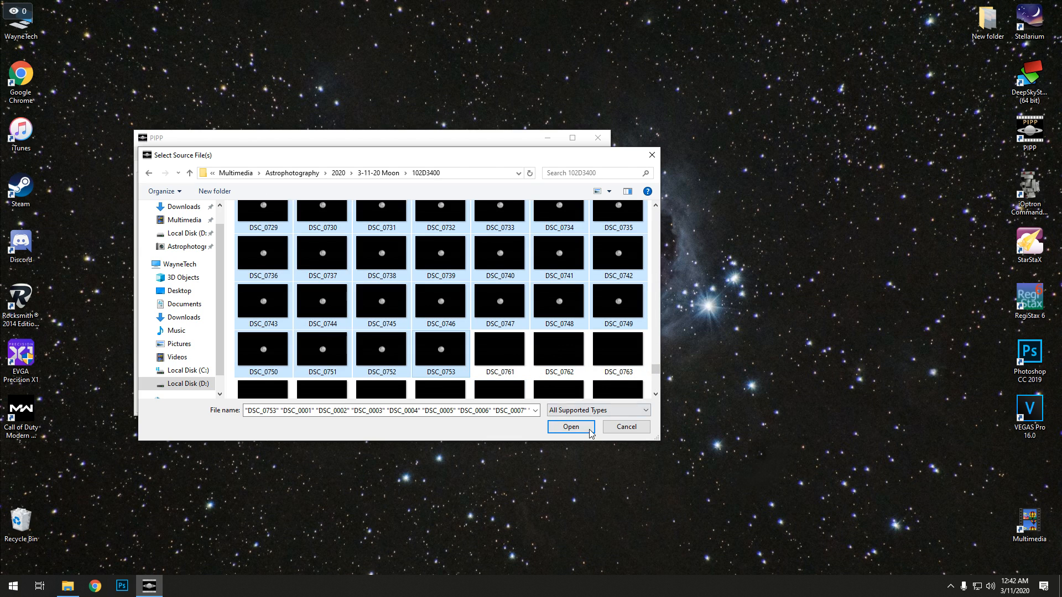
{"action": "left_click", "coordinate": [572, 427]}
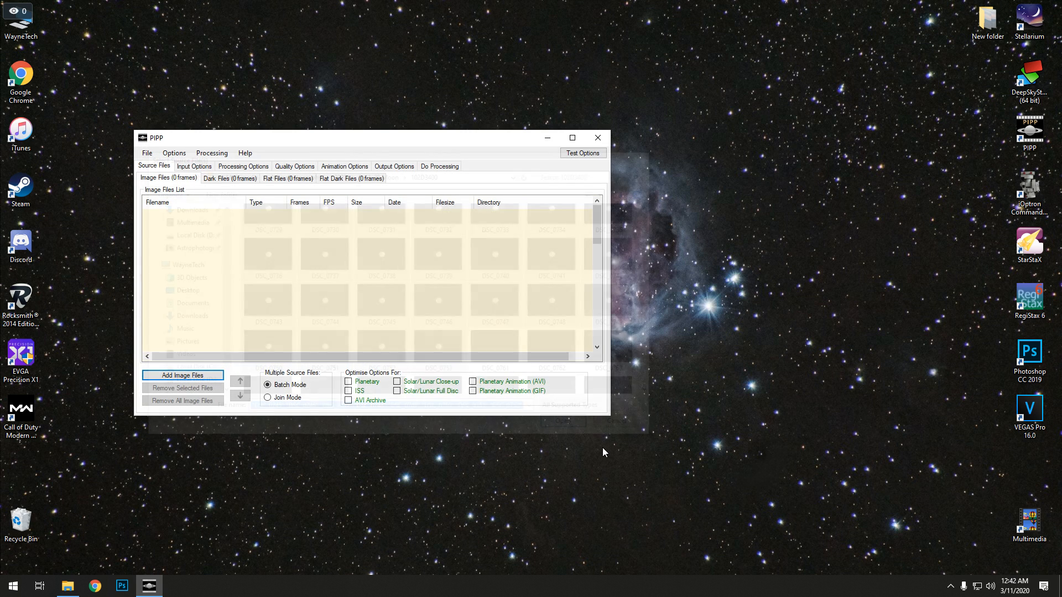
Step: Accept the join-mode notice and optimise settings for Solar/Lunar Full Disc images
{"action": "left_click", "coordinate": [183, 375]}
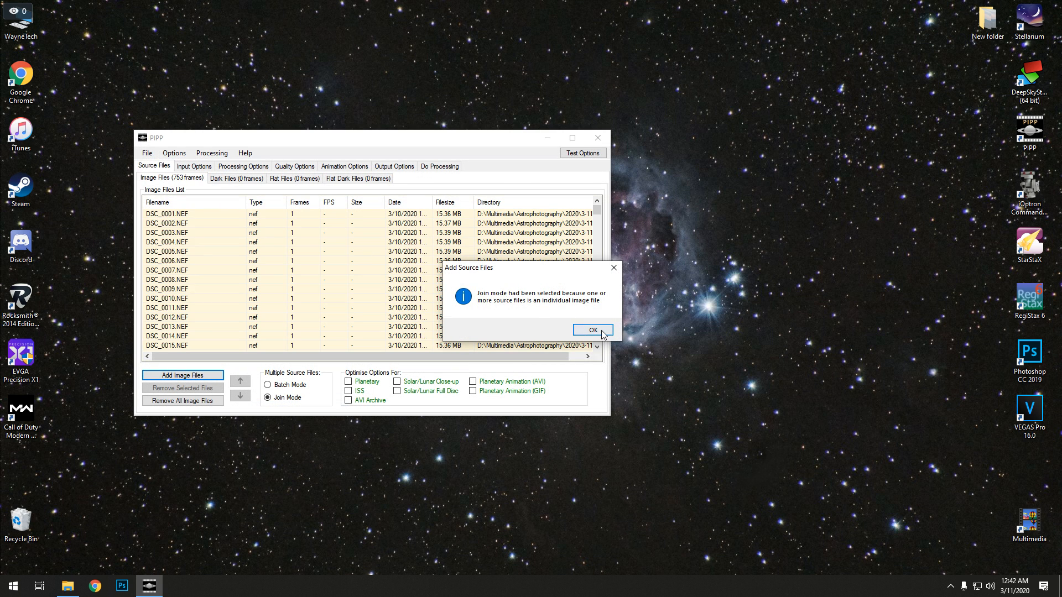
{"action": "left_click", "coordinate": [593, 330]}
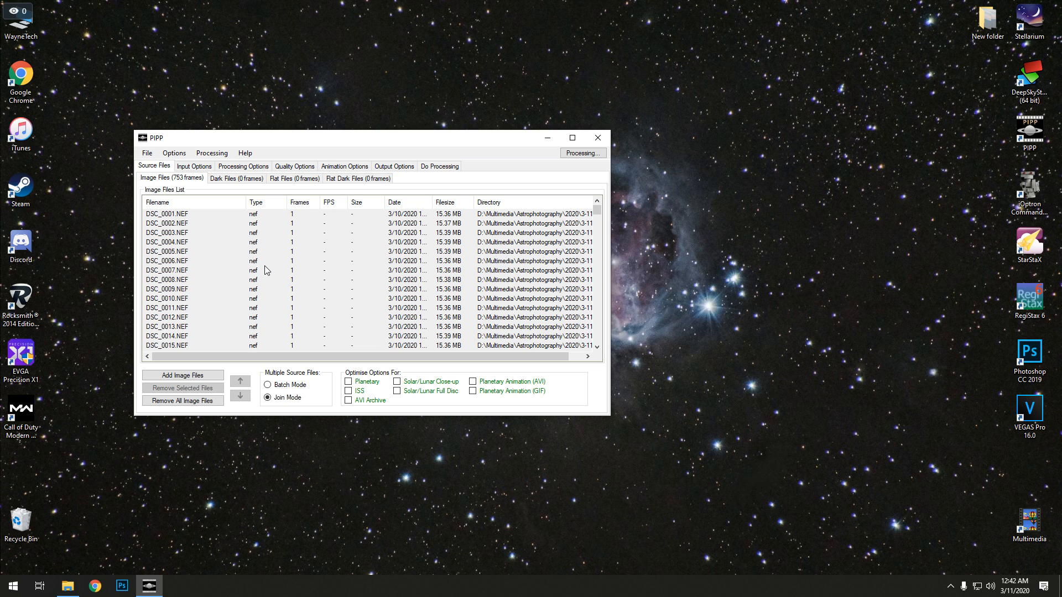
{"action": "left_click", "coordinate": [582, 153]}
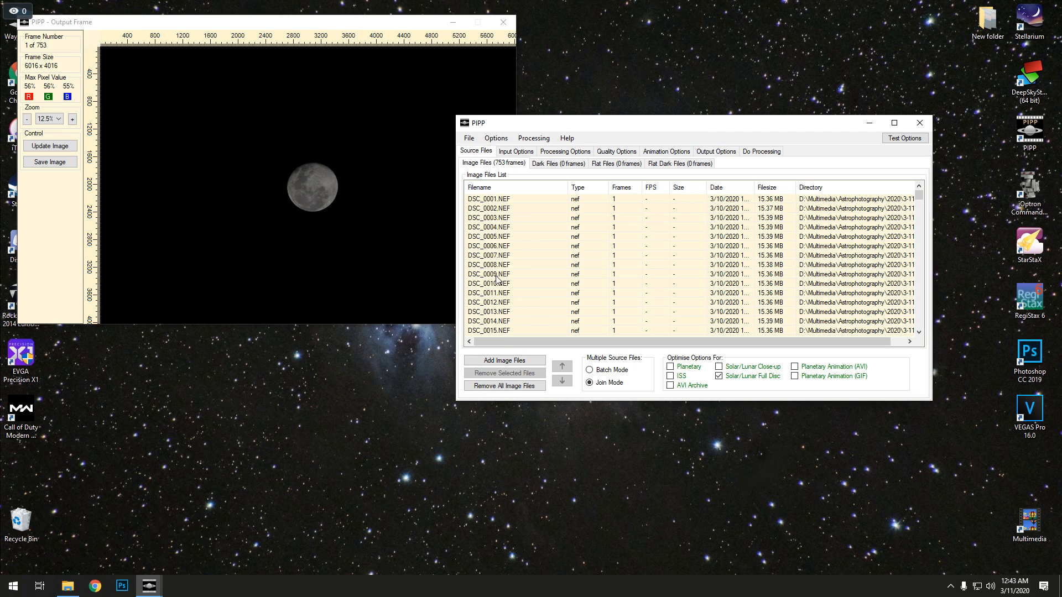
Step: Add the 70 dark frames from DSC_0761 onward and enable saving a master dark frame
{"action": "left_click", "coordinate": [545, 164]}
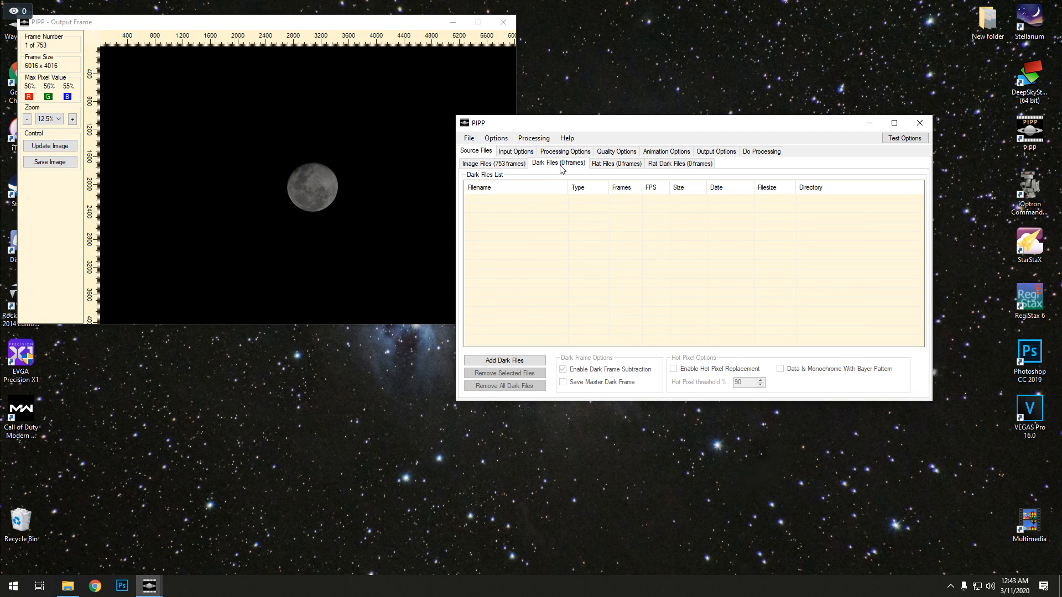
{"action": "left_click", "coordinate": [504, 360]}
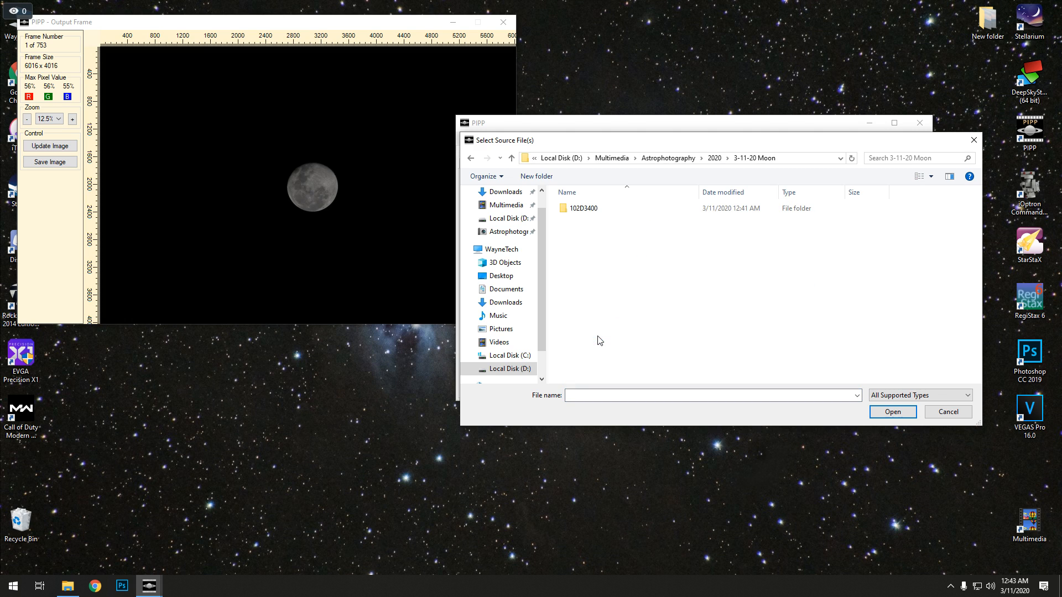
{"action": "double_click", "coordinate": [584, 208]}
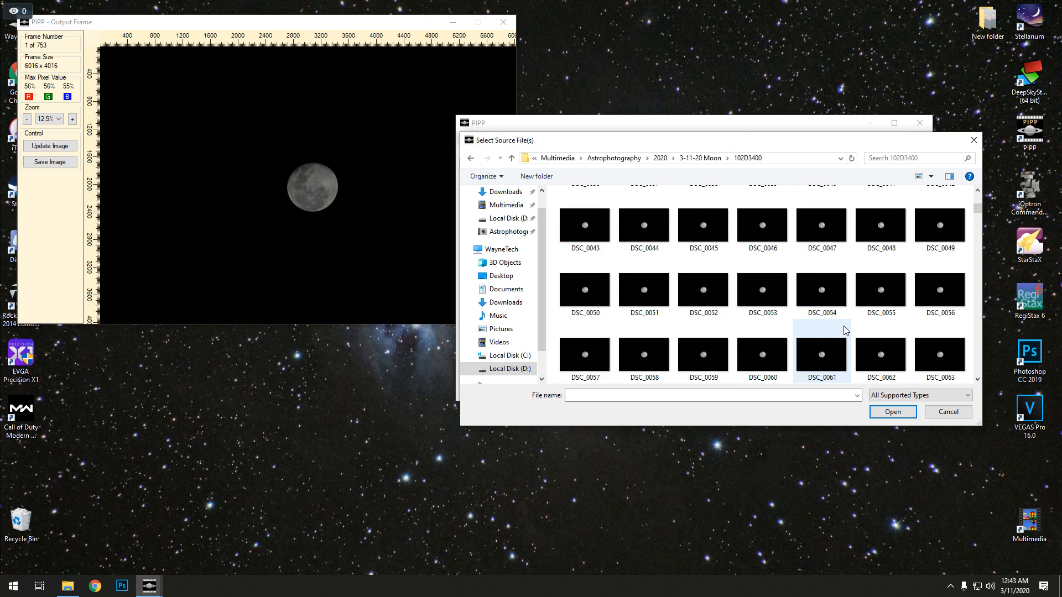
{"action": "scroll", "scroll_direction": "down", "scroll_amount": 3}
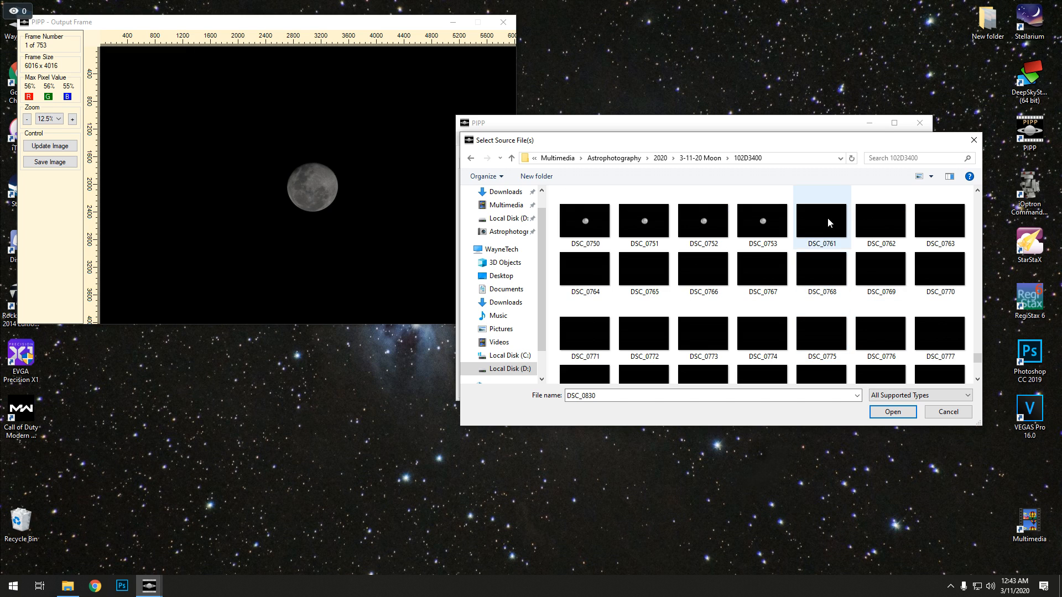
{"action": "left_click", "coordinate": [893, 412]}
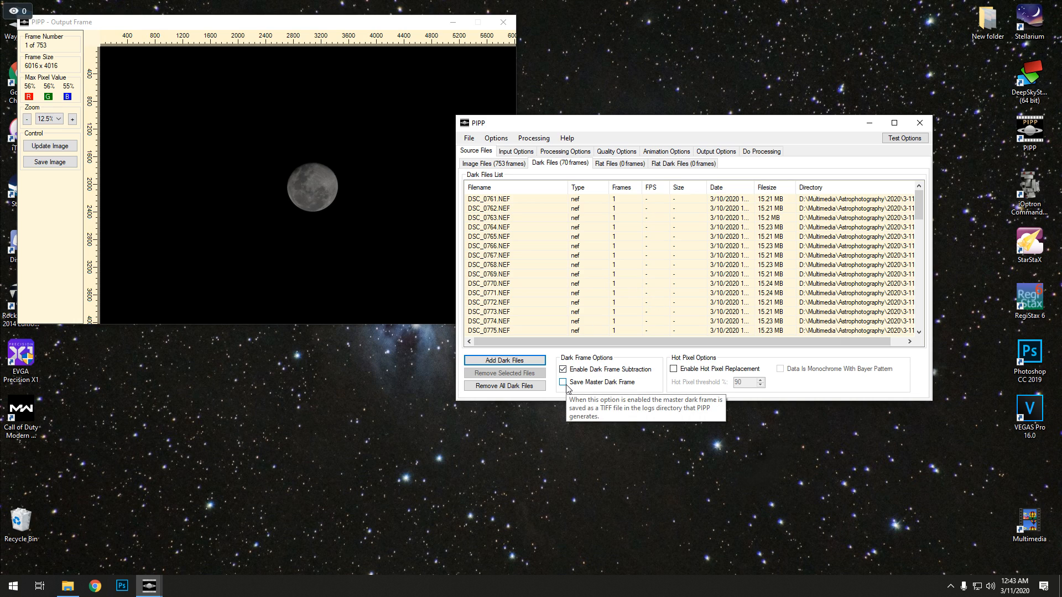
{"action": "left_click", "coordinate": [562, 382]}
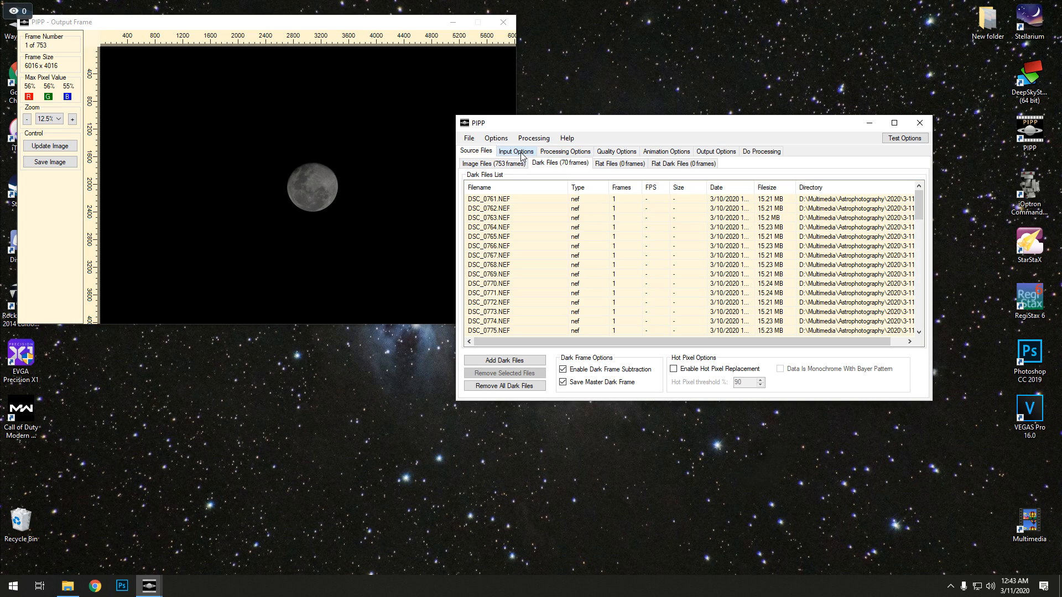
Step: Turn off colour-to-monochrome conversion and set the crop to 1600 by 1600 pixels
{"action": "left_click", "coordinate": [516, 151]}
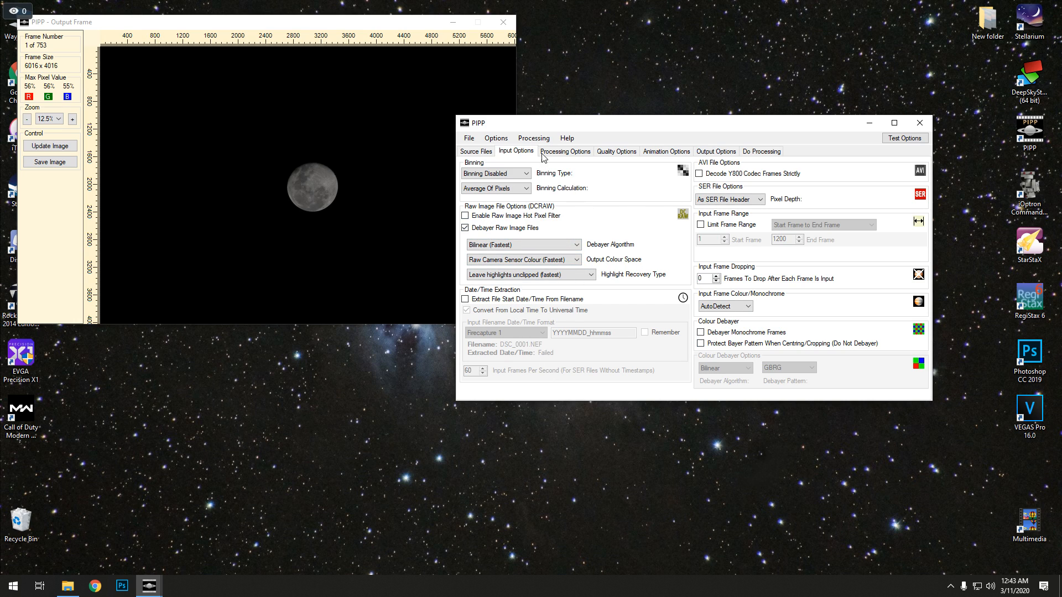
{"action": "left_click", "coordinate": [565, 151]}
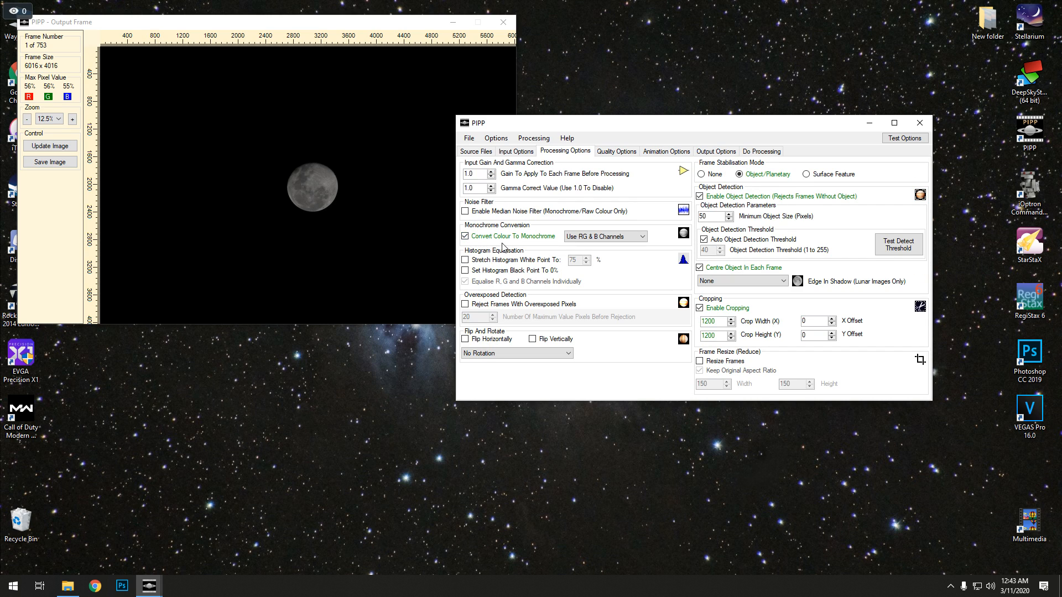
{"action": "left_click", "coordinate": [465, 235]}
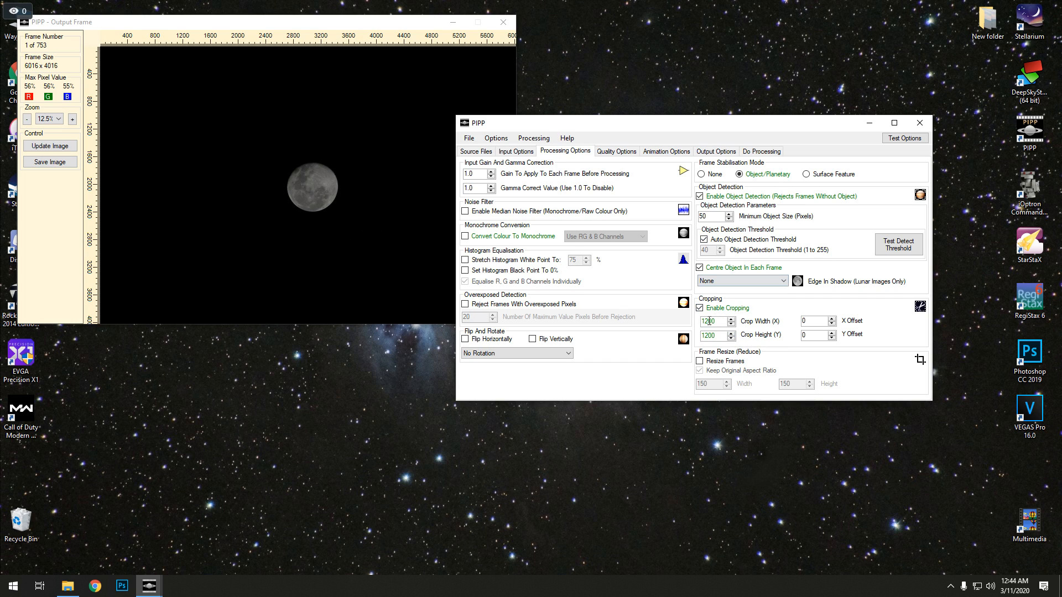
{"action": "type", "text": "1600"}
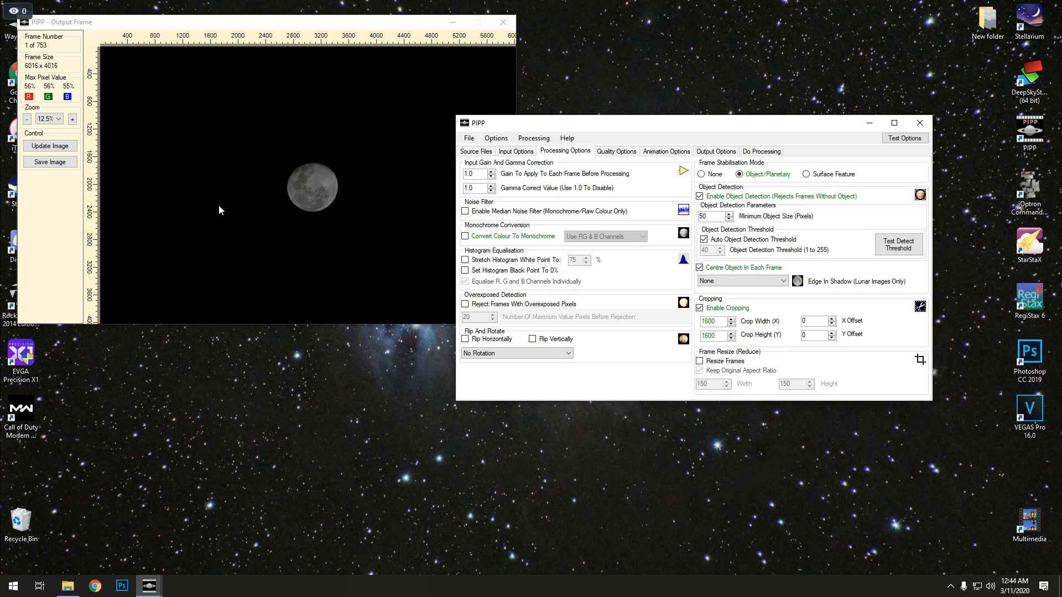
{"action": "mouse_move", "coordinate": [290, 244]}
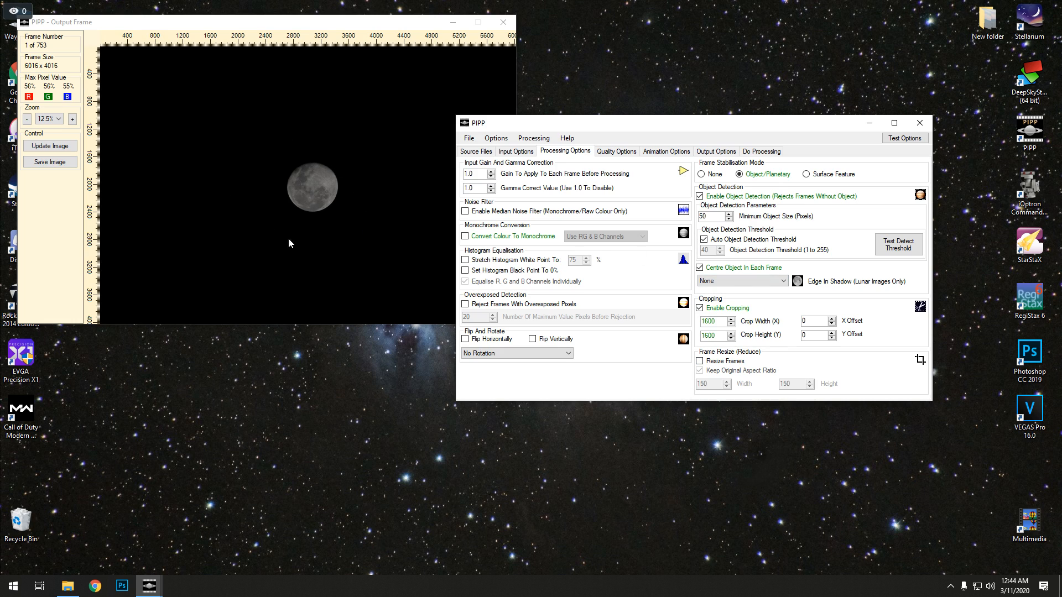
{"action": "mouse_move", "coordinate": [321, 208]}
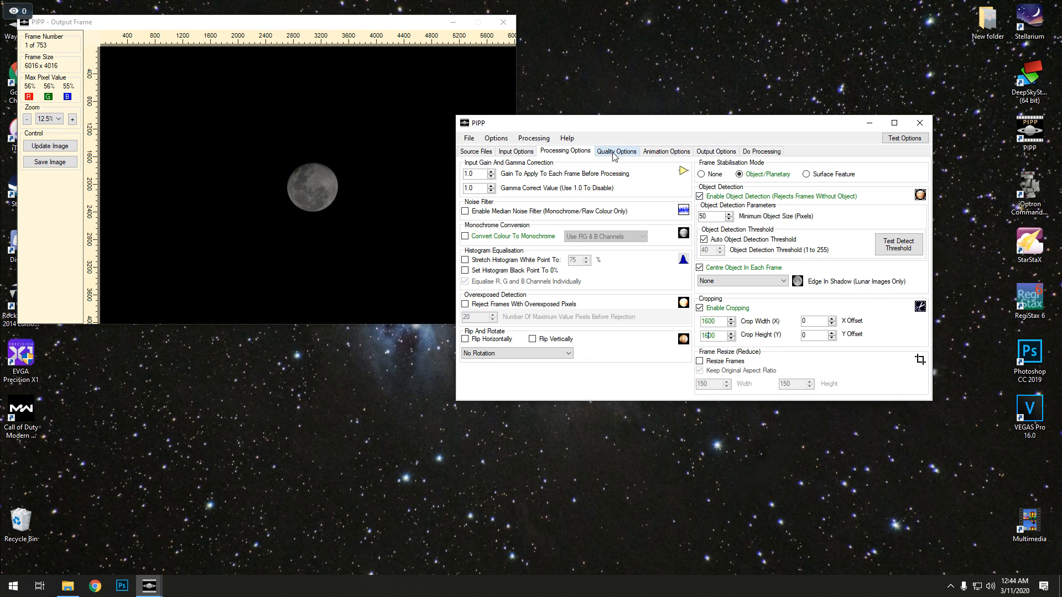
Step: Review quality, animation and TIFF output settings, ending on the Do Processing page
{"action": "left_click", "coordinate": [616, 151]}
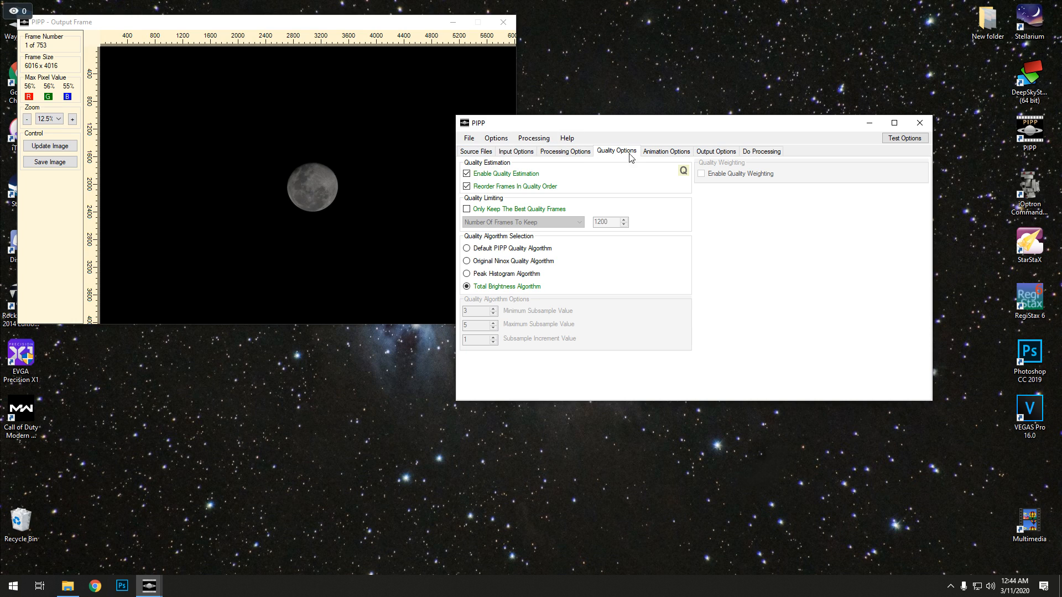
{"action": "mouse_move", "coordinate": [579, 178]}
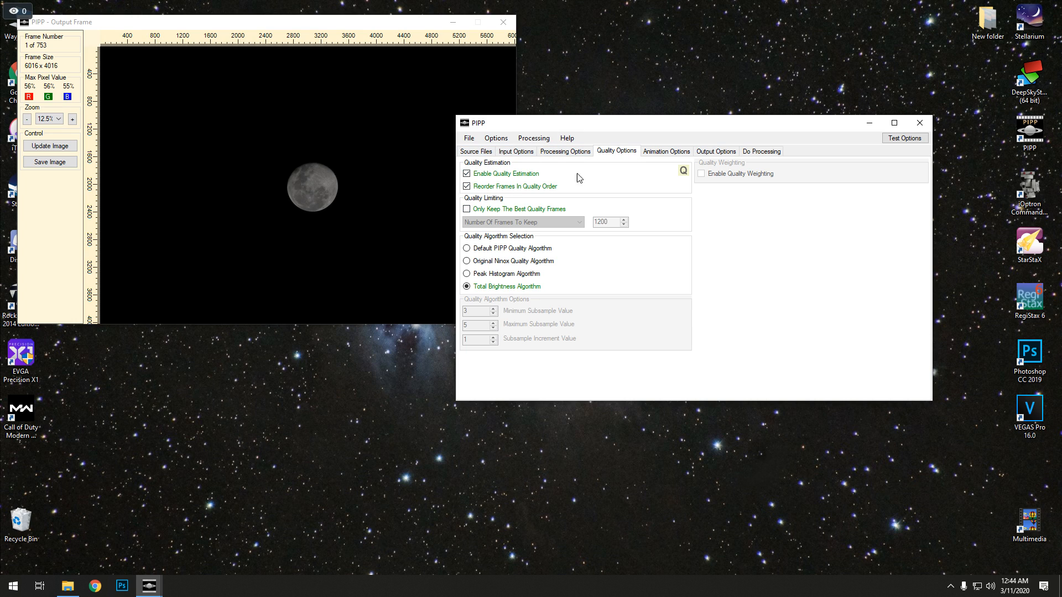
{"action": "mouse_move", "coordinate": [528, 304]}
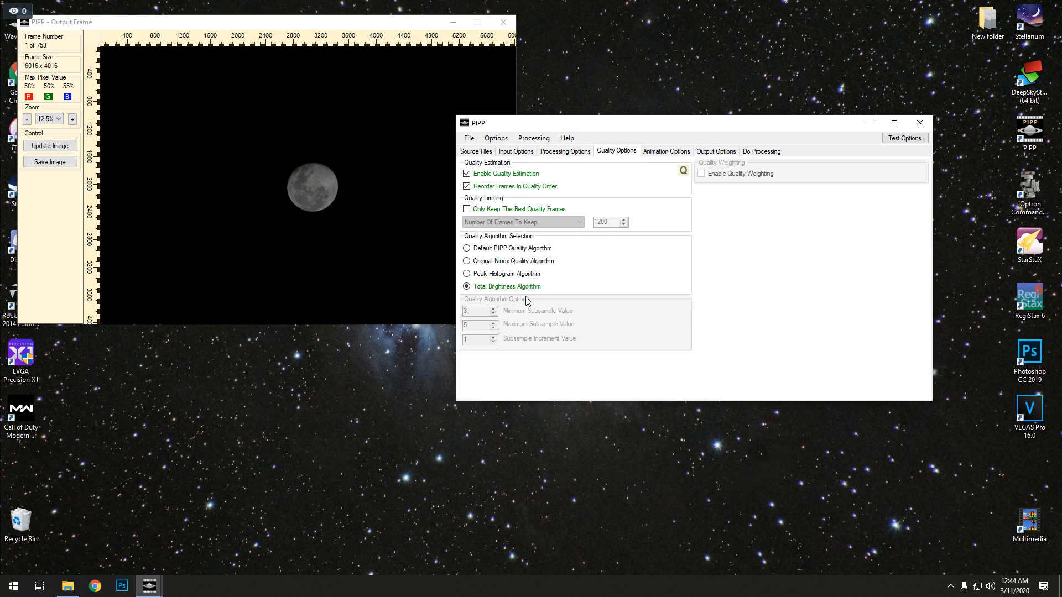
{"action": "left_click", "coordinate": [666, 151]}
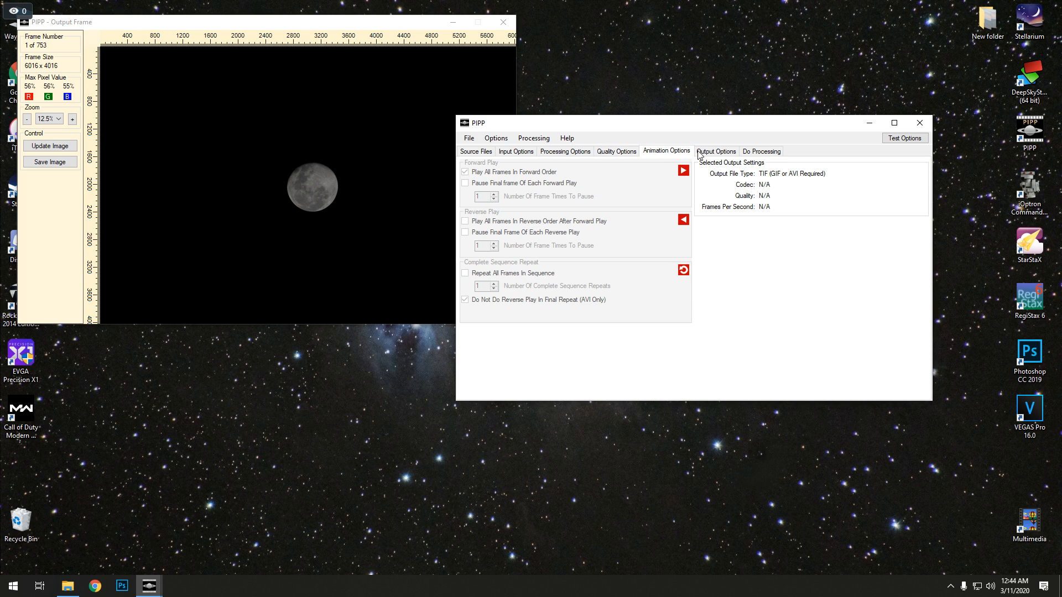
{"action": "left_click", "coordinate": [716, 151]}
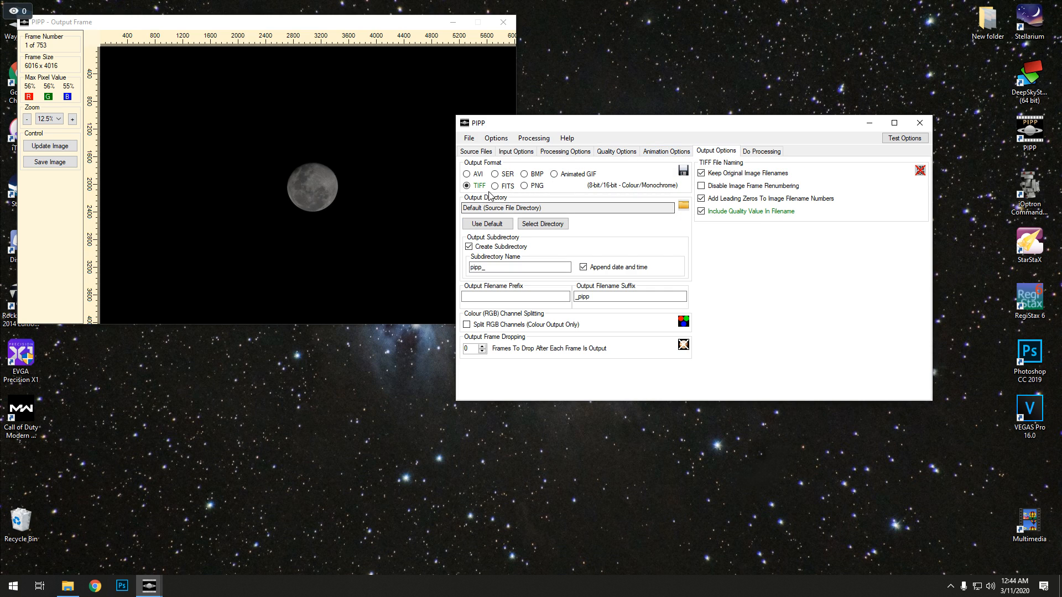
{"action": "mouse_move", "coordinate": [476, 190]}
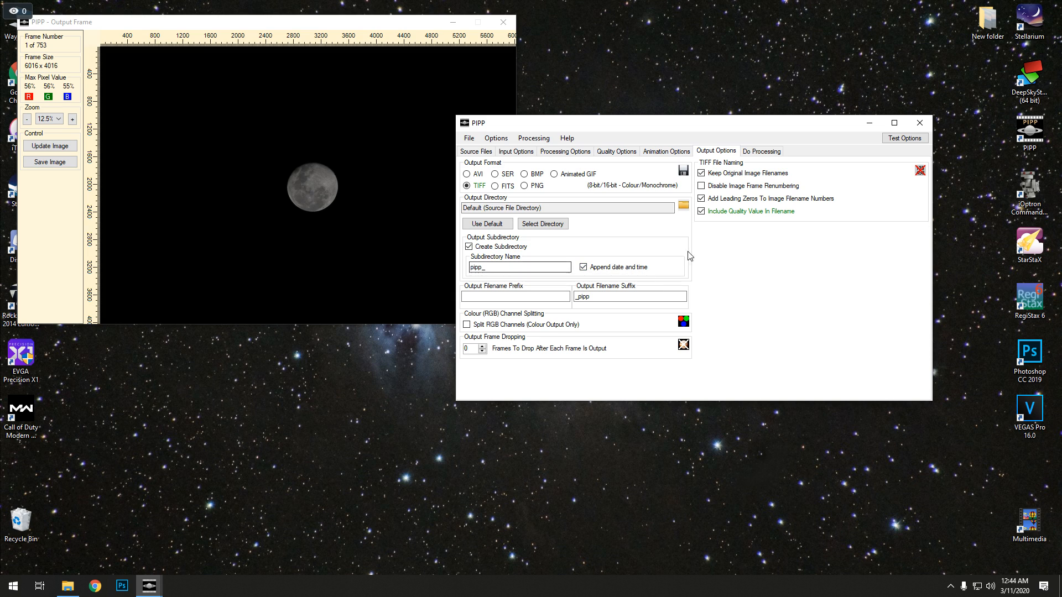
{"action": "left_click", "coordinate": [762, 151]}
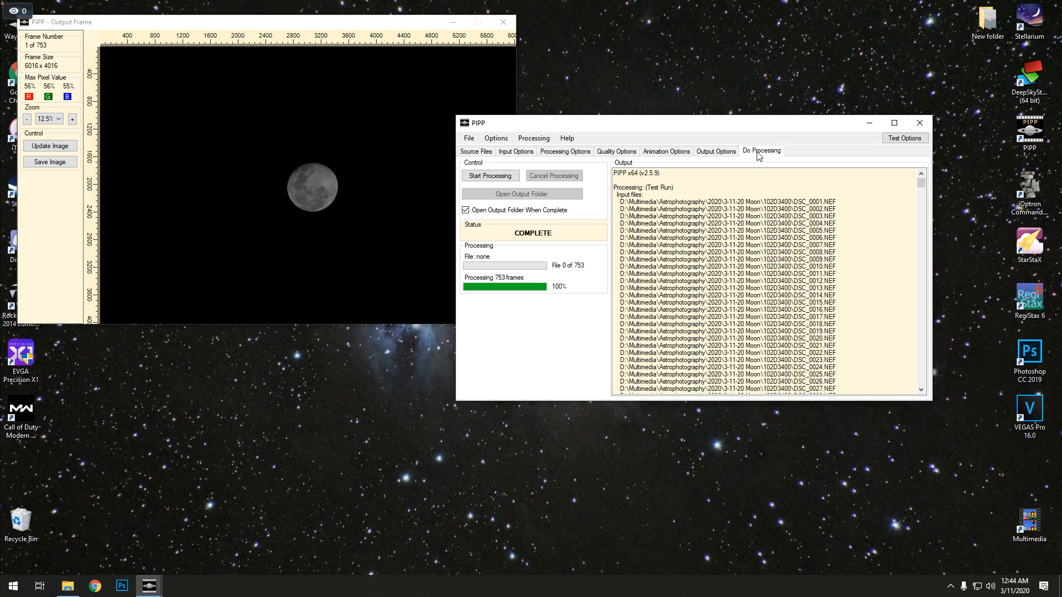
{"action": "mouse_move", "coordinate": [499, 177]}
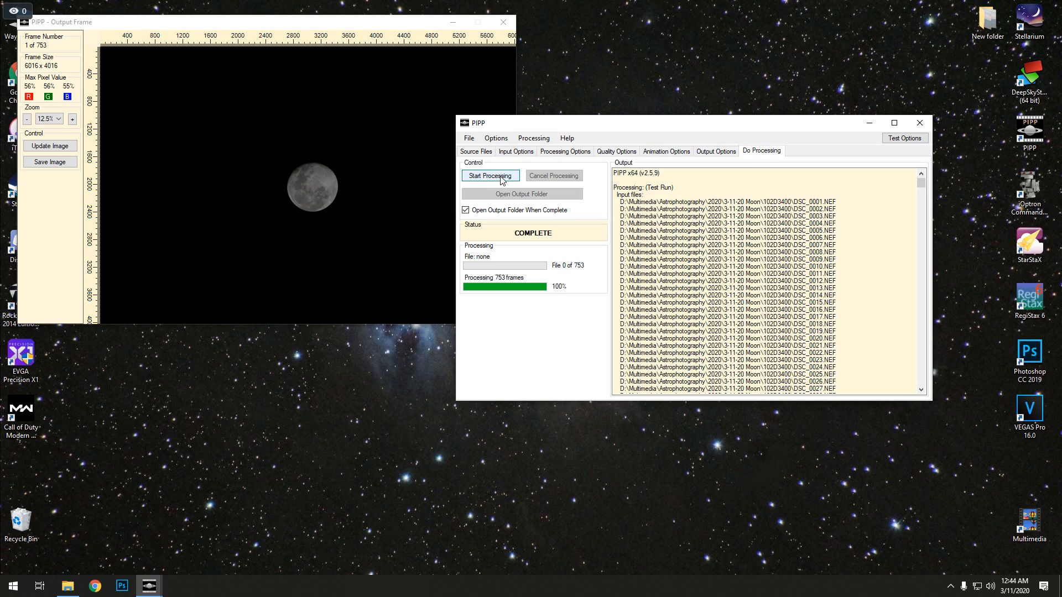
{"action": "mouse_move", "coordinate": [493, 177]}
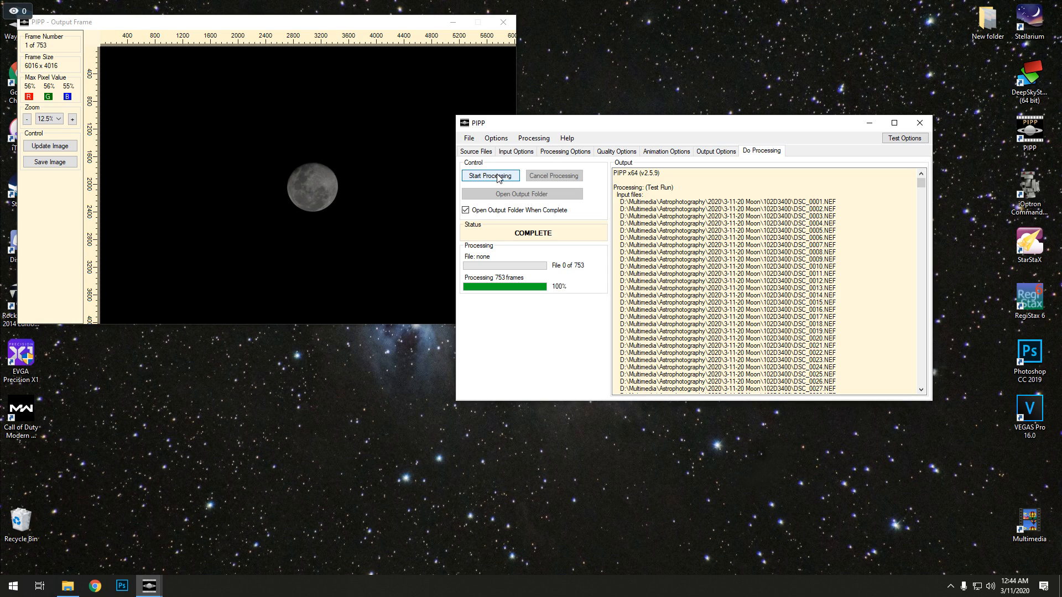
Step: Start processing the frames, then cancel while the 70 dark frames are stacking
{"action": "left_click", "coordinate": [491, 175]}
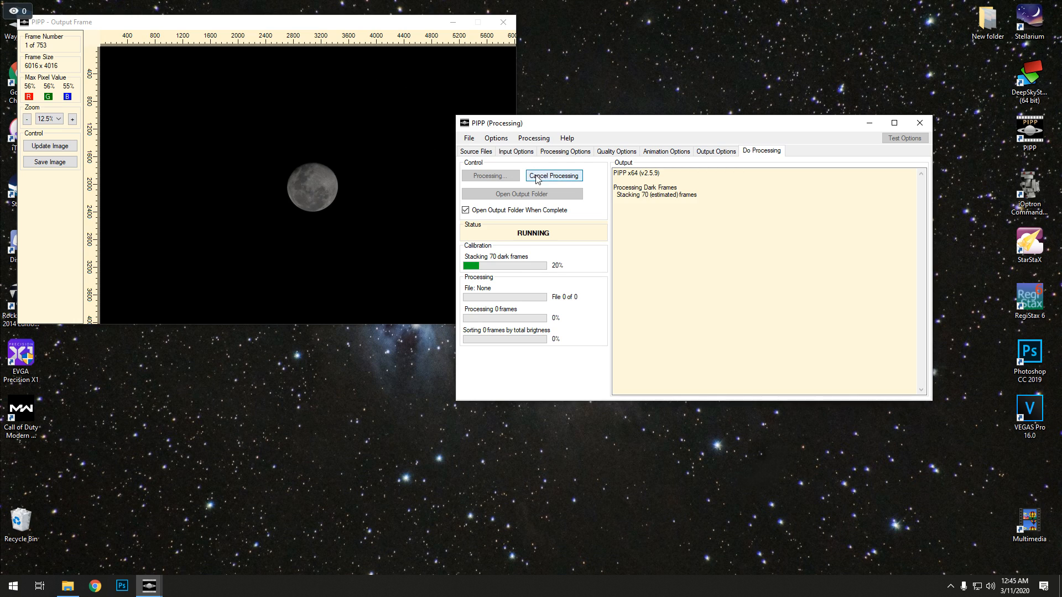
{"action": "left_click", "coordinate": [554, 175]}
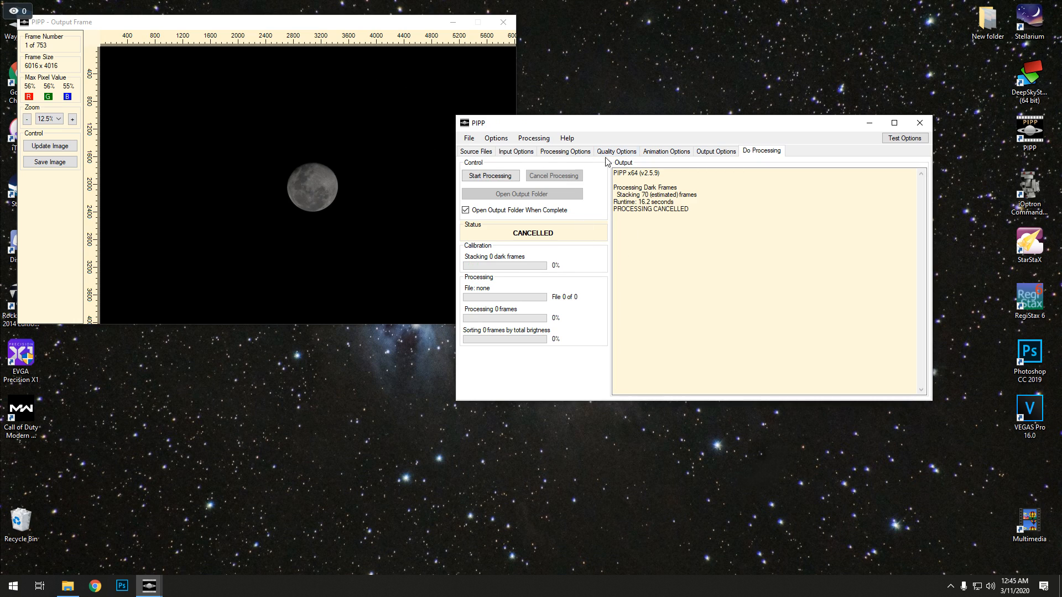
Step: Check the loaded source file list and processing settings before adjusting quality options
{"action": "left_click", "coordinate": [565, 151]}
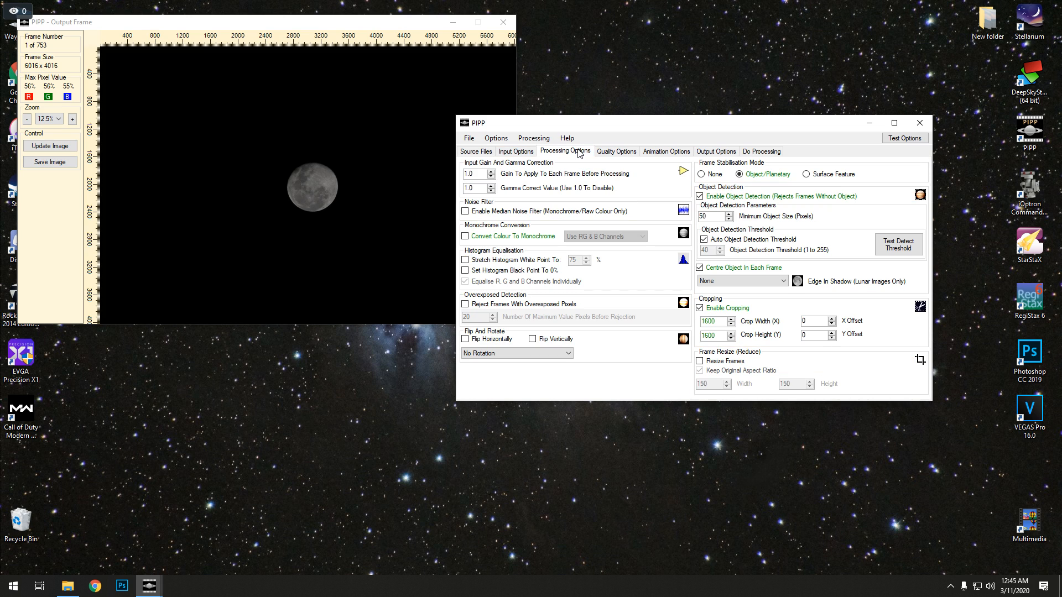
{"action": "mouse_move", "coordinate": [541, 200]}
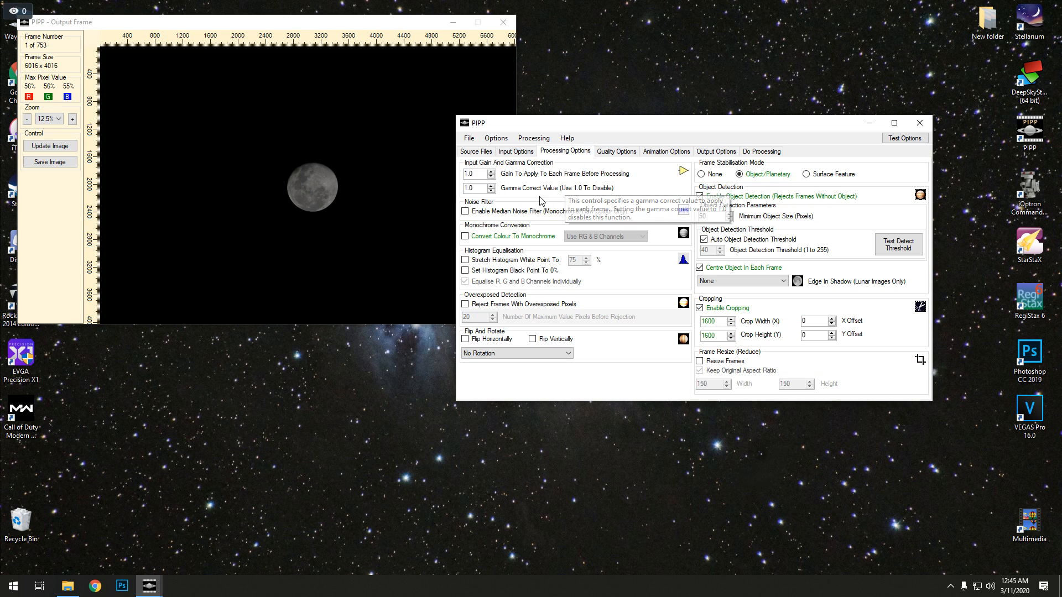
{"action": "left_click", "coordinate": [616, 151]}
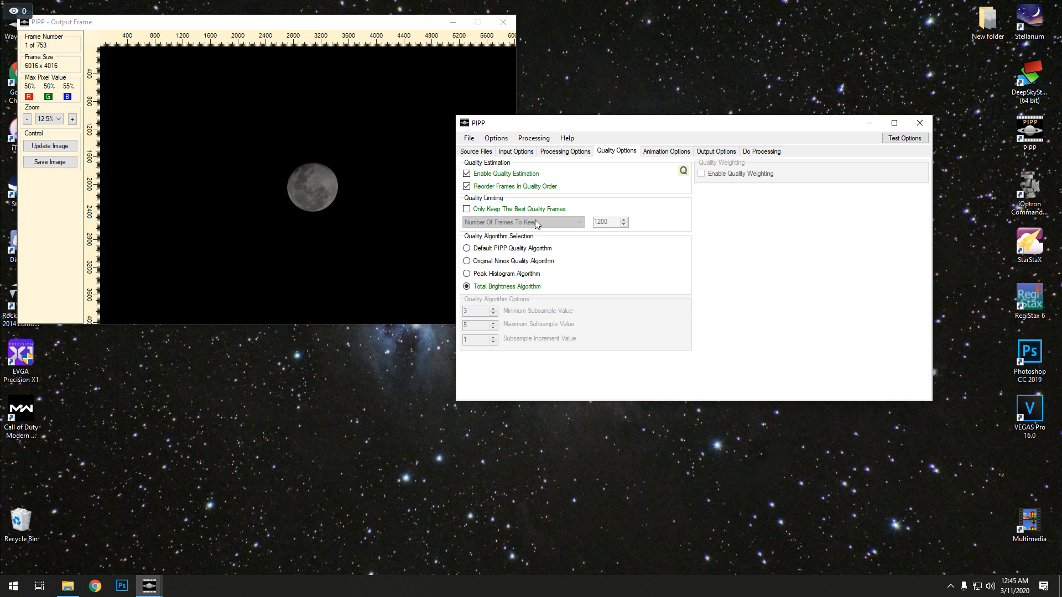
{"action": "mouse_move", "coordinate": [655, 162]}
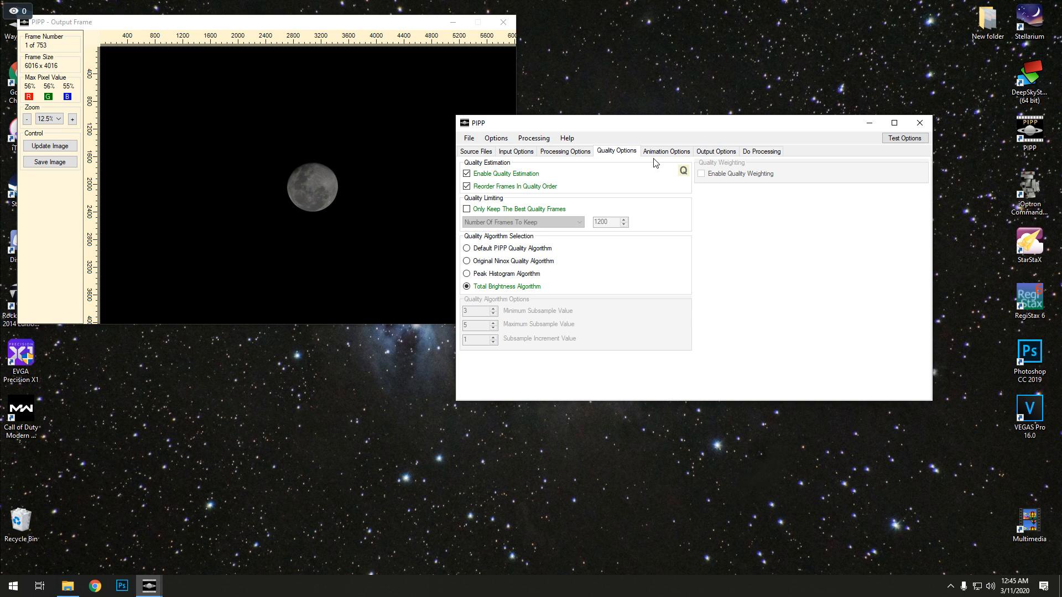
{"action": "left_click", "coordinate": [516, 151]}
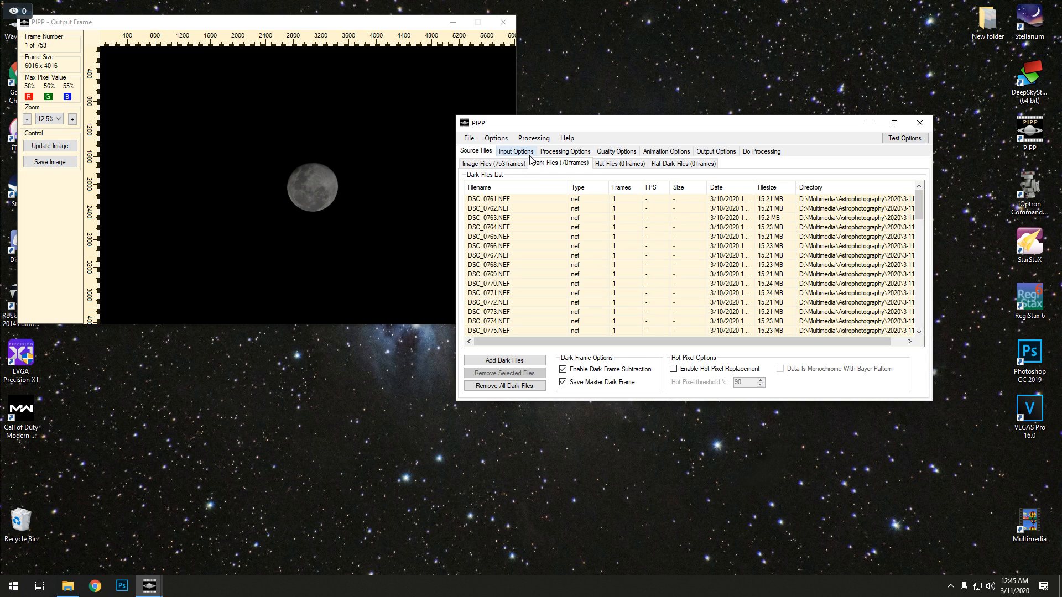
{"action": "left_click", "coordinate": [494, 163]}
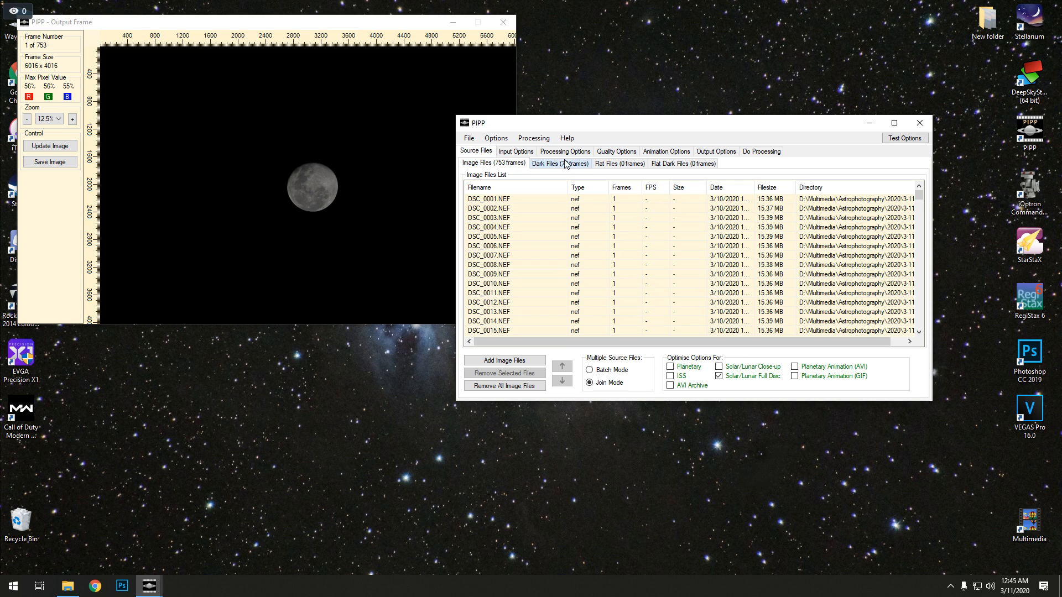
{"action": "left_click", "coordinate": [565, 151]}
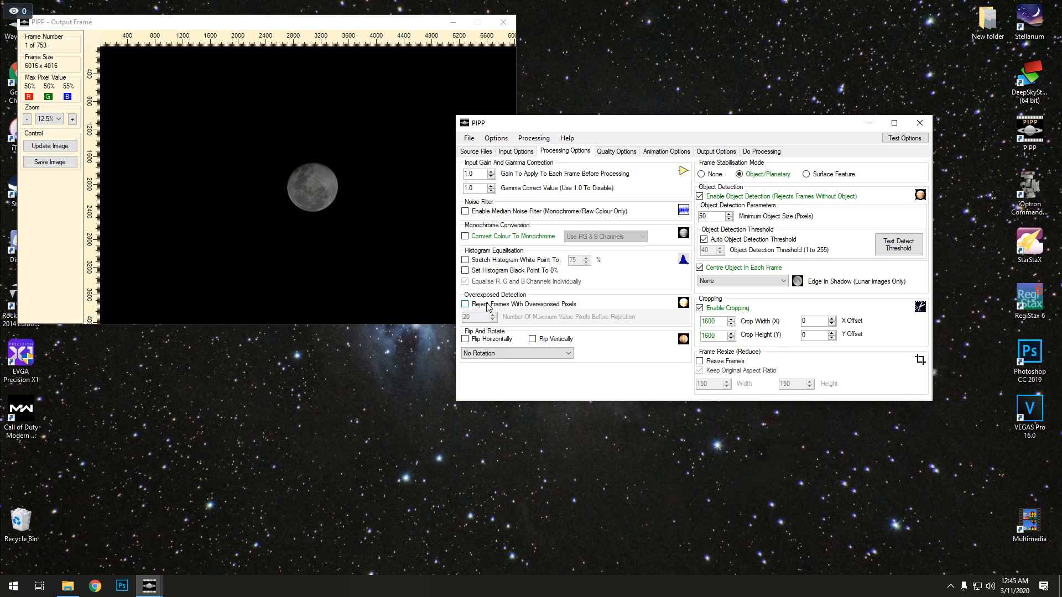
{"action": "left_click", "coordinate": [616, 151]}
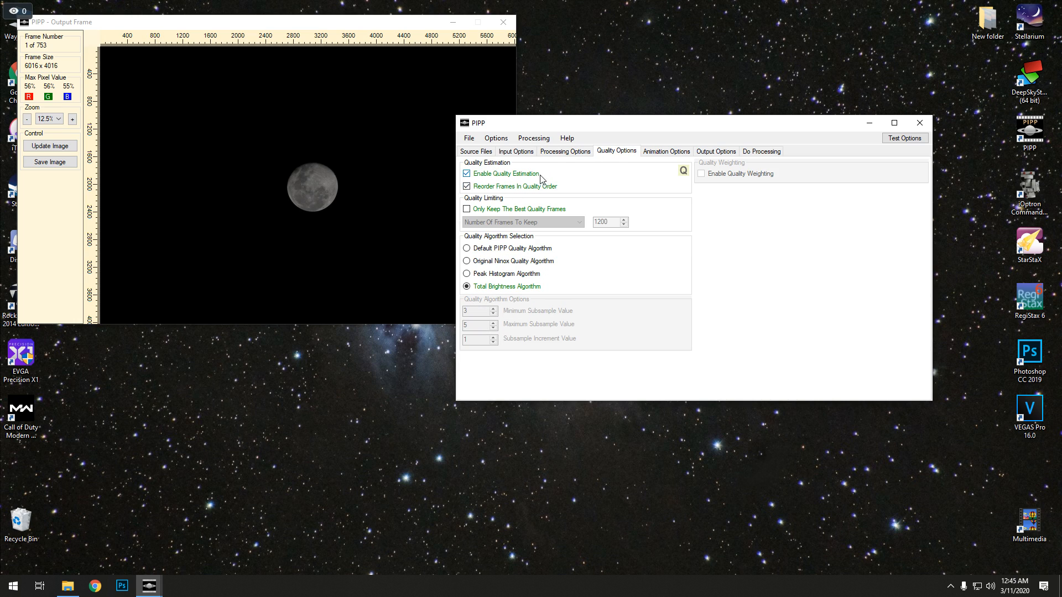
{"action": "mouse_move", "coordinate": [487, 215]}
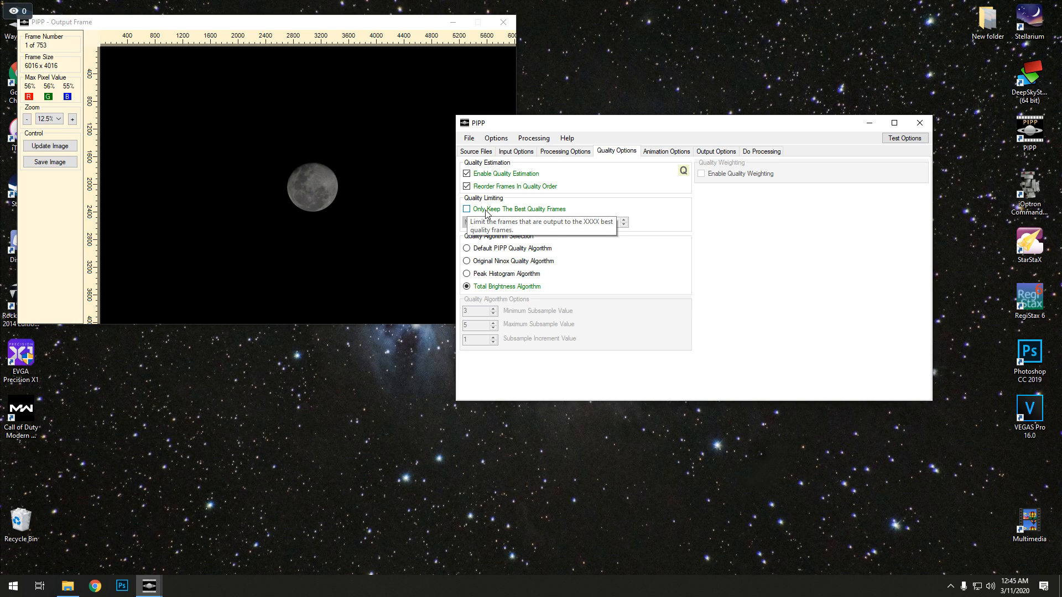
Step: Keep only the best quality frames, limited to 95 percent of frames
{"action": "left_click", "coordinate": [466, 210]}
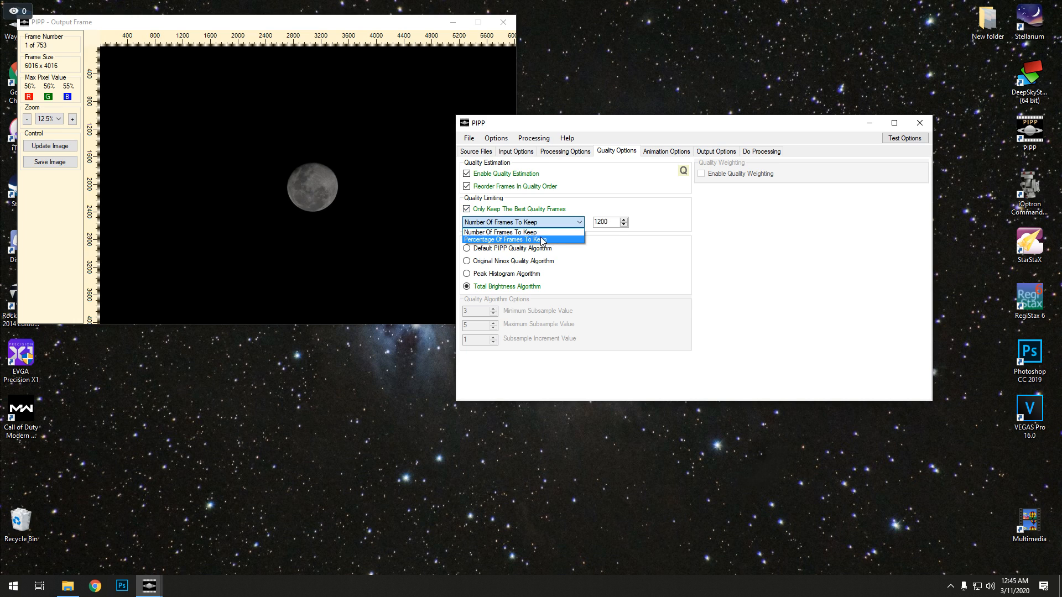
{"action": "left_click", "coordinate": [521, 240]}
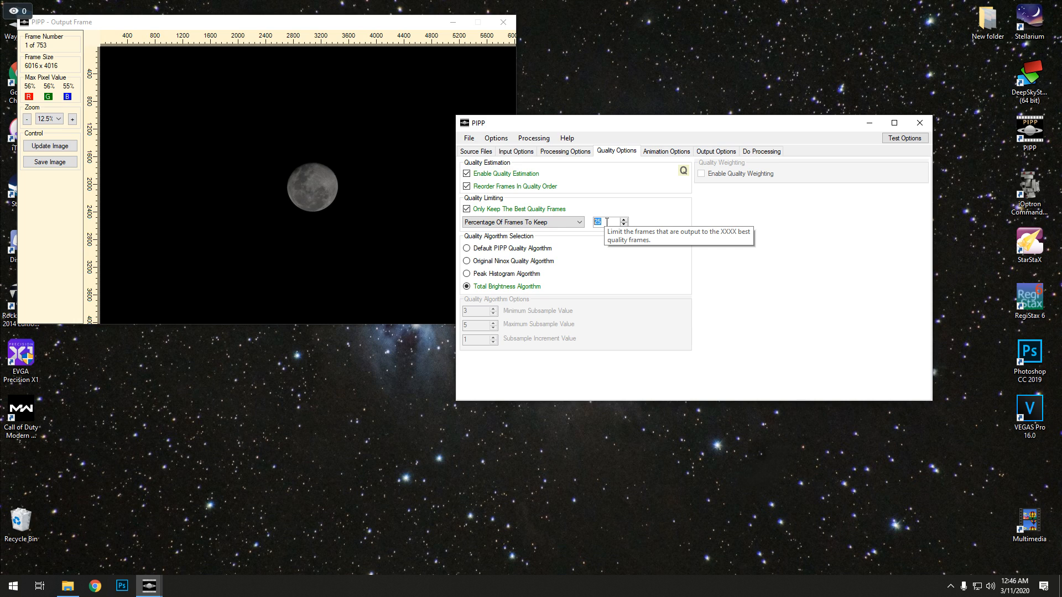
{"action": "type", "text": "9"}
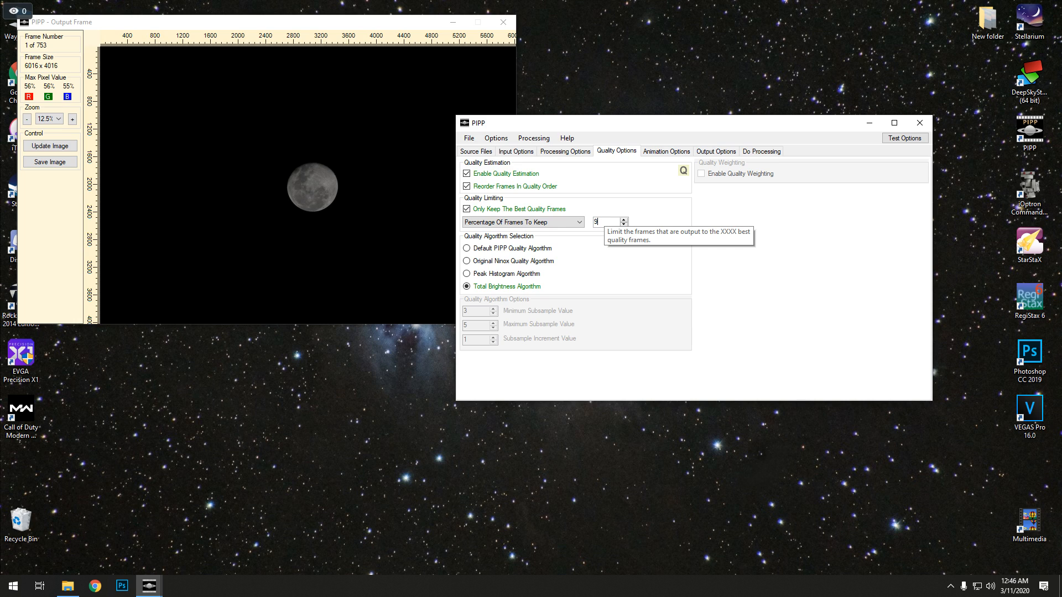
{"action": "type", "text": "5"}
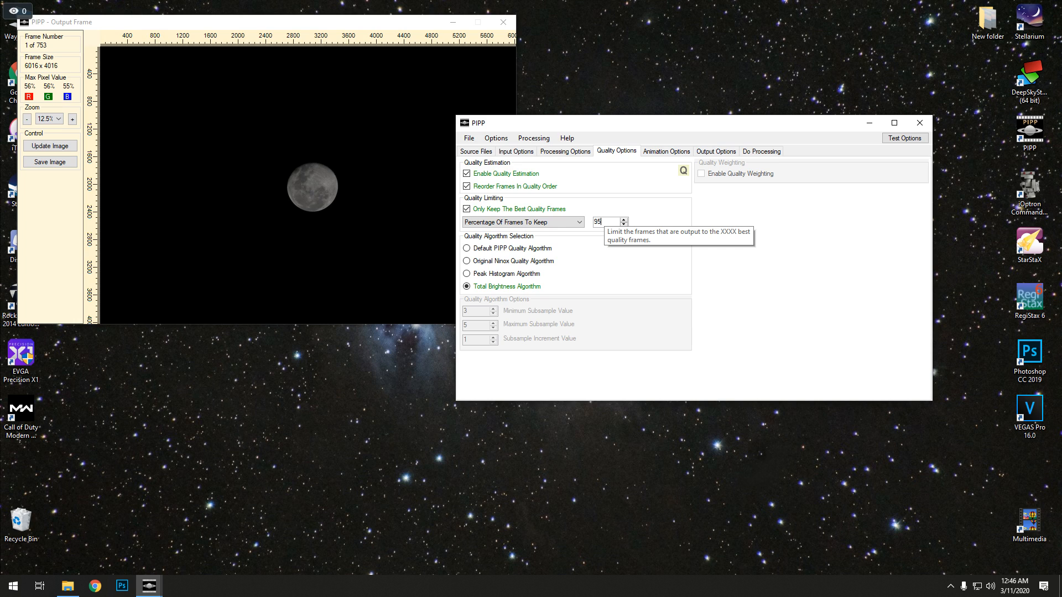
Step: Run full processing of the 753 frames to completion, noting 38 discarded by quality
{"action": "left_click", "coordinate": [762, 150]}
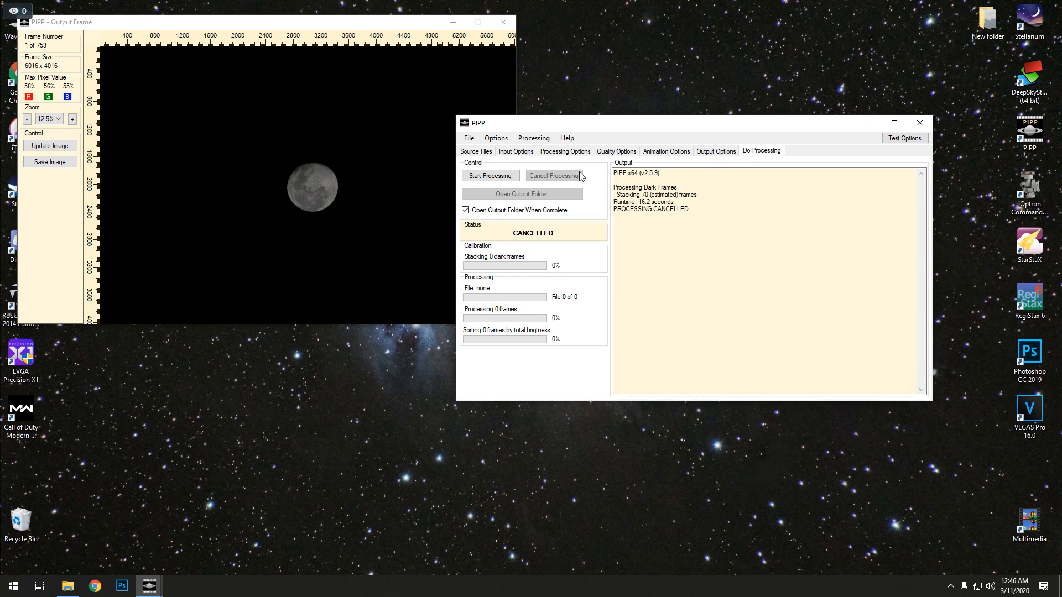
{"action": "left_click", "coordinate": [490, 175]}
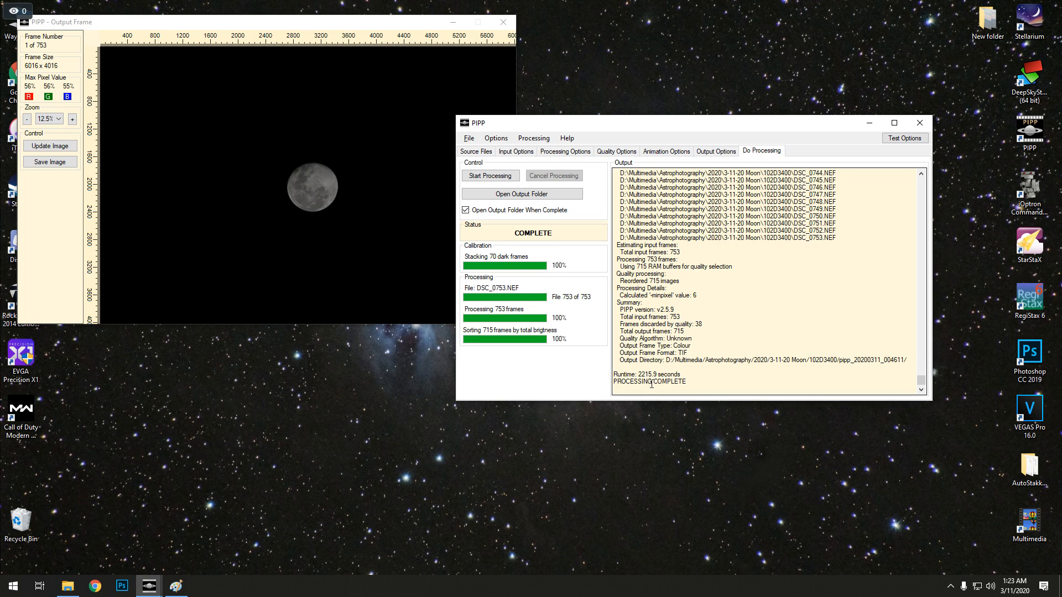
{"action": "mouse_move", "coordinate": [634, 373]}
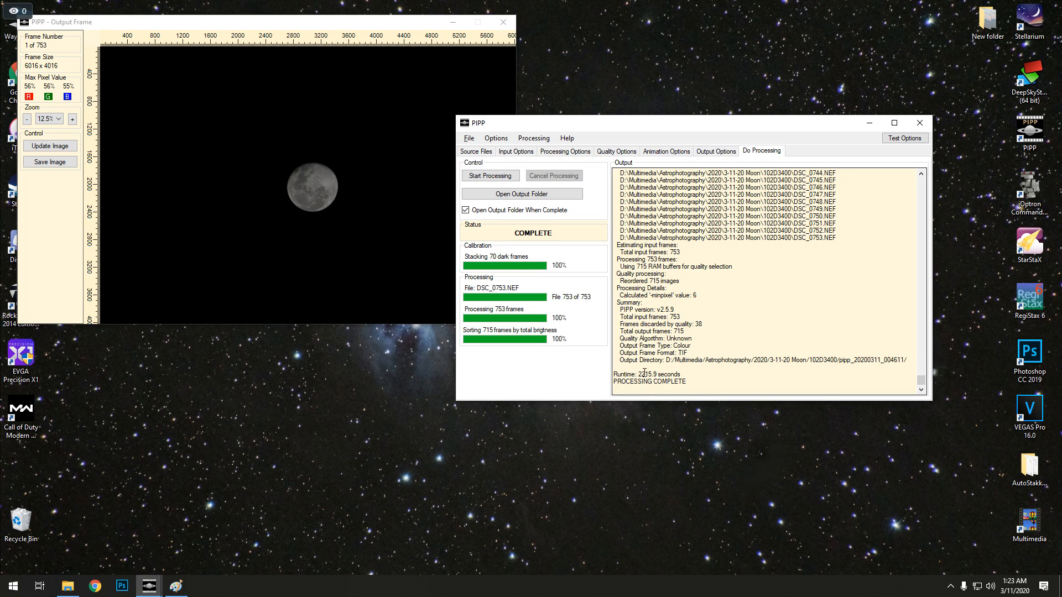
{"action": "mouse_move", "coordinate": [667, 375]}
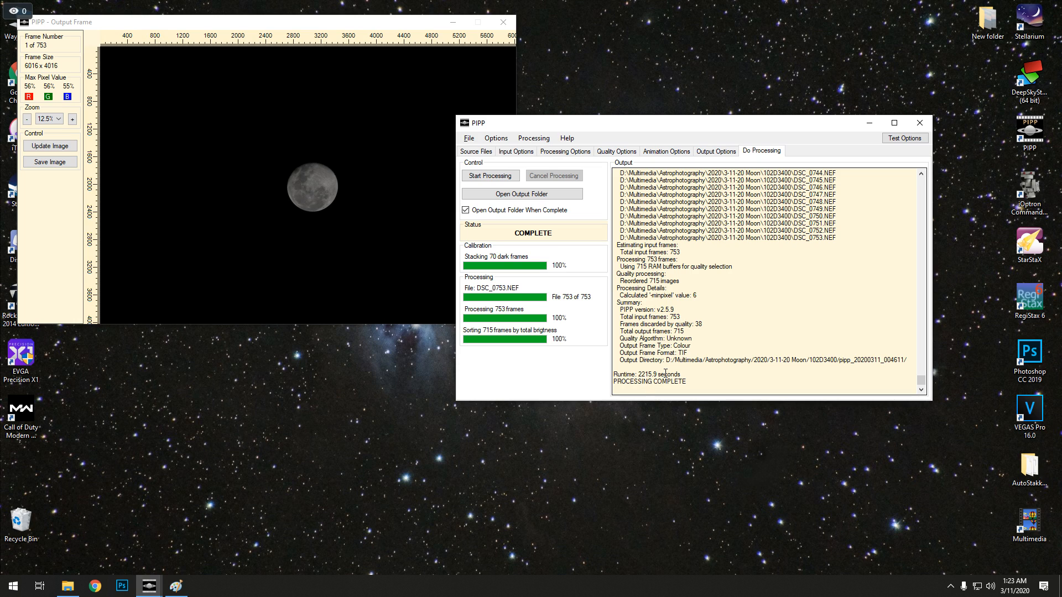
{"action": "mouse_move", "coordinate": [398, 320]}
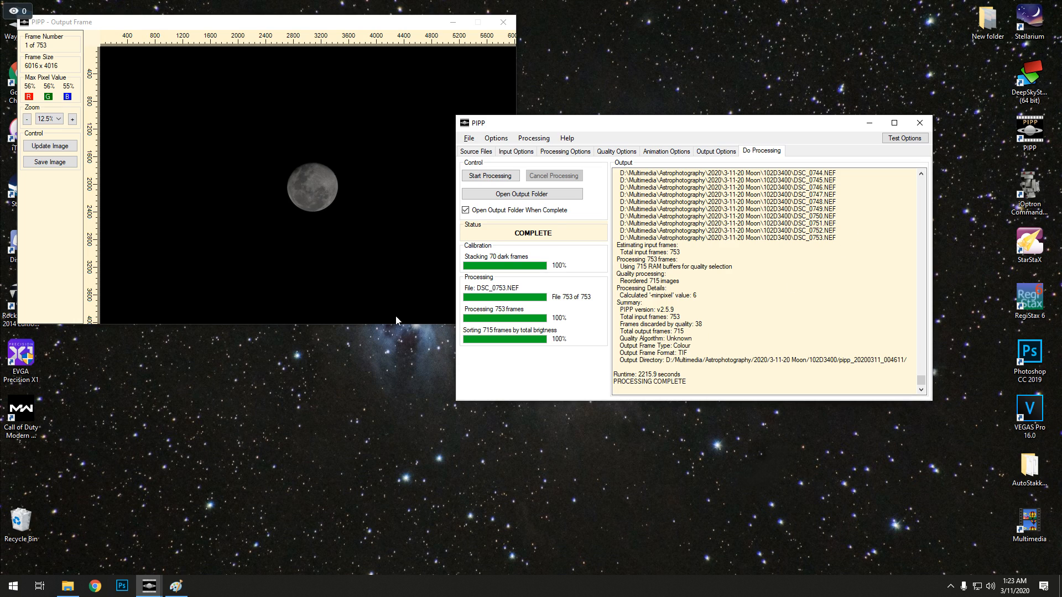
{"action": "mouse_move", "coordinate": [526, 343]}
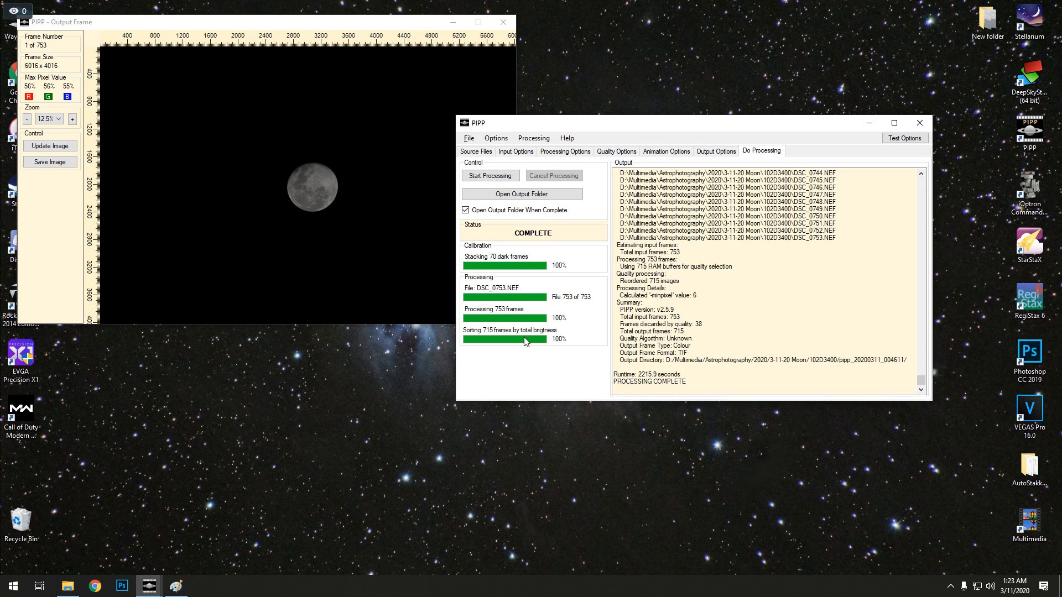
{"action": "mouse_move", "coordinate": [840, 327]}
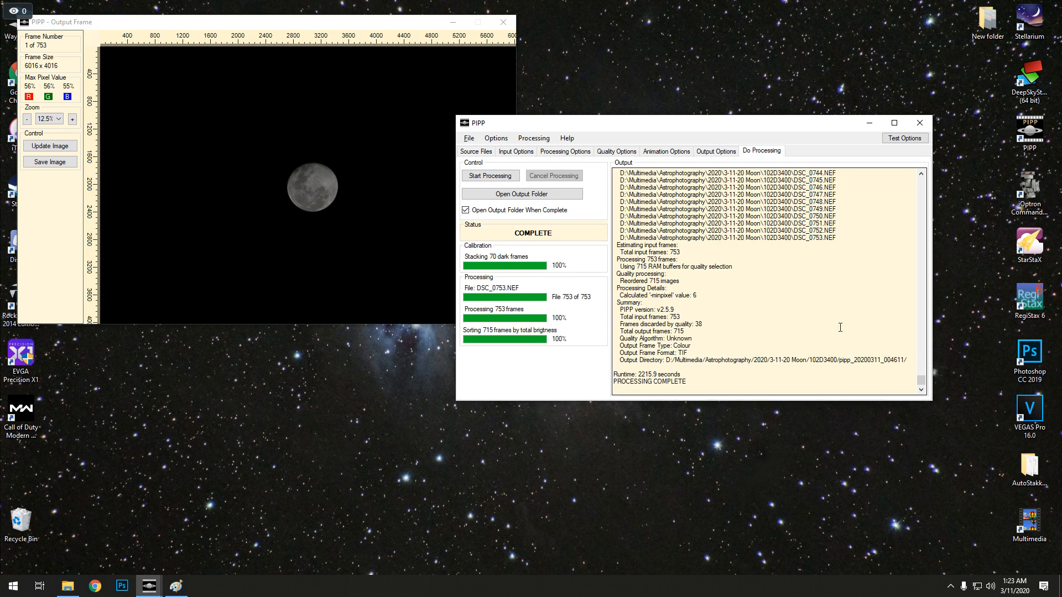
{"action": "mouse_move", "coordinate": [700, 389]}
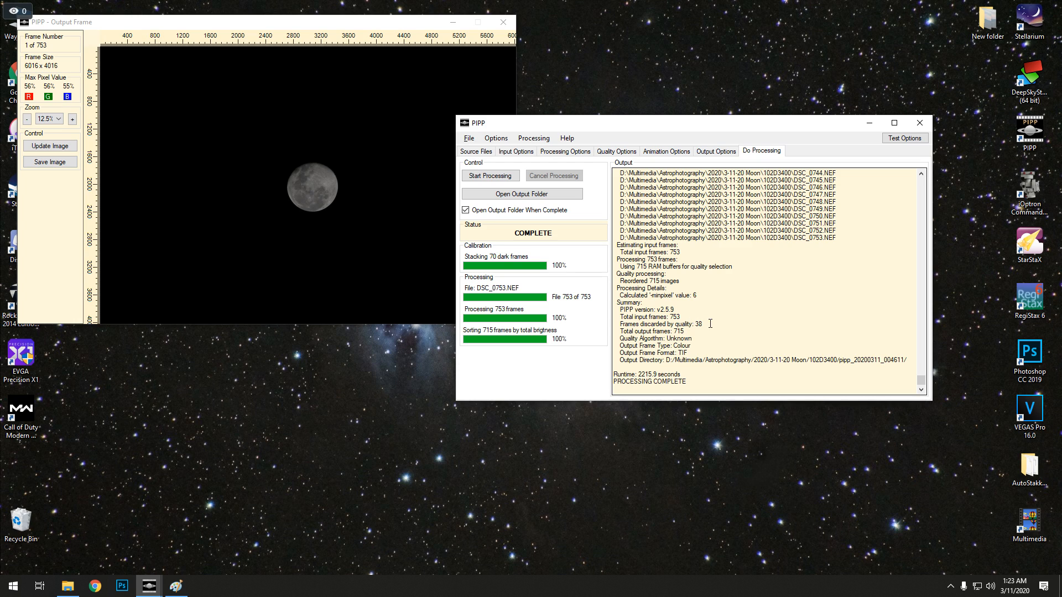
{"action": "double_click", "coordinate": [696, 324]}
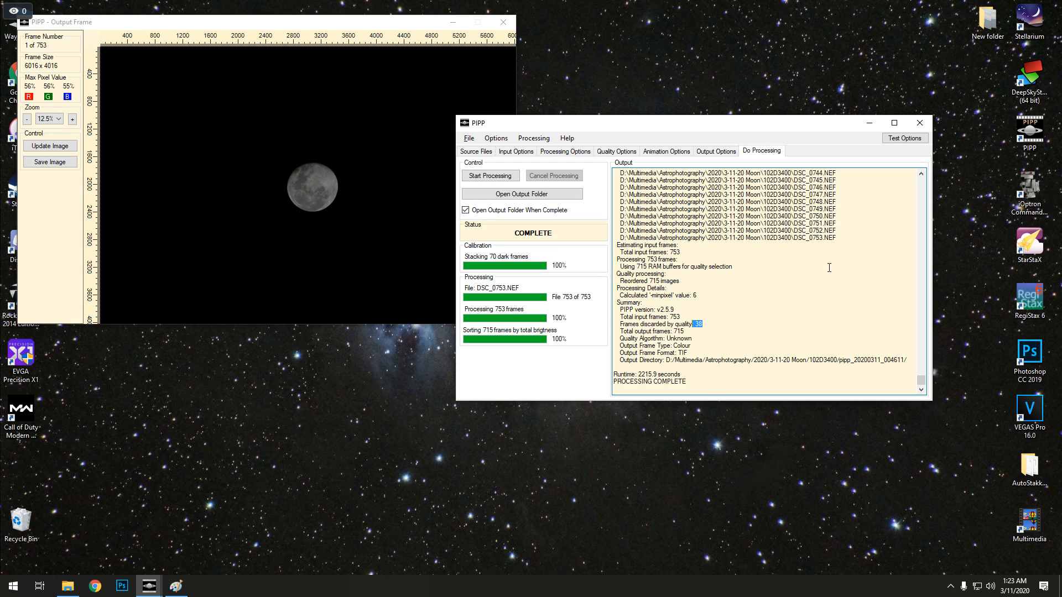
{"action": "mouse_move", "coordinate": [919, 123]}
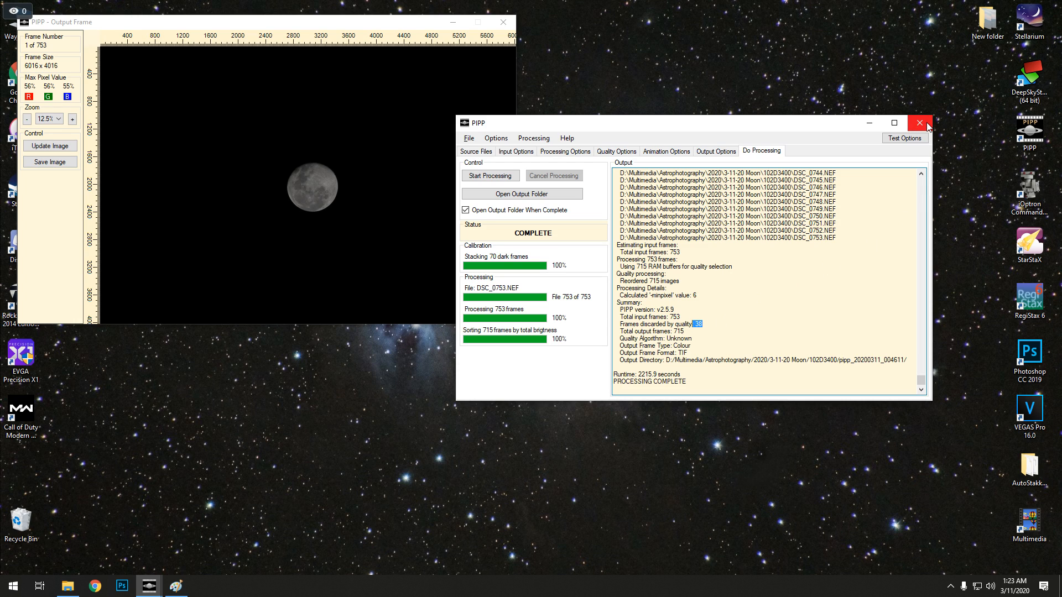
Step: Close PIPP and launch AutoStakkert.exe from its desktop program folder
{"action": "left_click", "coordinate": [919, 123]}
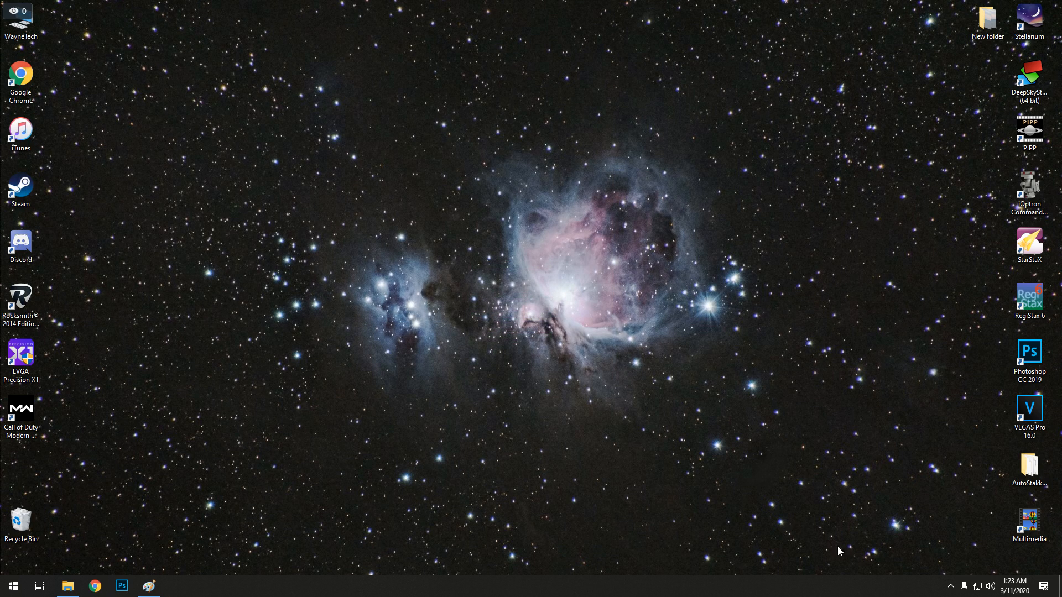
{"action": "double_click", "coordinate": [1030, 465]}
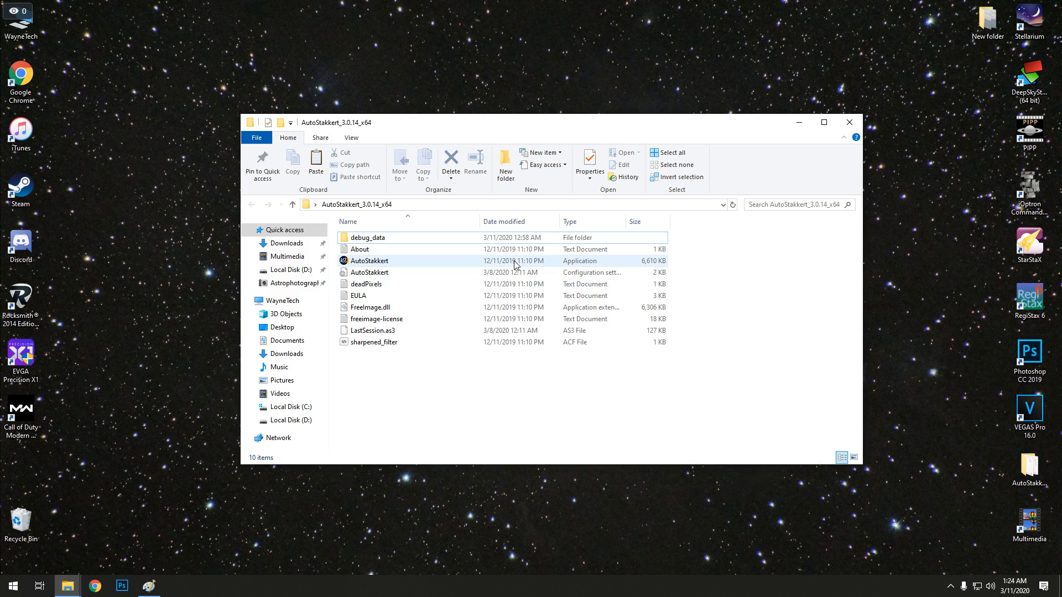
{"action": "mouse_move", "coordinate": [407, 266]}
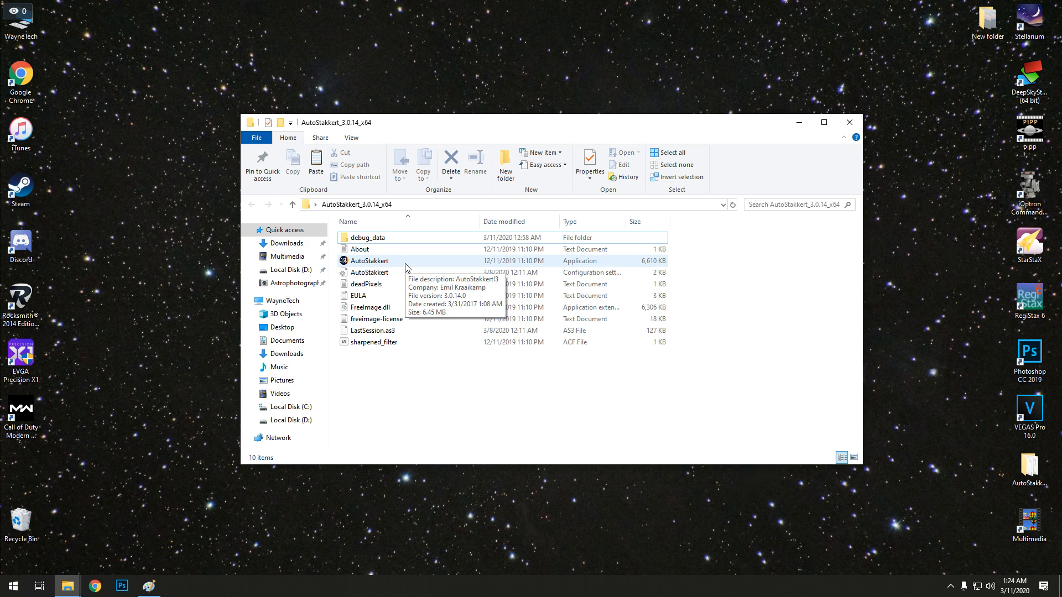
{"action": "double_click", "coordinate": [368, 261]}
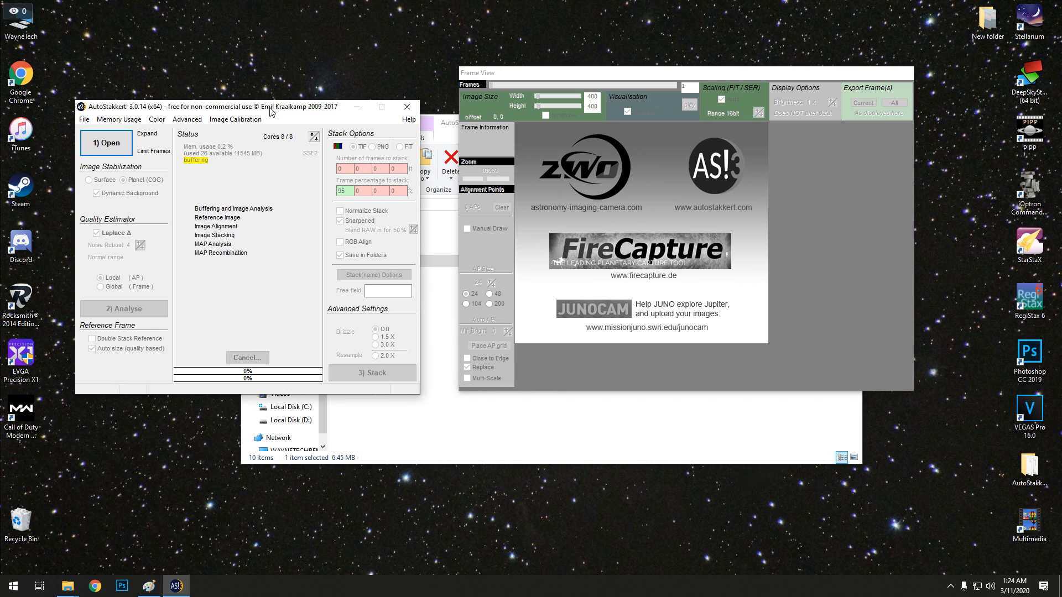
{"action": "mouse_move", "coordinate": [122, 148]}
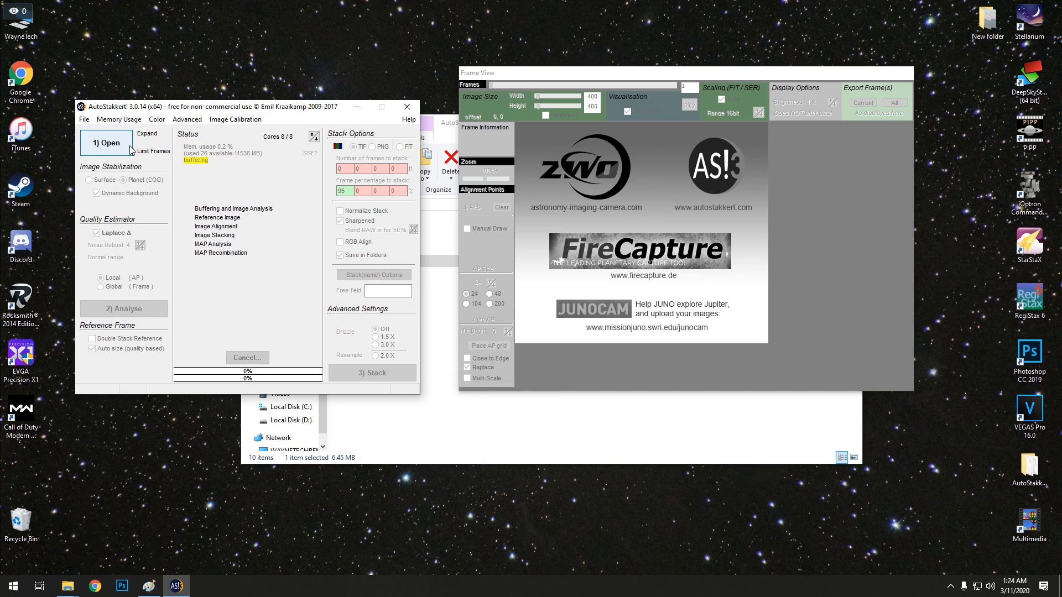
{"action": "mouse_move", "coordinate": [100, 146]}
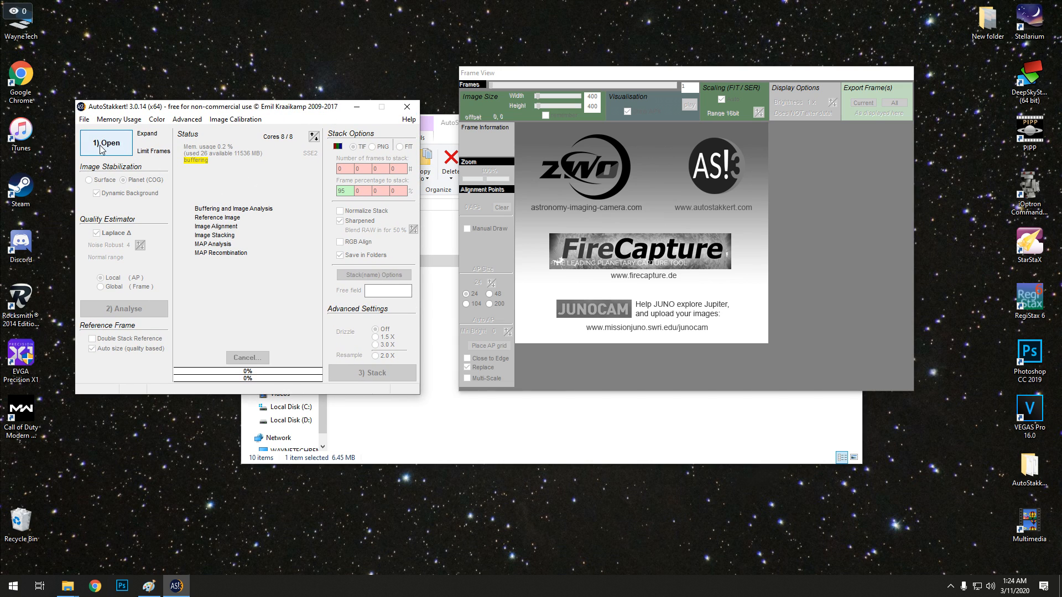
Step: From 1) Open, browse to 3-11-20 Moon\102D3400\pipp_20200311_004611\DSC_0001
{"action": "left_click", "coordinate": [106, 143]}
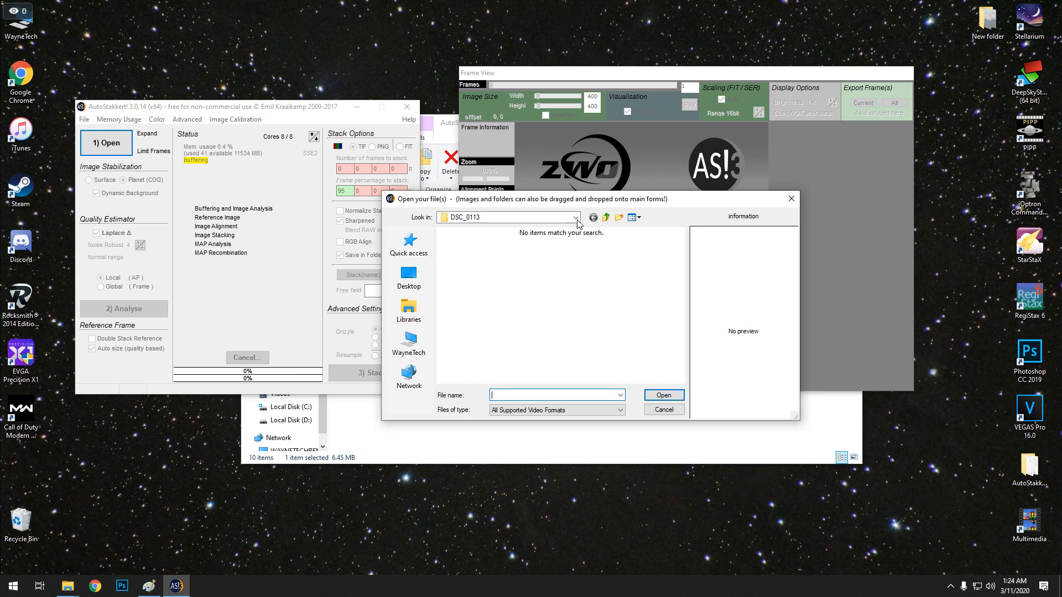
{"action": "left_click", "coordinate": [605, 217]}
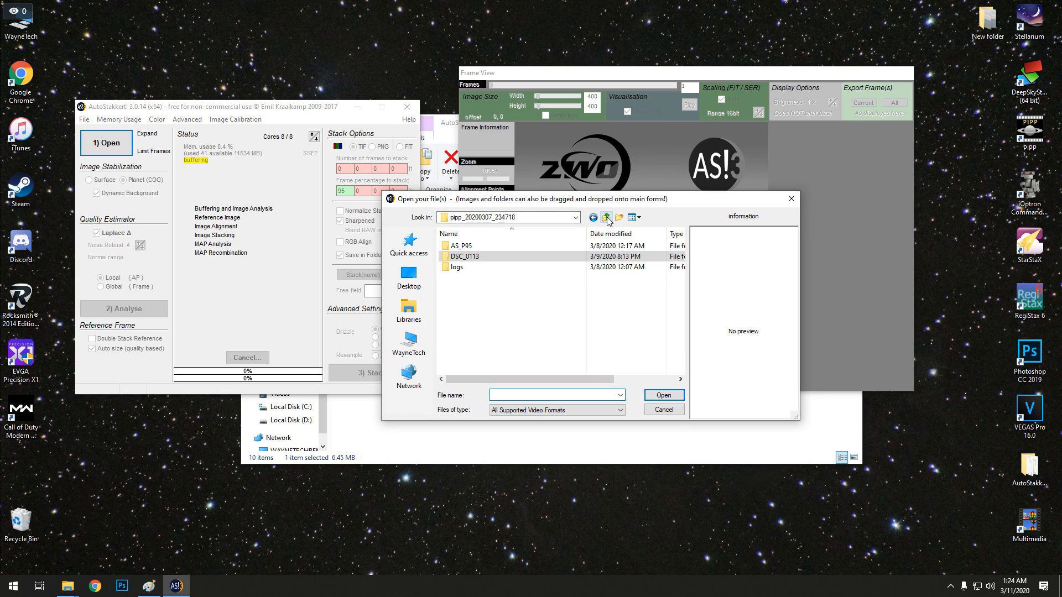
{"action": "left_click", "coordinate": [607, 217]}
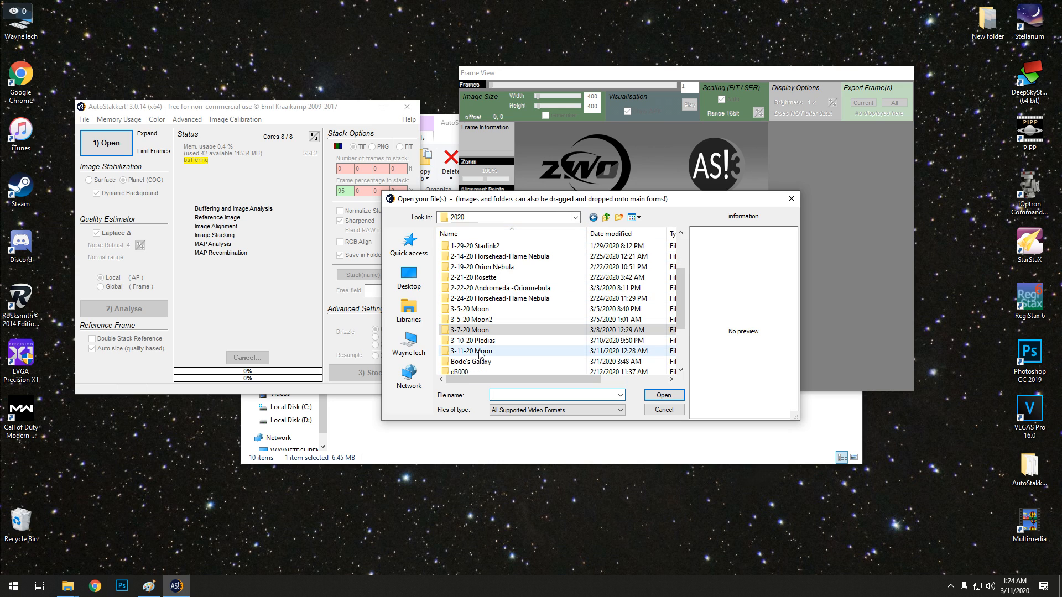
{"action": "double_click", "coordinate": [470, 351]}
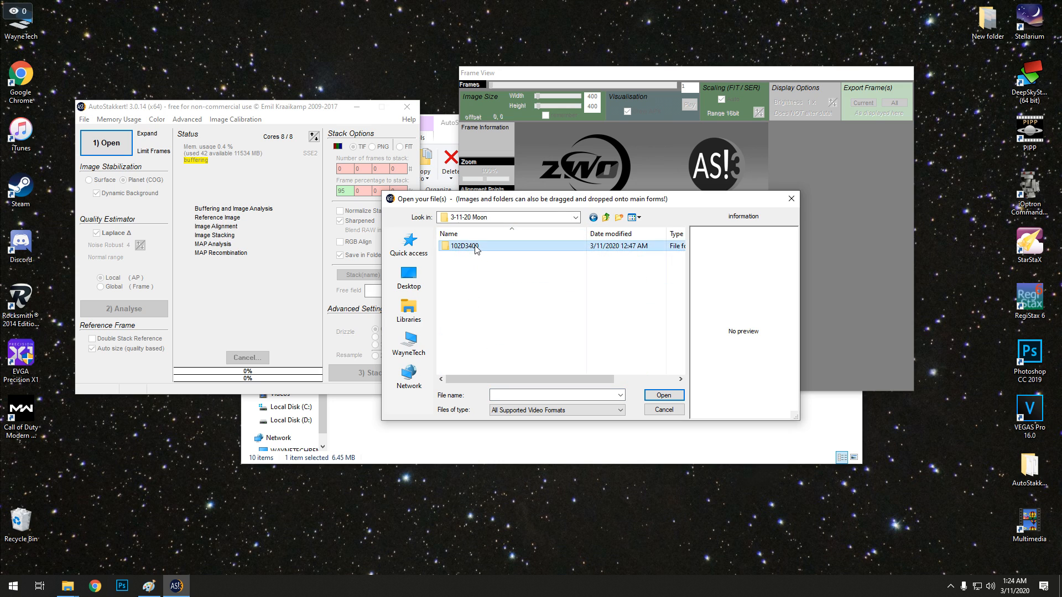
{"action": "double_click", "coordinate": [460, 246]}
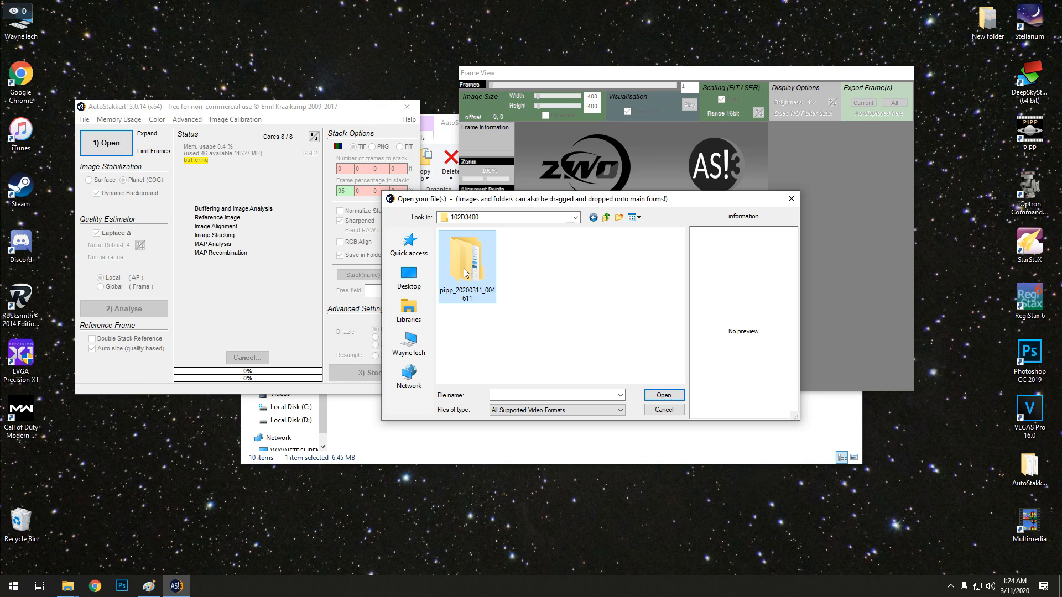
{"action": "double_click", "coordinate": [466, 266]}
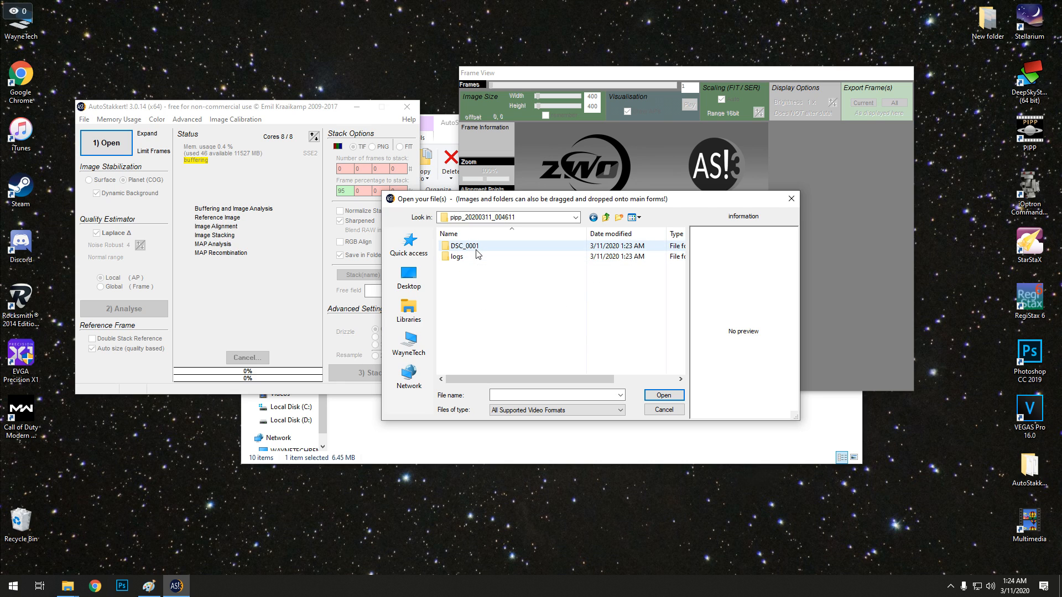
{"action": "double_click", "coordinate": [463, 245]}
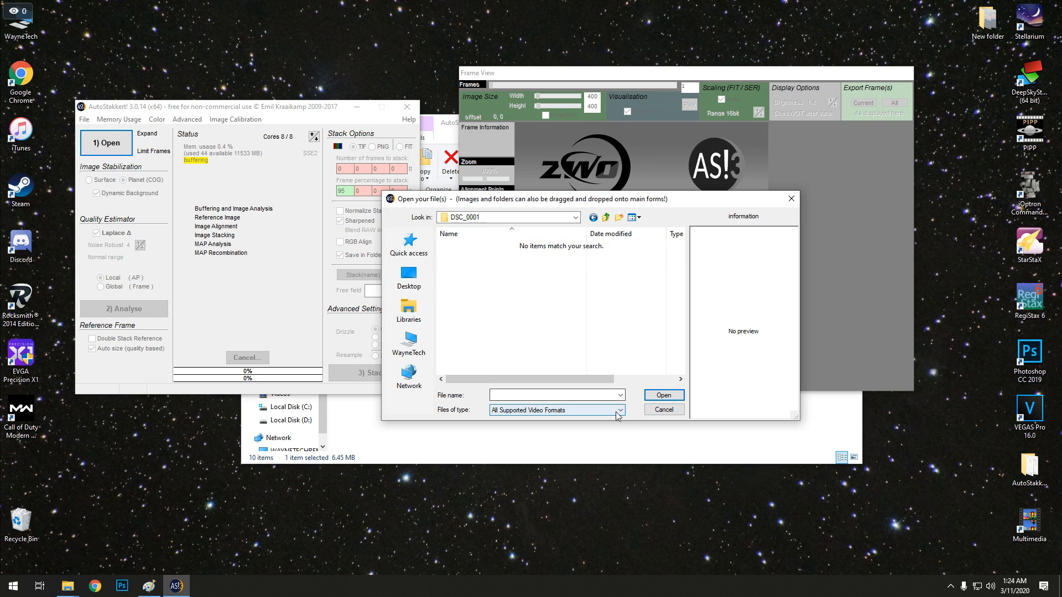
Step: Show image files, select all the processed TIF frames and load them into AutoStakkert
{"action": "left_click", "coordinate": [620, 410]}
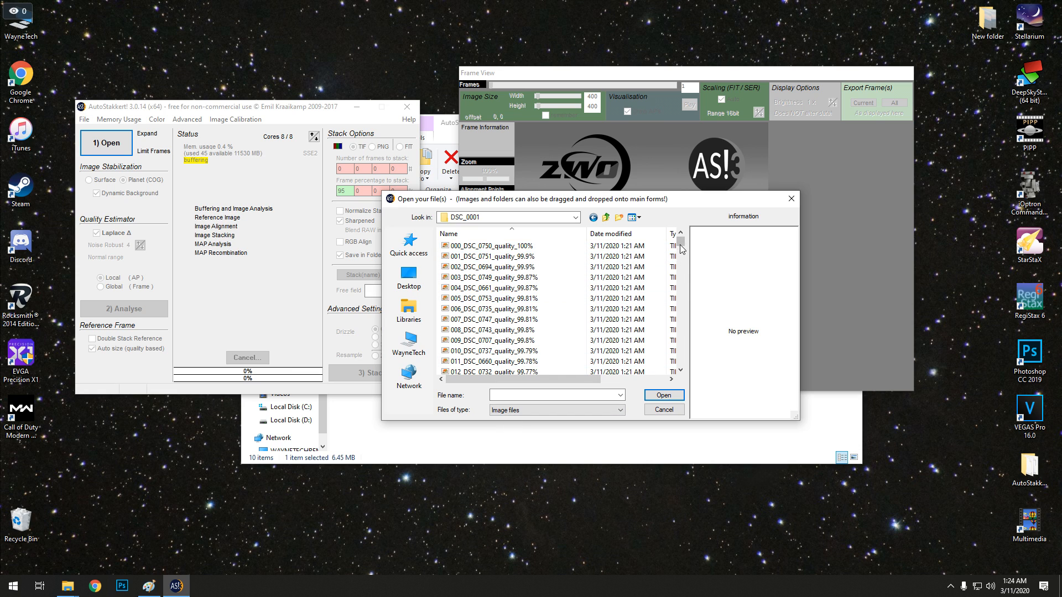
{"action": "scroll", "scroll_direction": "down", "scroll_amount": 3}
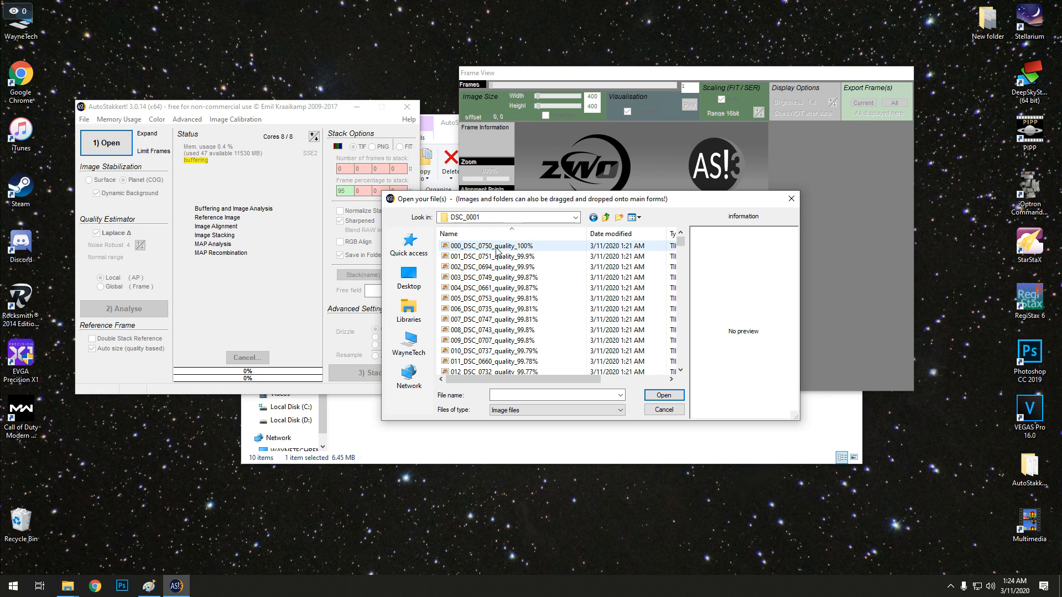
{"action": "left_click", "coordinate": [495, 246]}
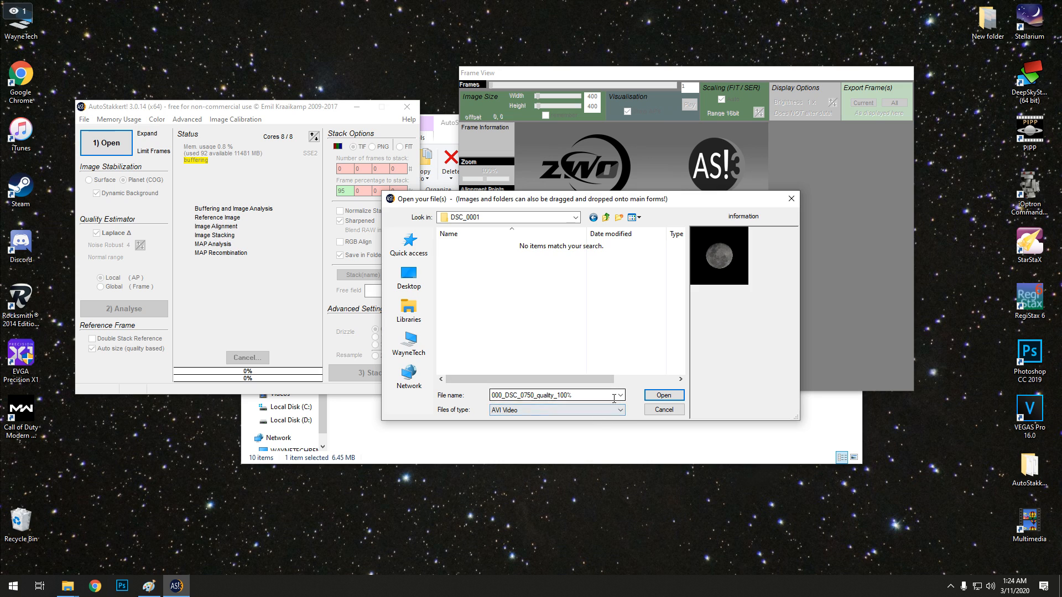
{"action": "left_click", "coordinate": [620, 410]}
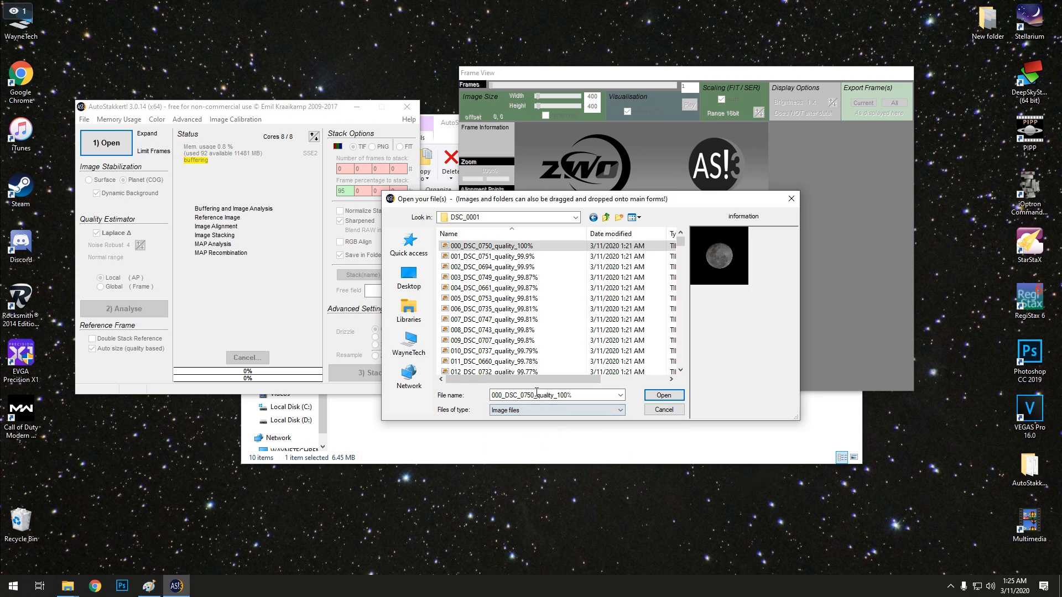
{"action": "left_click", "coordinate": [486, 247]}
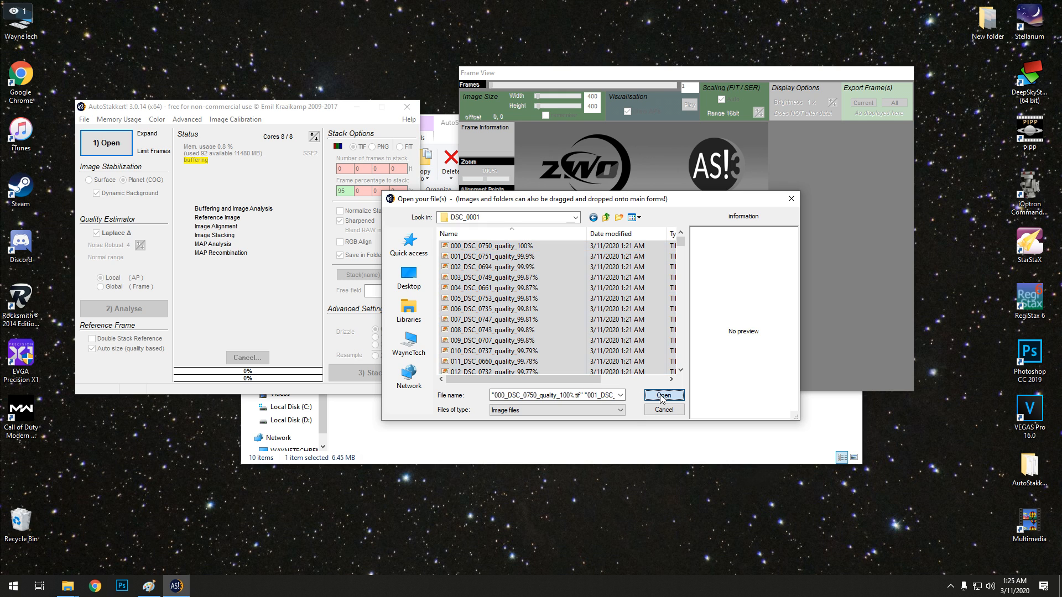
{"action": "left_click", "coordinate": [664, 395]}
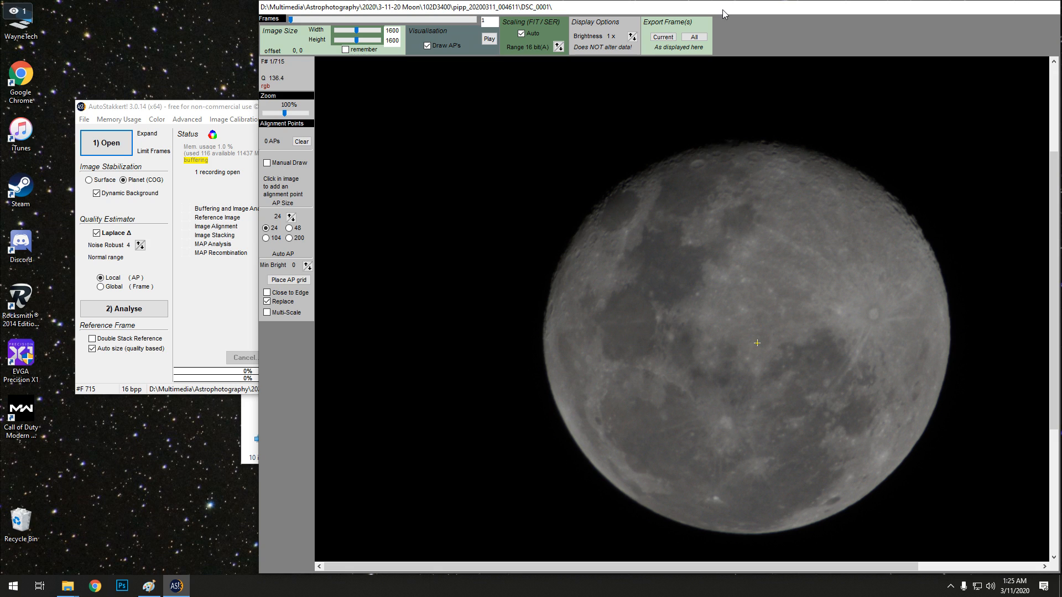
{"action": "mouse_move", "coordinate": [903, 262]}
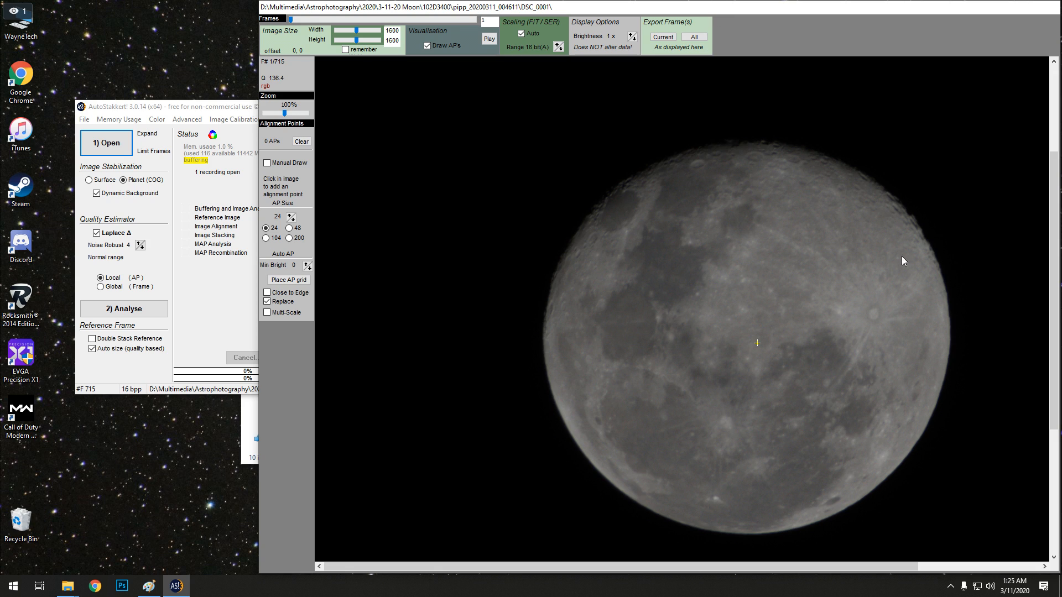
{"action": "mouse_move", "coordinate": [350, 146]}
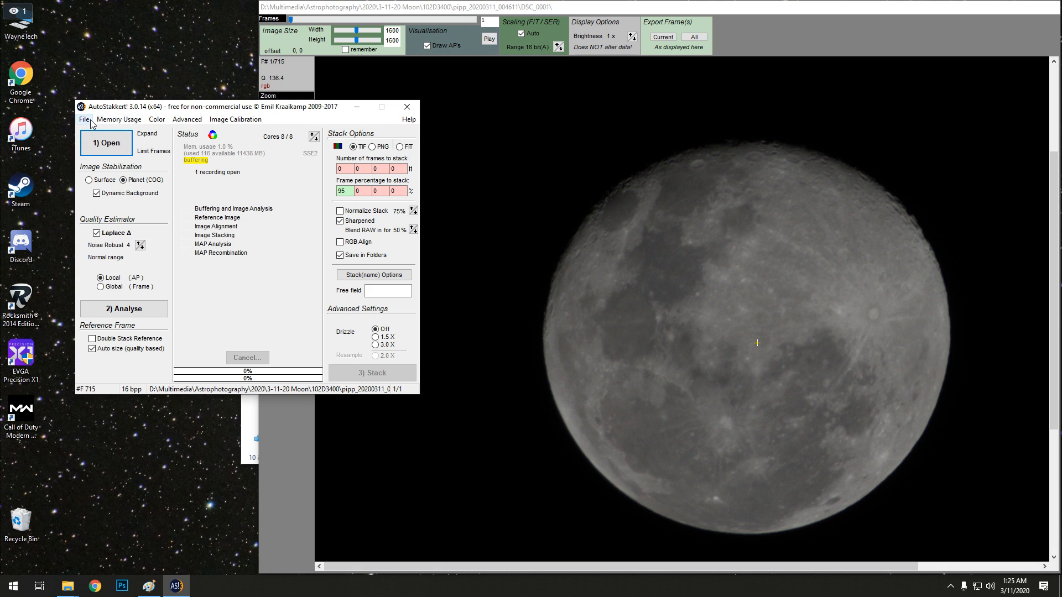
{"action": "mouse_move", "coordinate": [161, 128]}
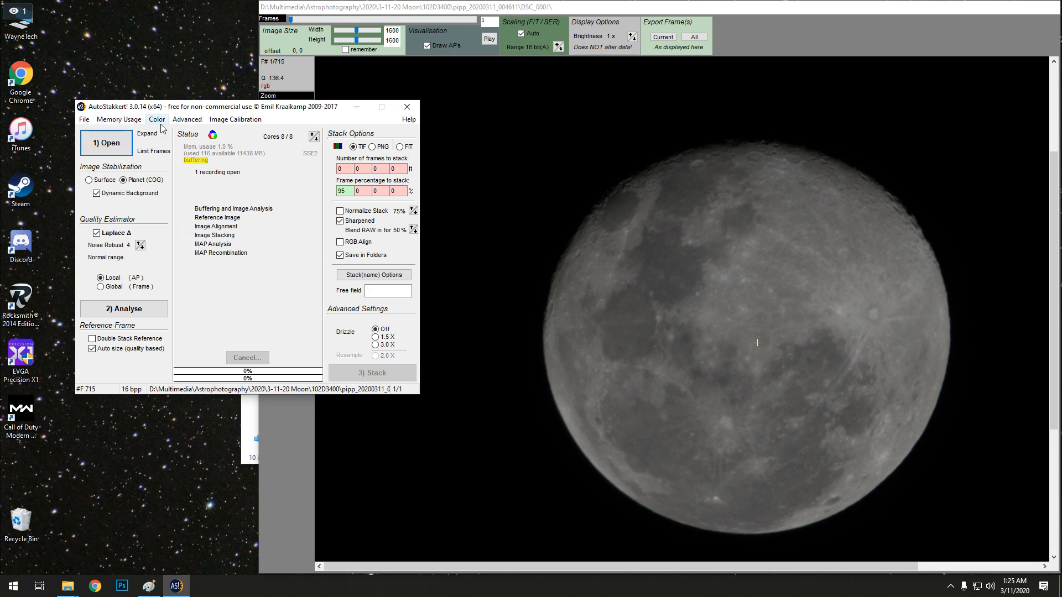
{"action": "left_click", "coordinate": [187, 120]}
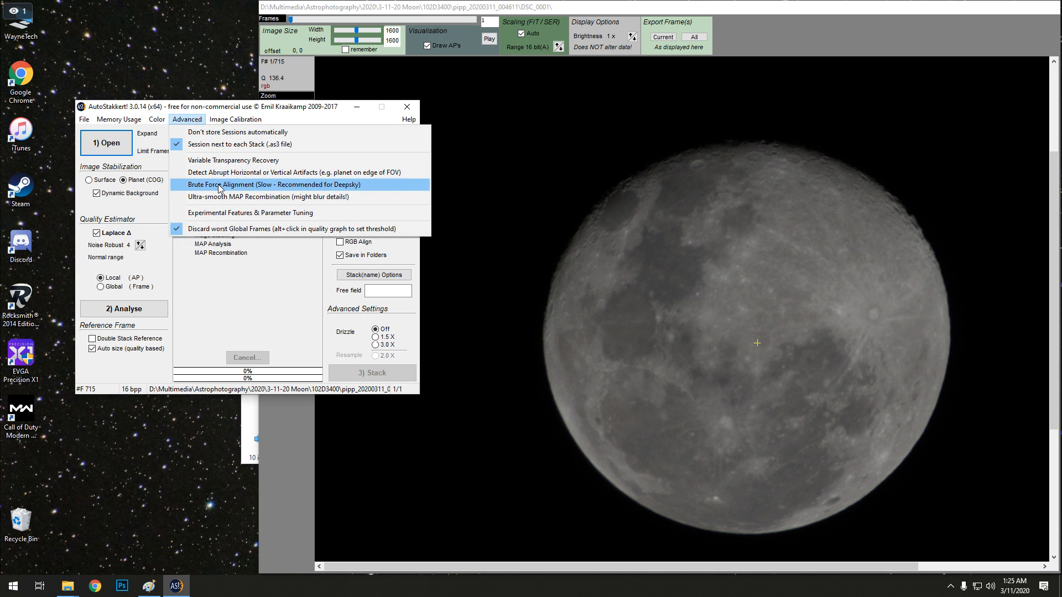
{"action": "mouse_move", "coordinate": [220, 187]}
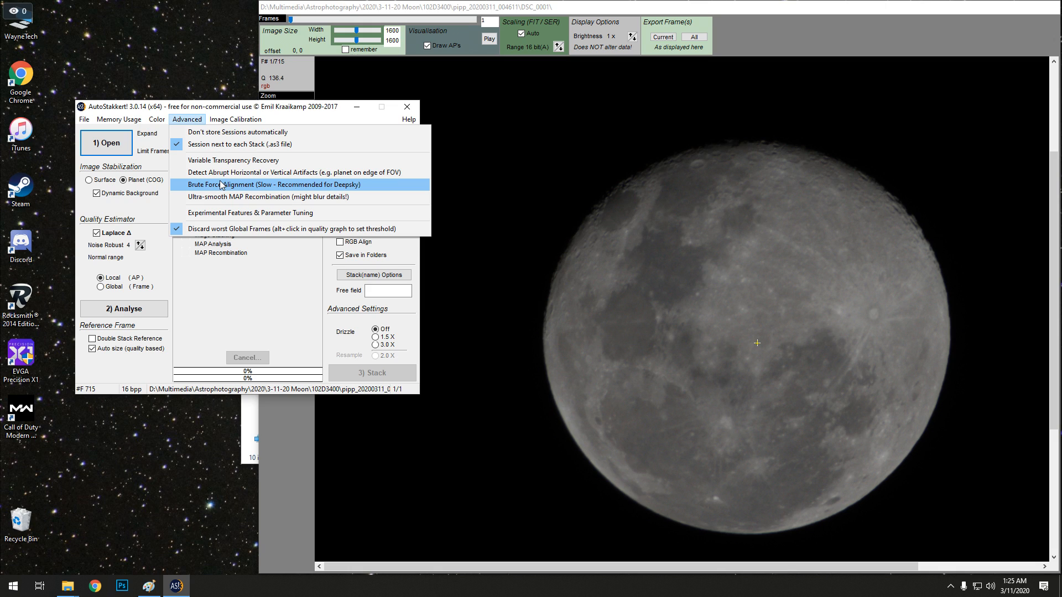
{"action": "left_click", "coordinate": [220, 184]}
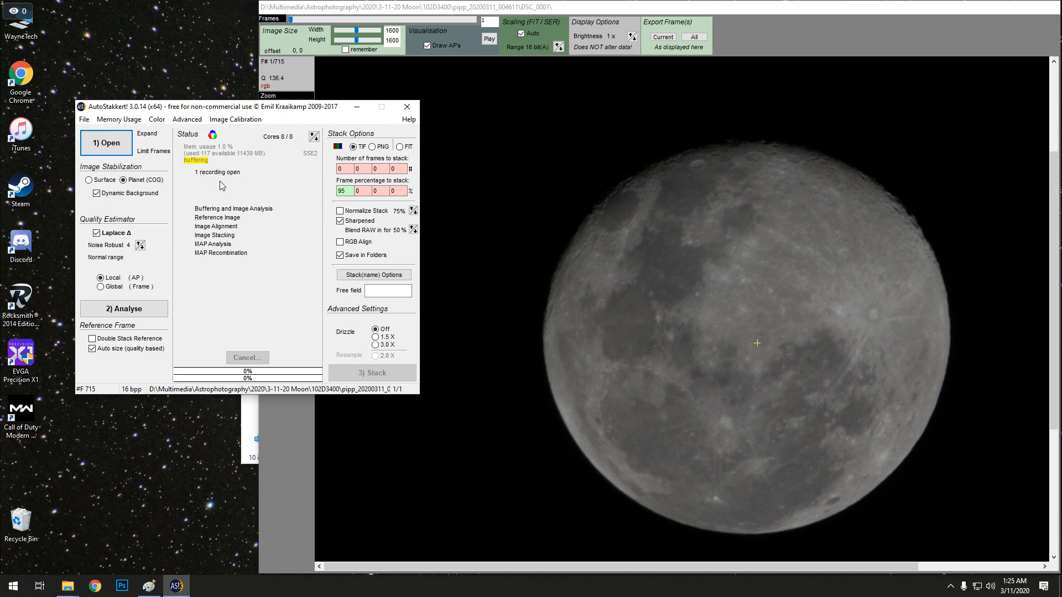
{"action": "left_click", "coordinate": [235, 119]}
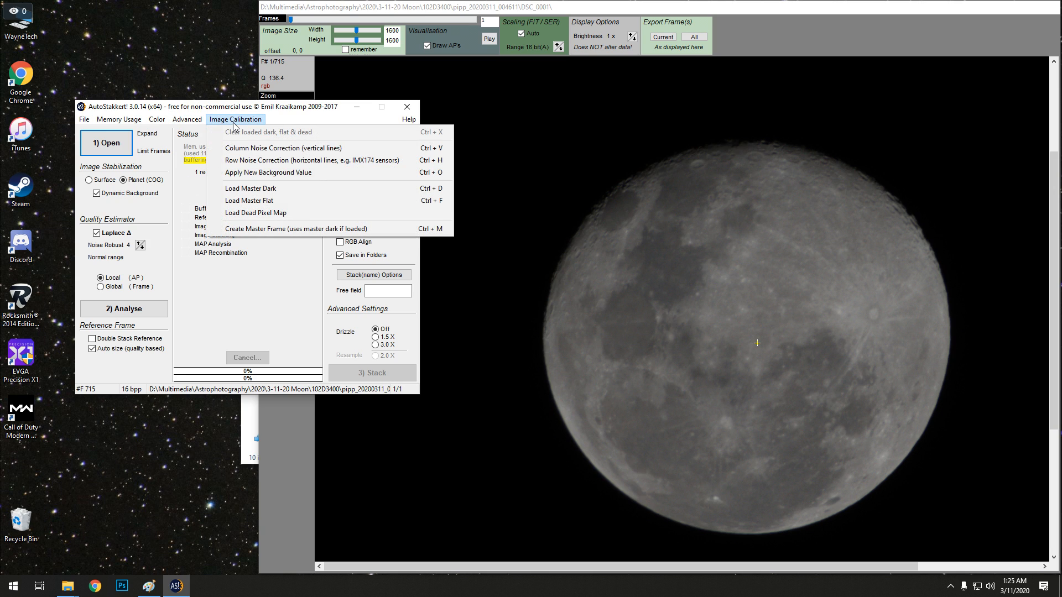
{"action": "mouse_move", "coordinate": [249, 189]}
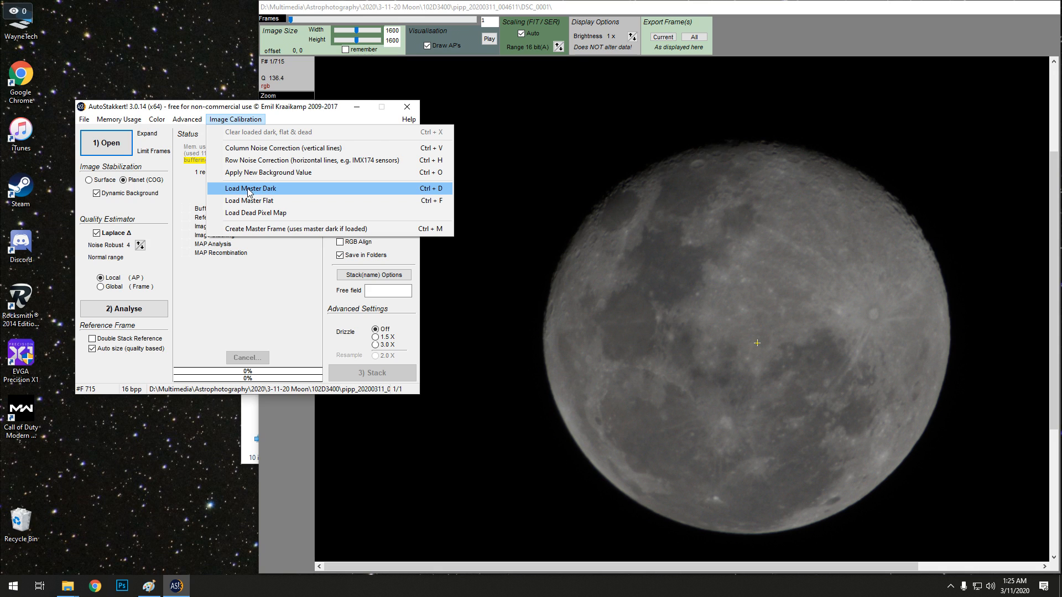
{"action": "mouse_move", "coordinate": [232, 121]}
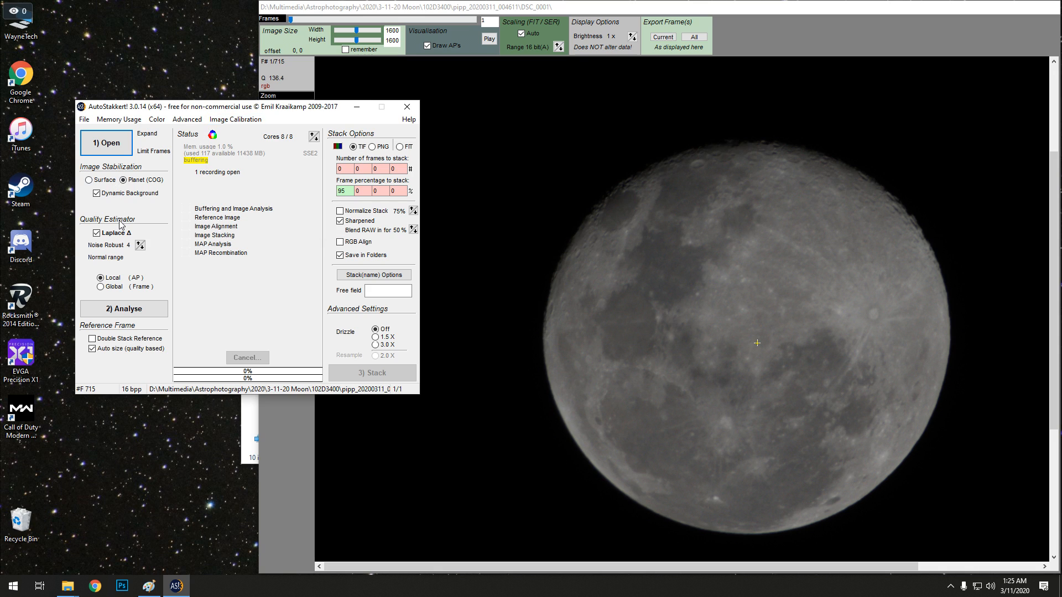
{"action": "mouse_move", "coordinate": [127, 210]}
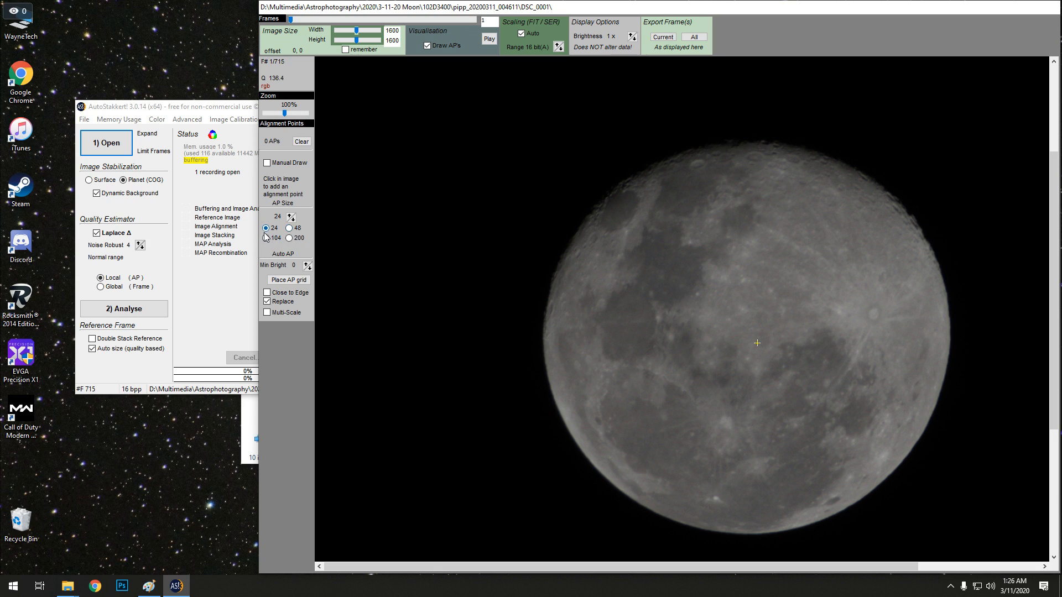
Step: Place an alignment point grid, then redo it with larger 48-pixel alignment points
{"action": "left_click", "coordinate": [288, 280]}
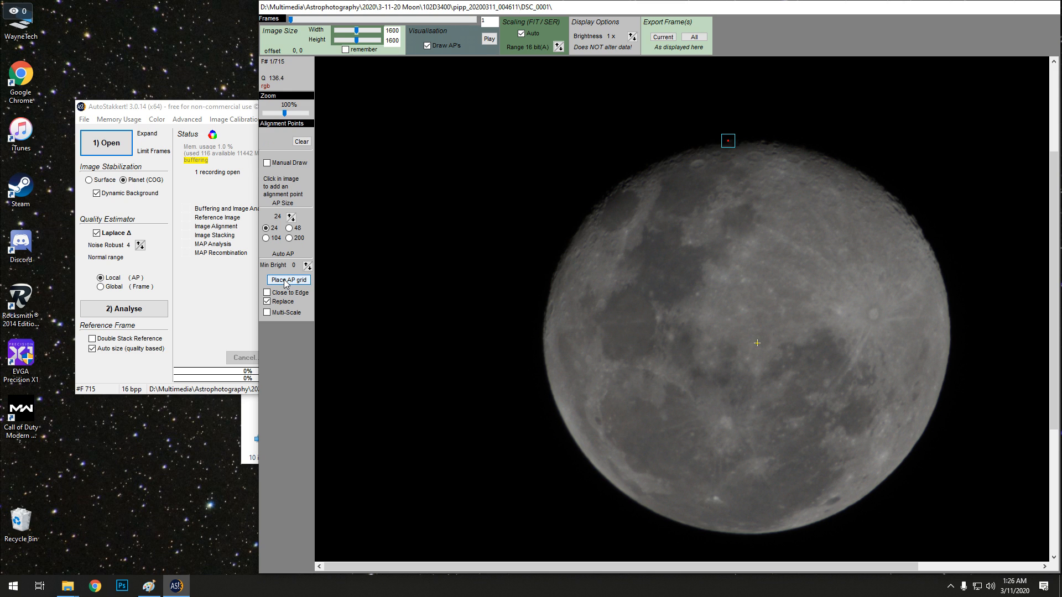
{"action": "left_click", "coordinate": [289, 279]}
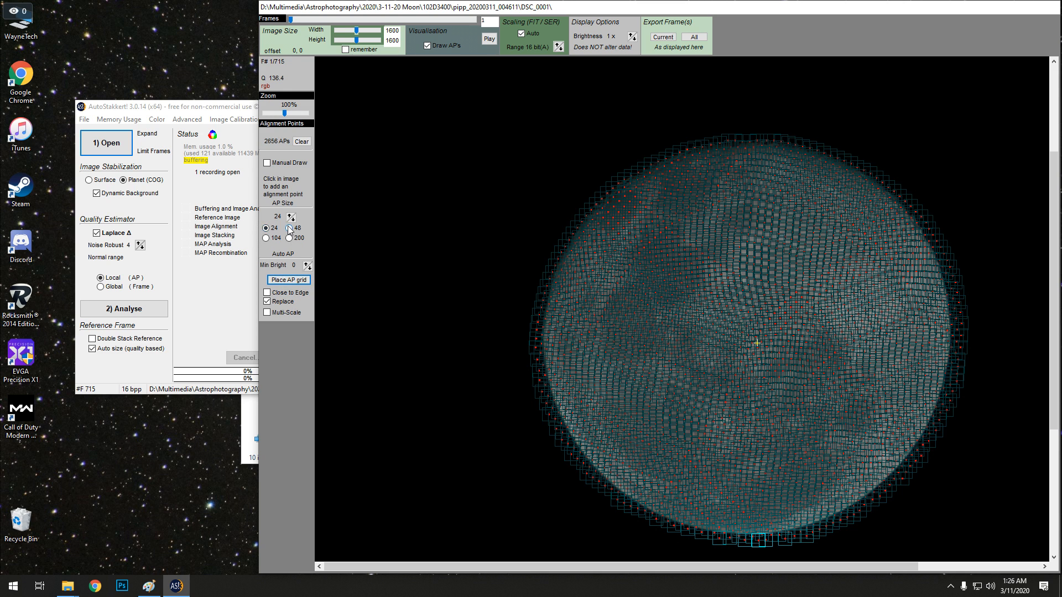
{"action": "left_click", "coordinate": [288, 228]}
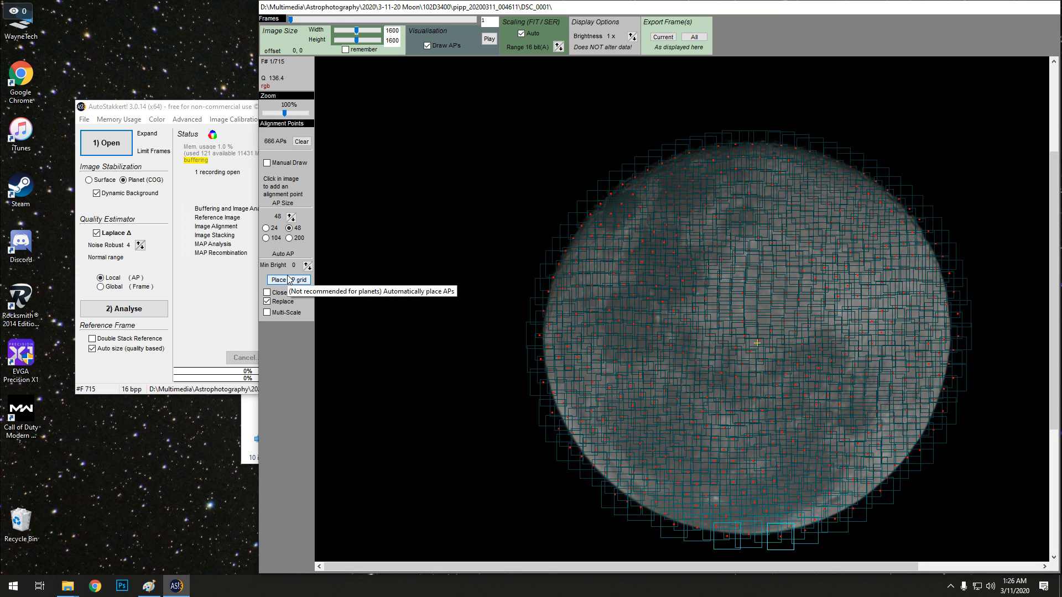
{"action": "left_click", "coordinate": [287, 279]}
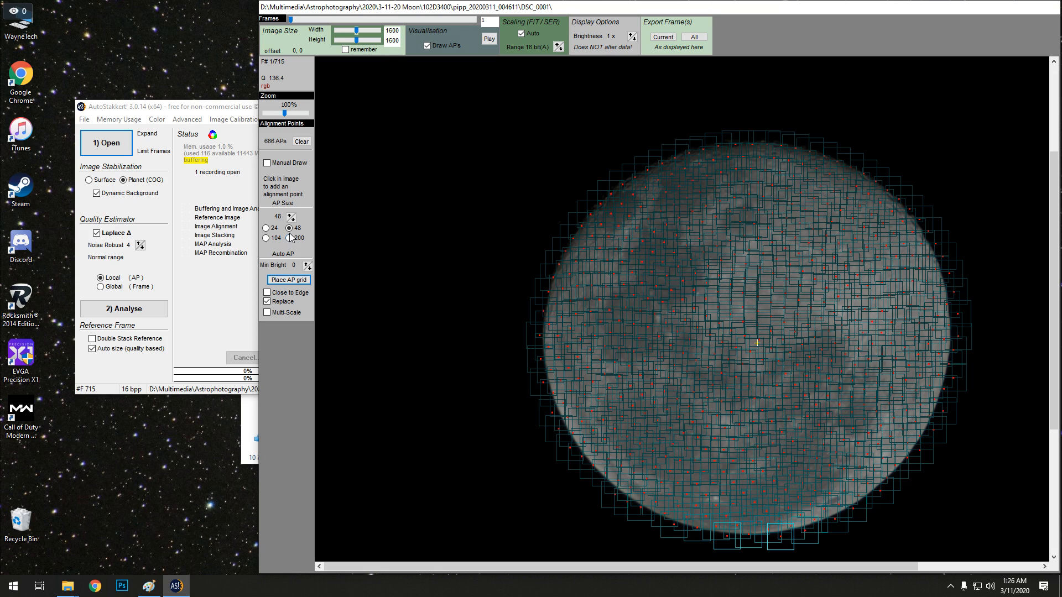
{"action": "mouse_move", "coordinate": [289, 229]}
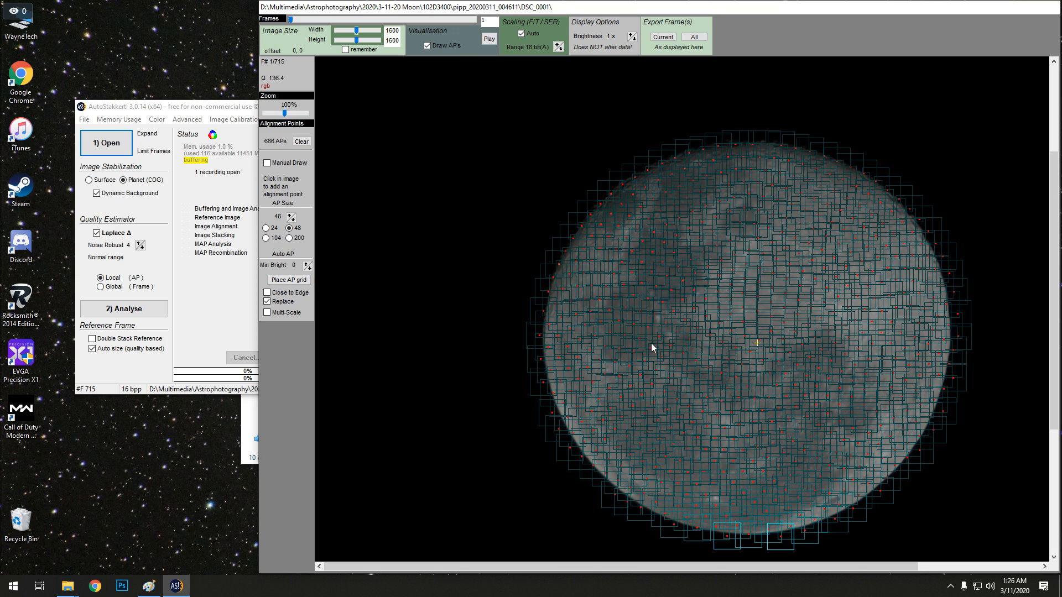
{"action": "mouse_move", "coordinate": [566, 372]}
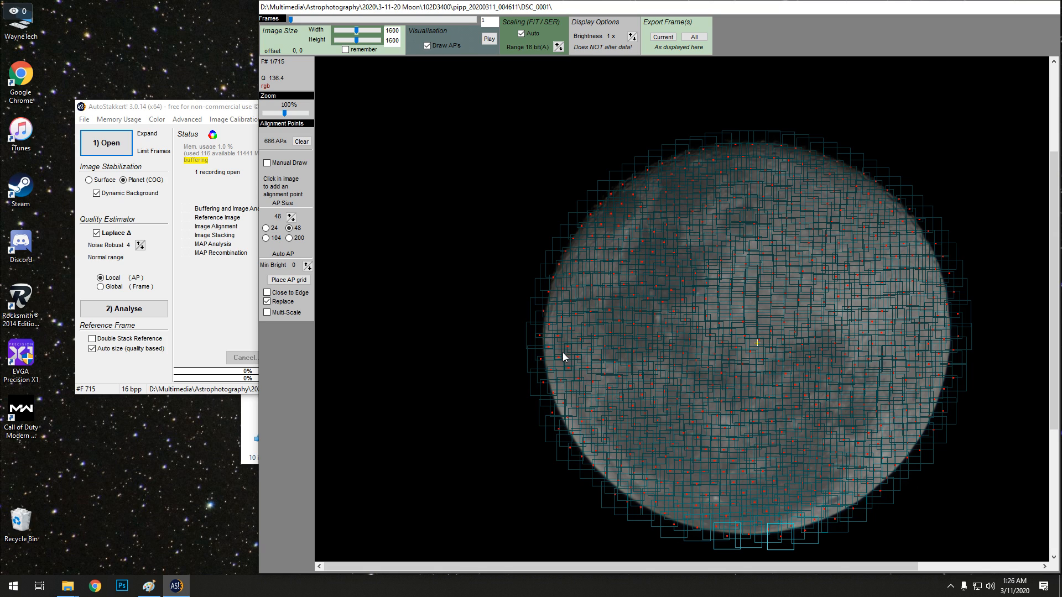
{"action": "mouse_move", "coordinate": [275, 190]}
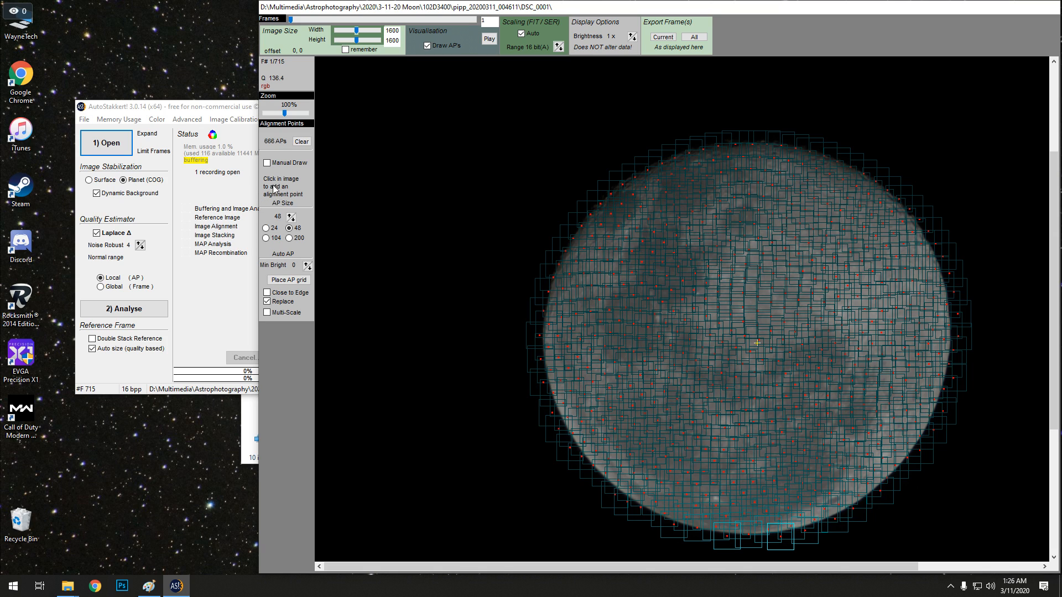
{"action": "mouse_move", "coordinate": [270, 229]}
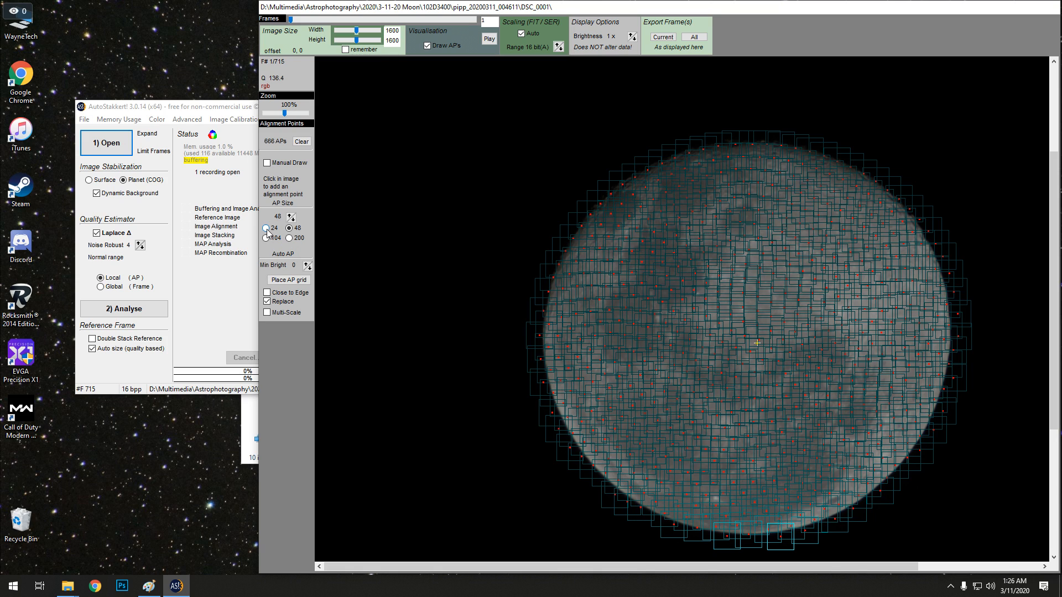
Step: Switch back to 24-pixel alignment points and place the grid over the moon again
{"action": "left_click", "coordinate": [266, 228]}
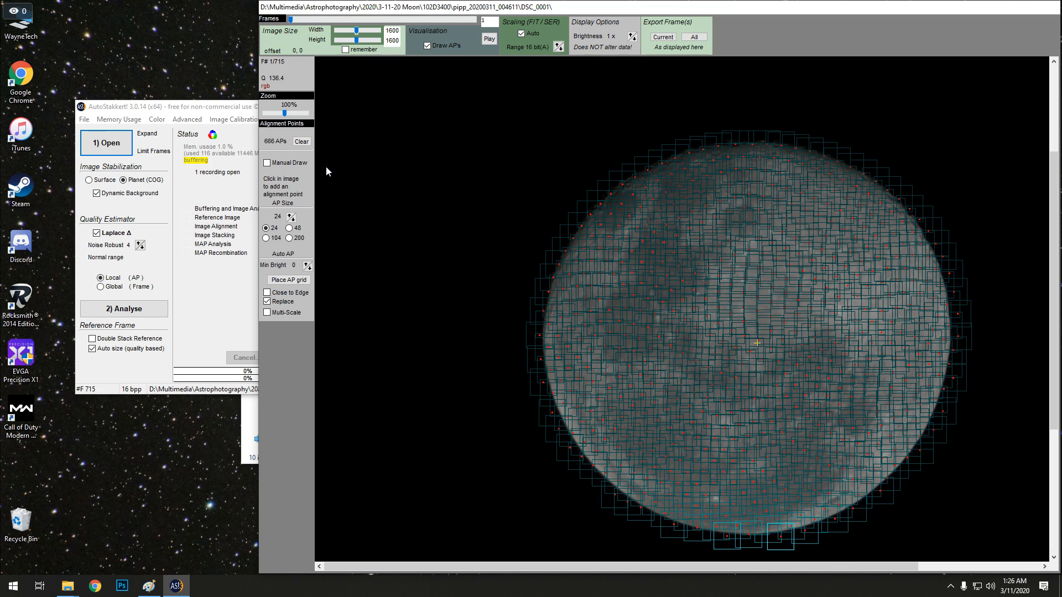
{"action": "left_click", "coordinate": [289, 280]}
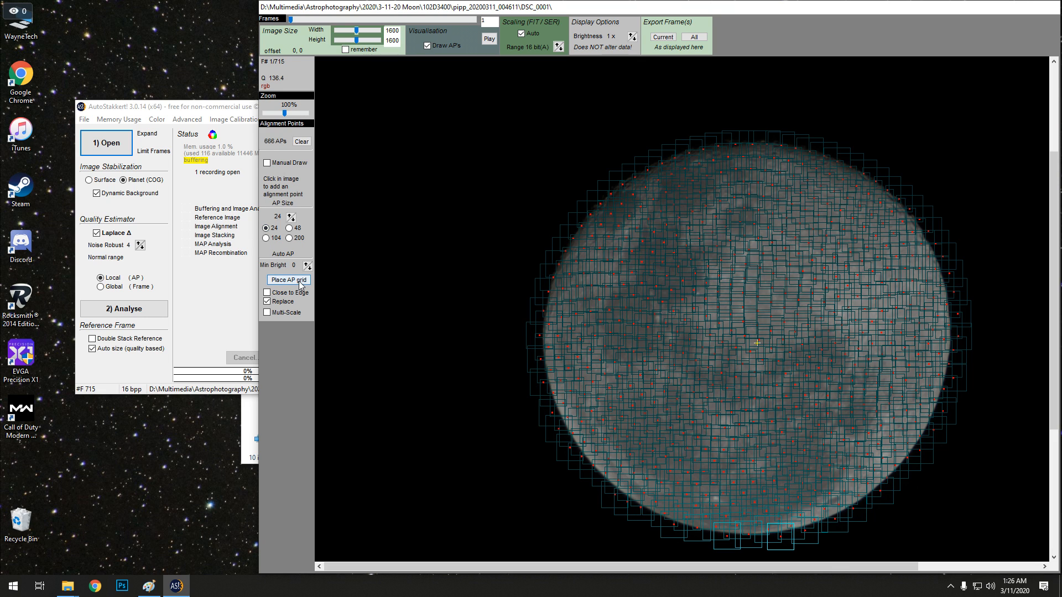
{"action": "left_click", "coordinate": [289, 280]}
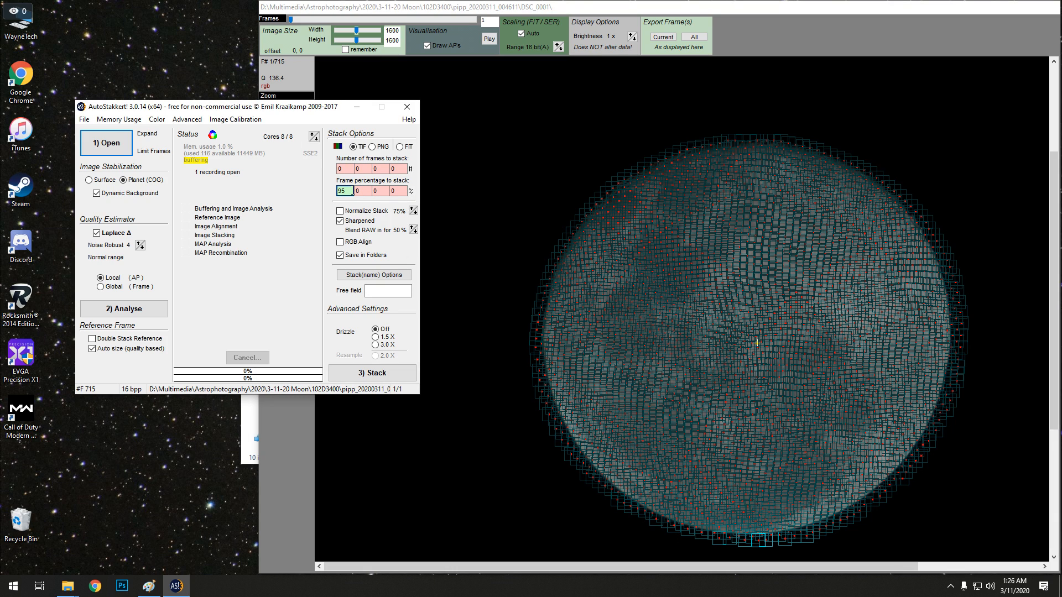
{"action": "mouse_move", "coordinate": [344, 191]}
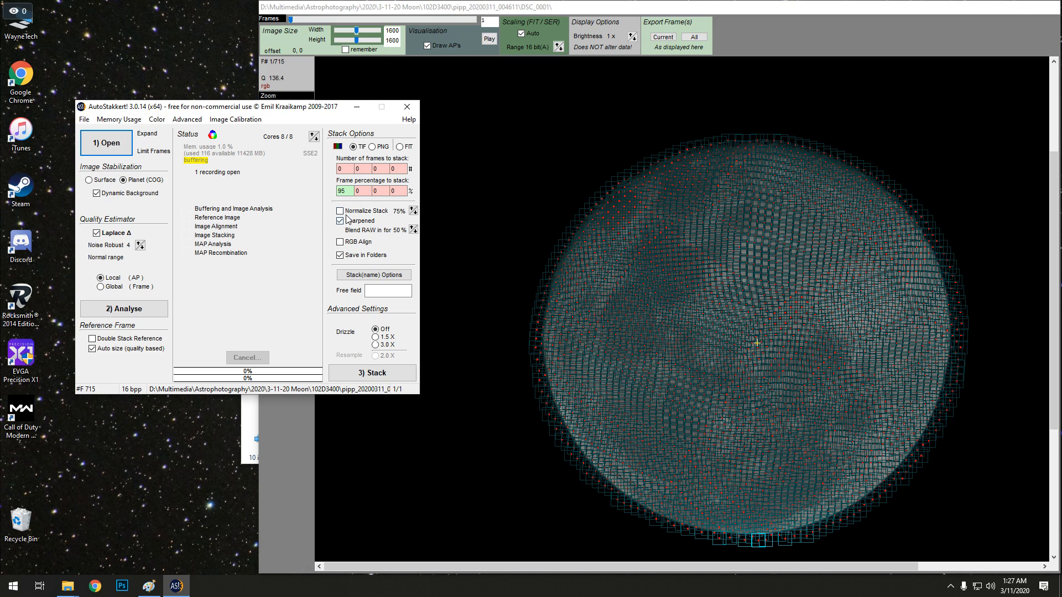
Step: Uncheck Sharpened, keep TIF at 95% of frames, and start 3) Stack
{"action": "left_click", "coordinate": [340, 220]}
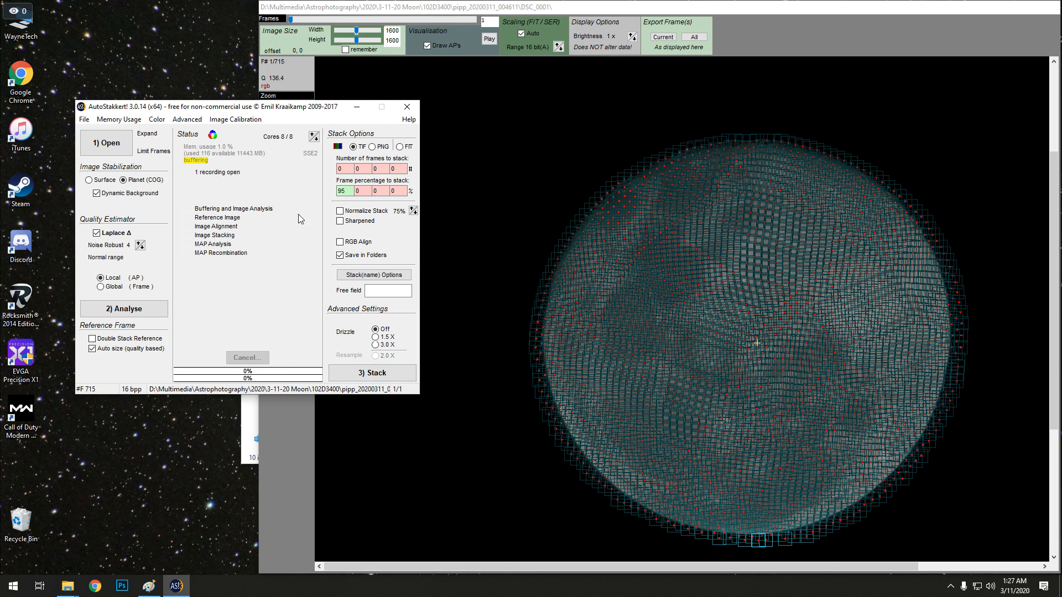
{"action": "left_click", "coordinate": [372, 373]}
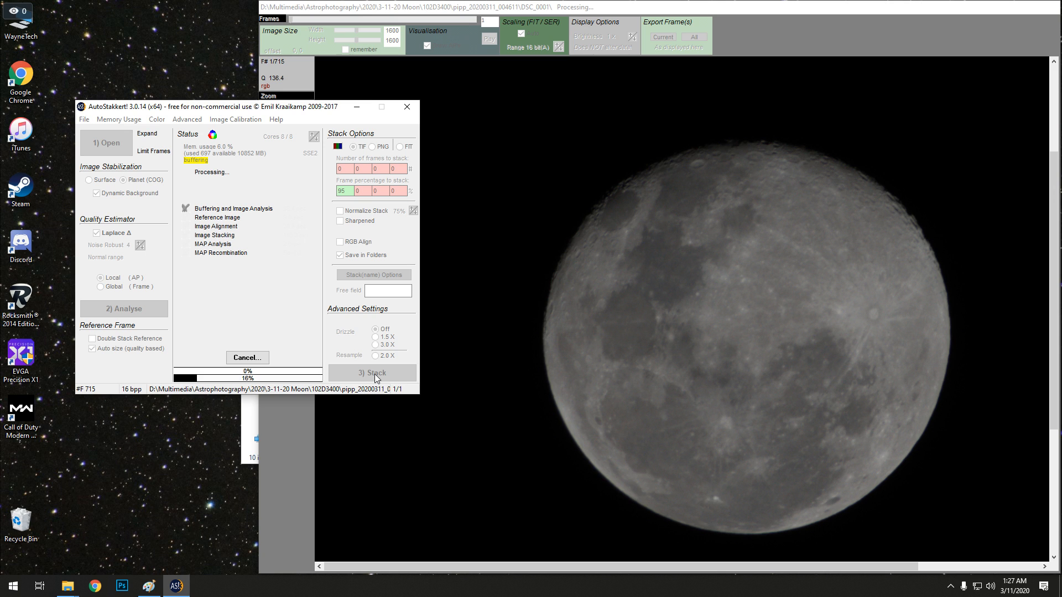
{"action": "left_click", "coordinate": [124, 309]}
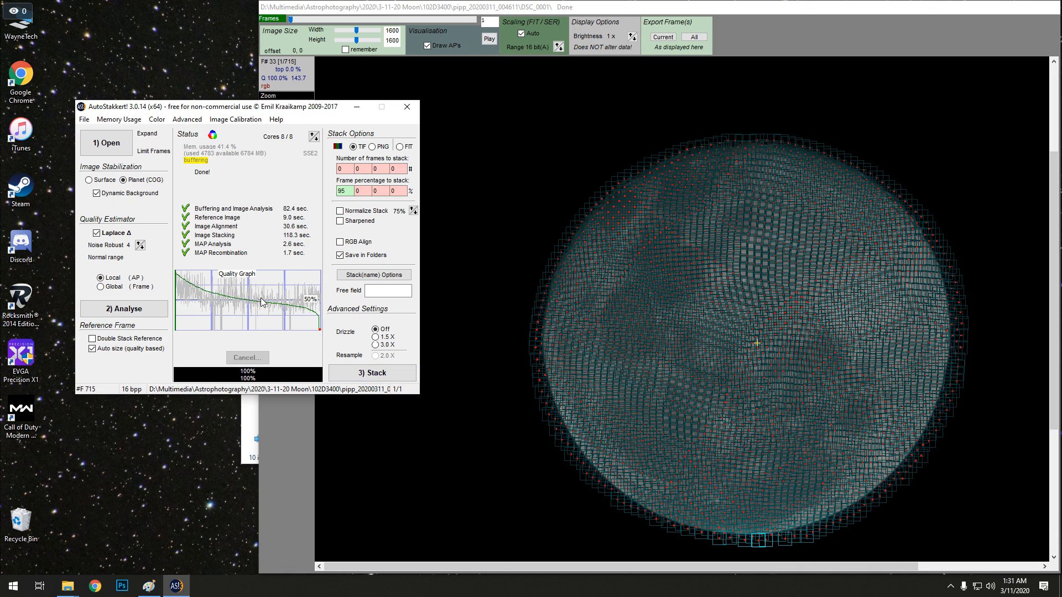
{"action": "mouse_move", "coordinate": [295, 300]}
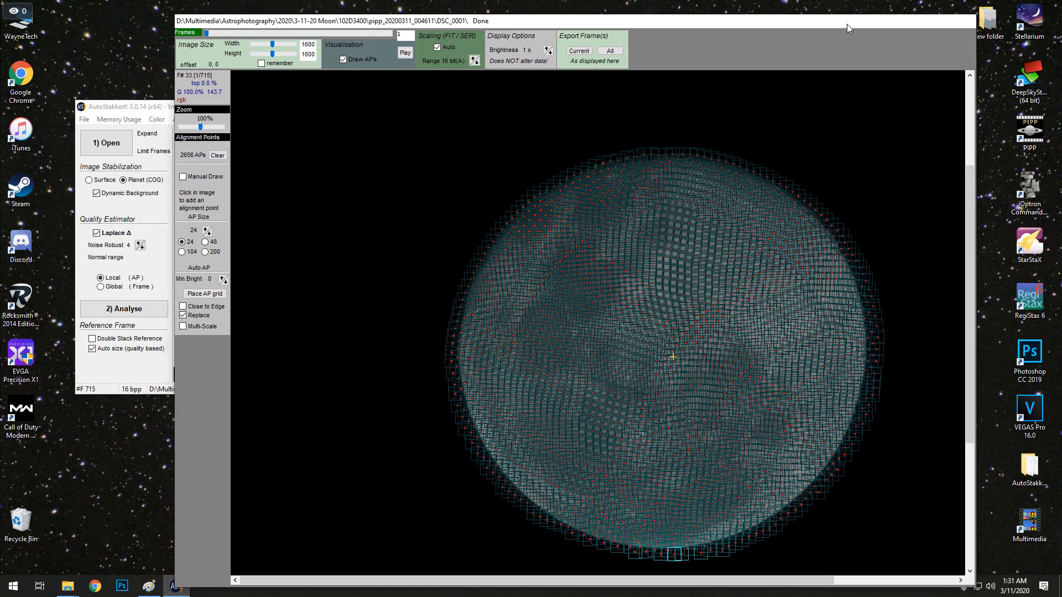
Step: Move the alignment preview window aside while the stack finishes
{"action": "left_click", "coordinate": [123, 309]}
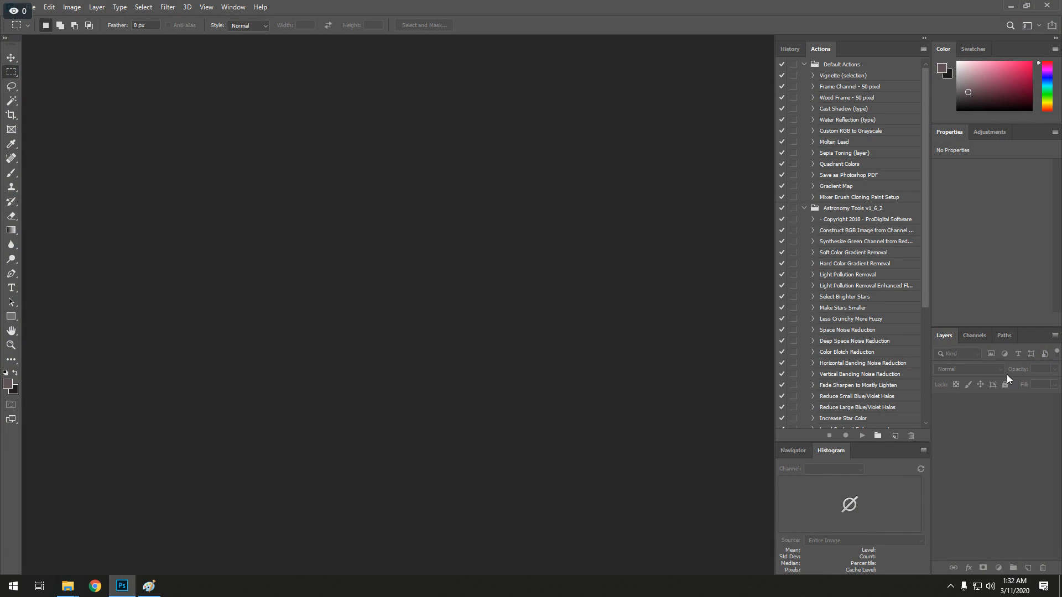
{"action": "mouse_move", "coordinate": [994, 376]}
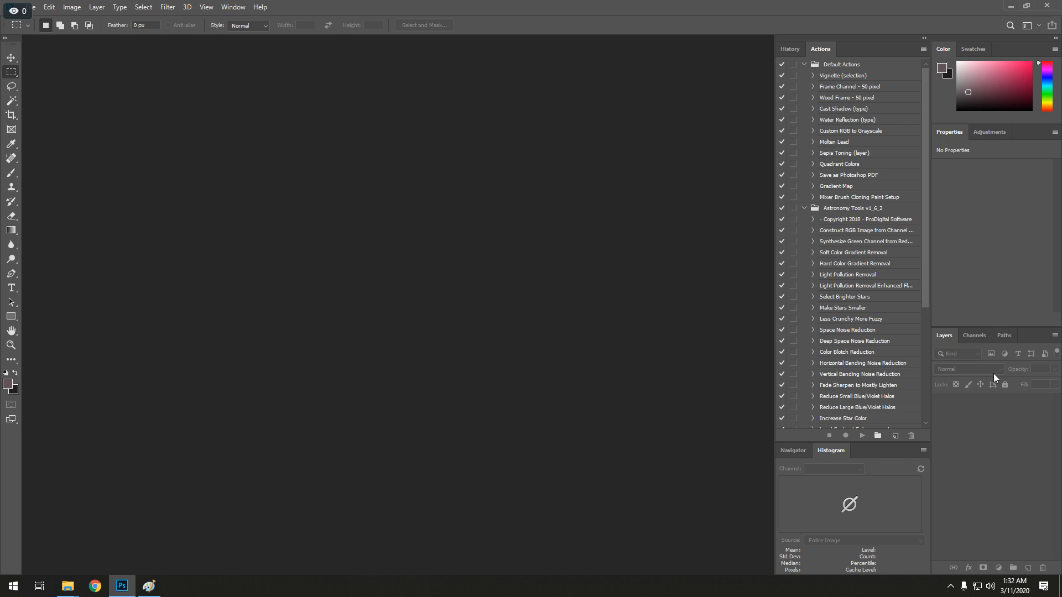
{"action": "mouse_move", "coordinate": [993, 376]}
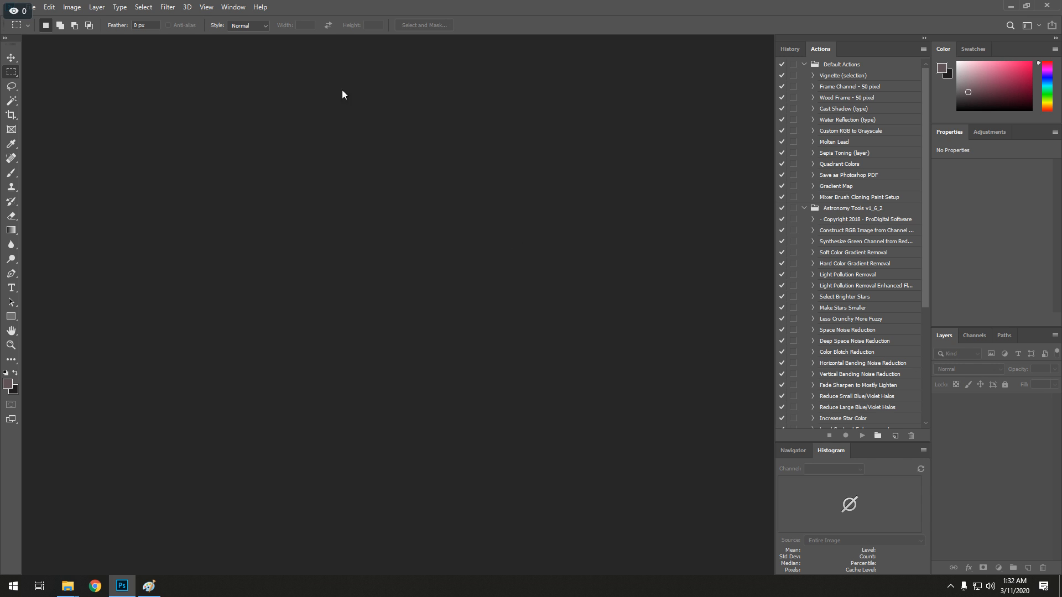
{"action": "mouse_move", "coordinate": [5, 40]}
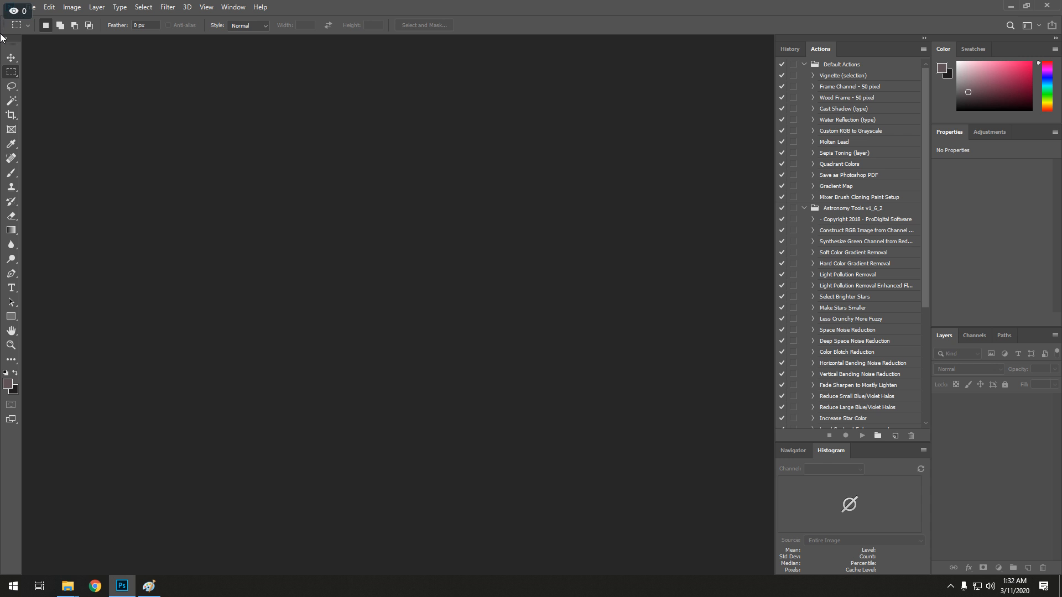
Step: Open the stacked moon TIF from 2020 > 3-11-20 Moon > pipp_20200311_004611 > AS_P95
{"action": "left_click", "coordinate": [32, 8]}
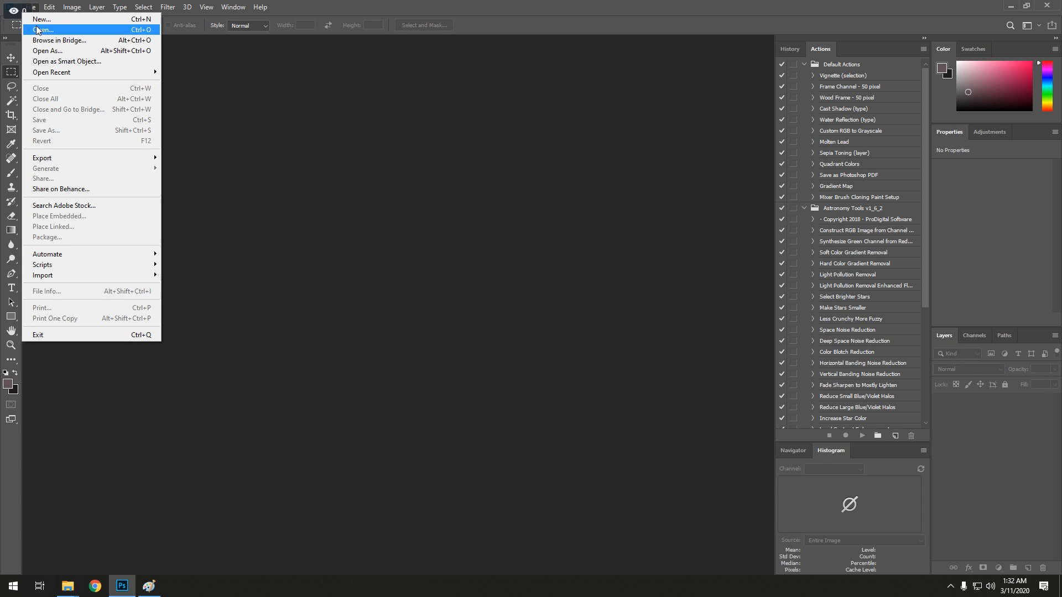
{"action": "left_click", "coordinate": [41, 27]}
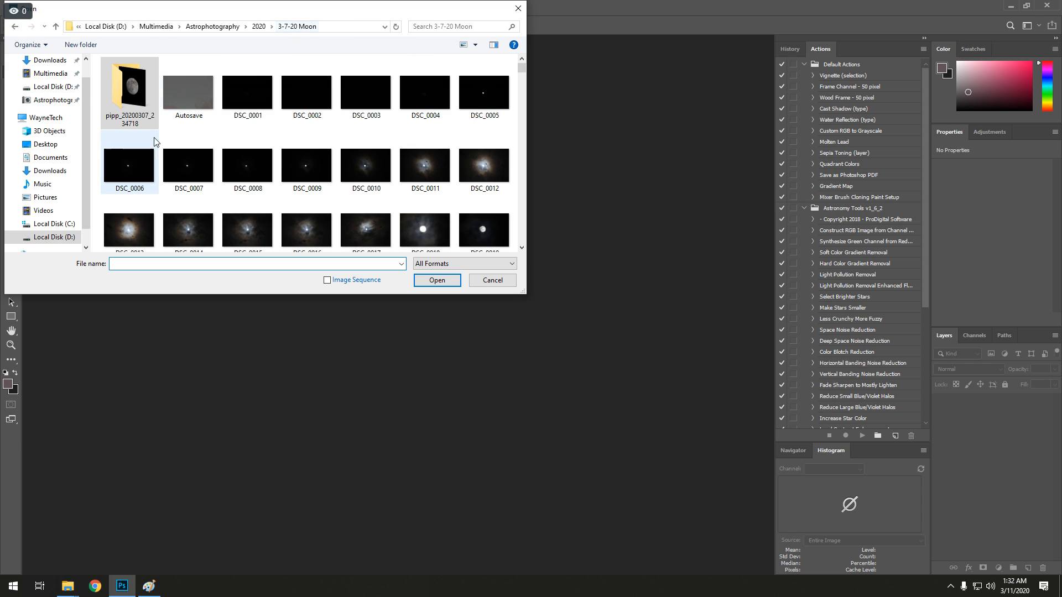
{"action": "left_click", "coordinate": [229, 27]}
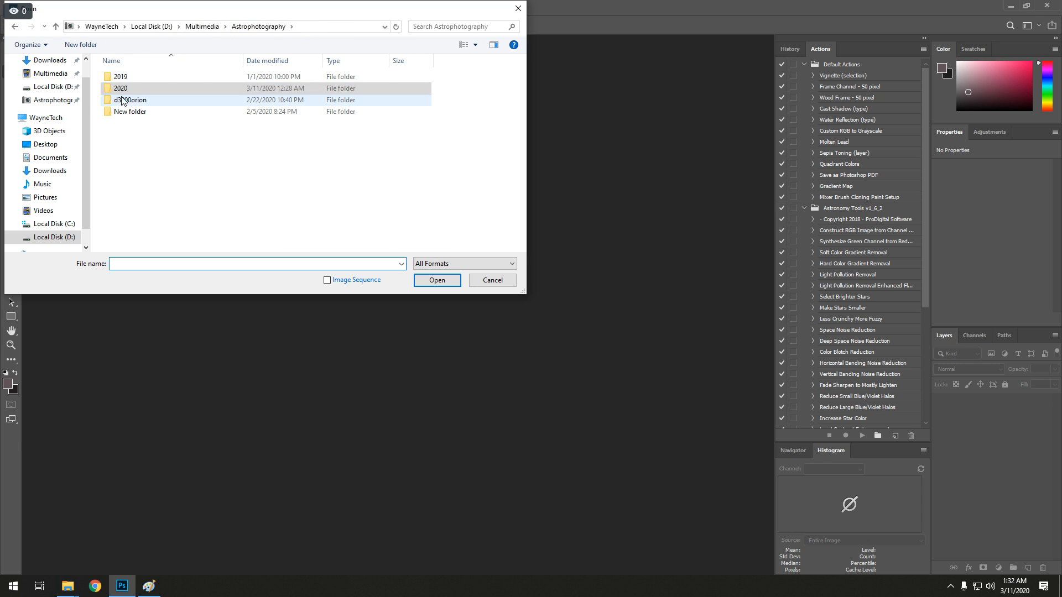
{"action": "double_click", "coordinate": [120, 88]}
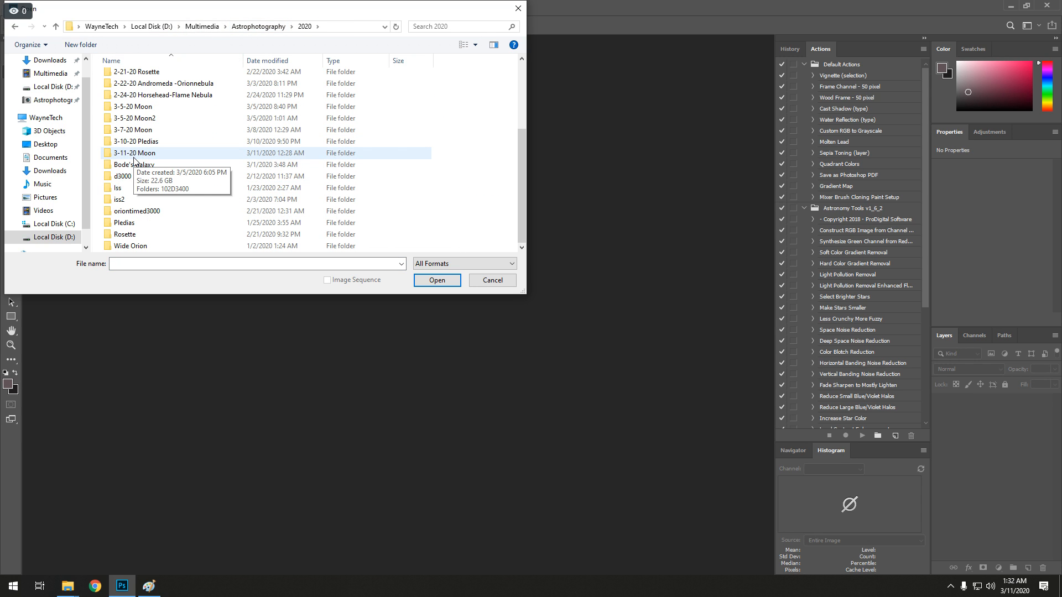
{"action": "double_click", "coordinate": [134, 153]}
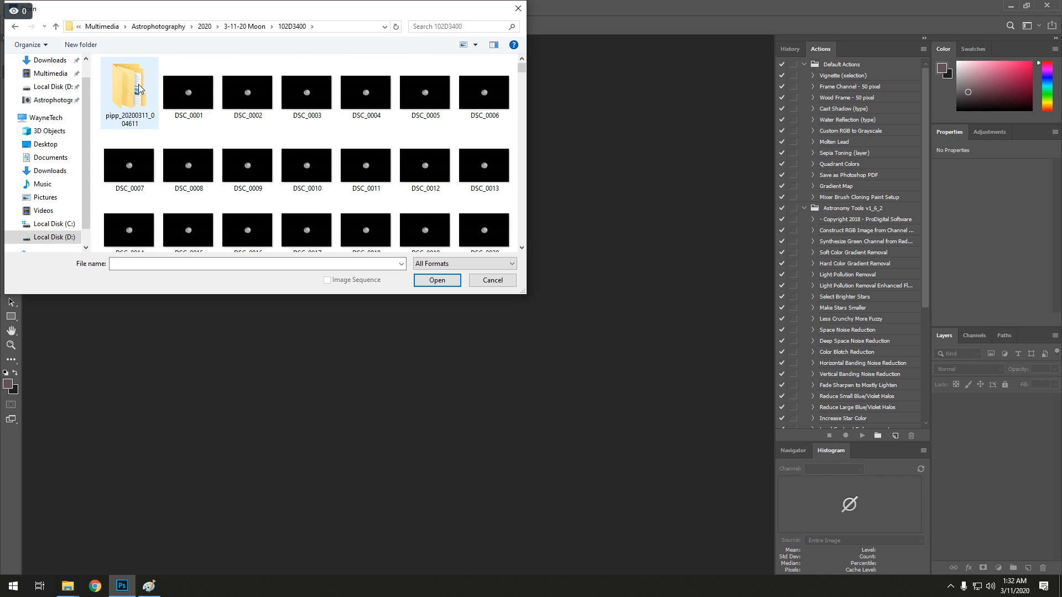
{"action": "double_click", "coordinate": [129, 89]}
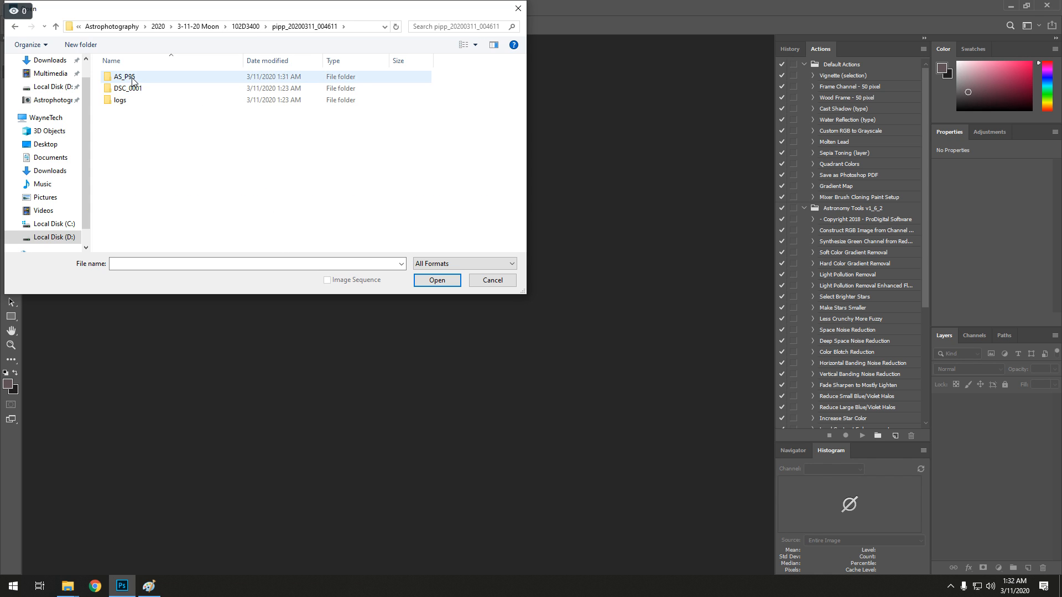
{"action": "double_click", "coordinate": [118, 75]}
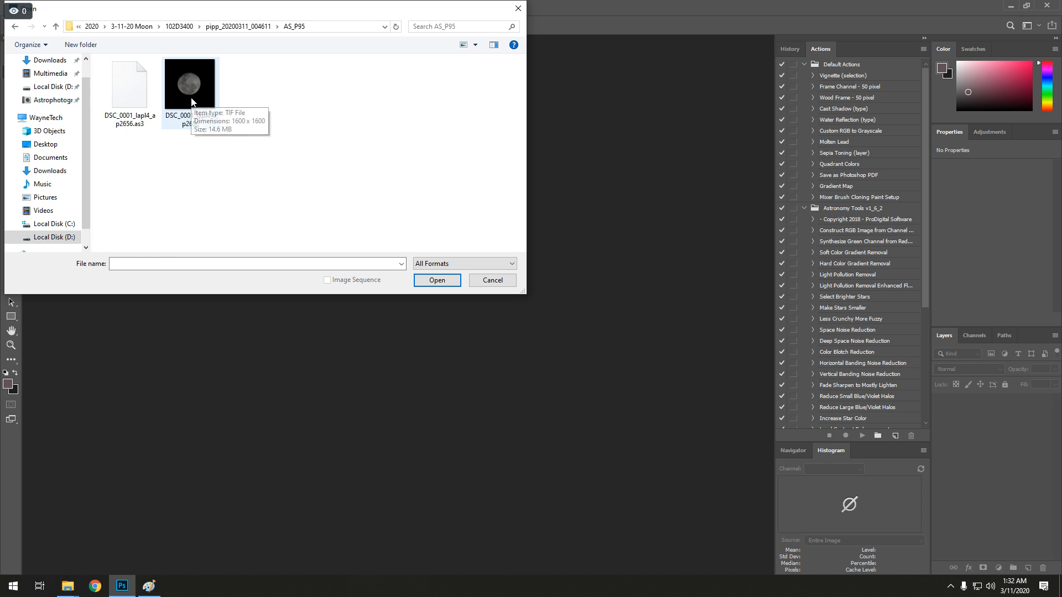
{"action": "left_click", "coordinate": [492, 280]}
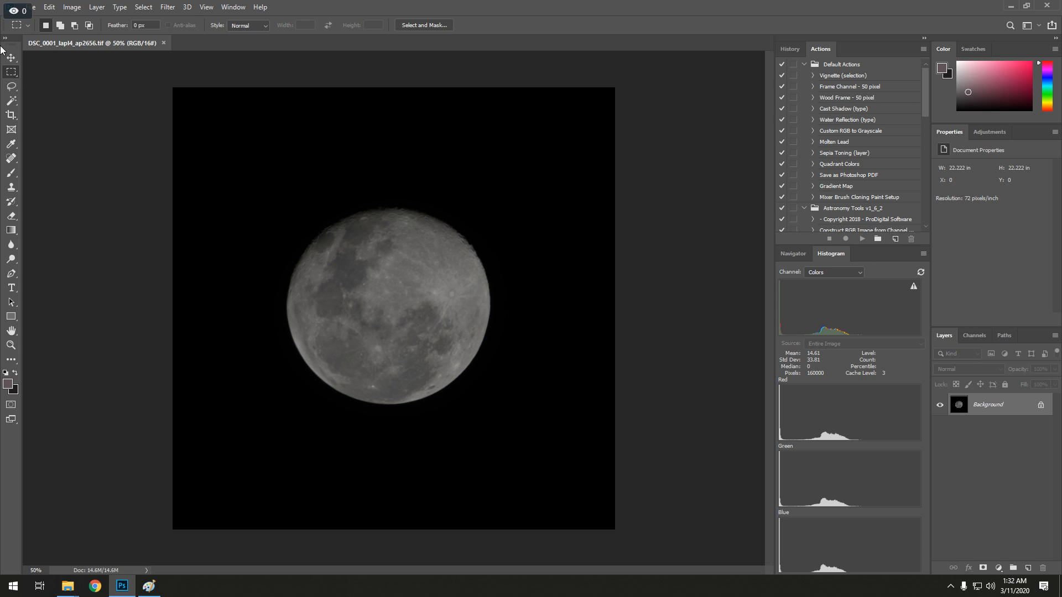
Step: In Camera Raw Basic, set Contrast +30, Clarity +20 and Dehaze 25
{"action": "left_click", "coordinate": [168, 7]}
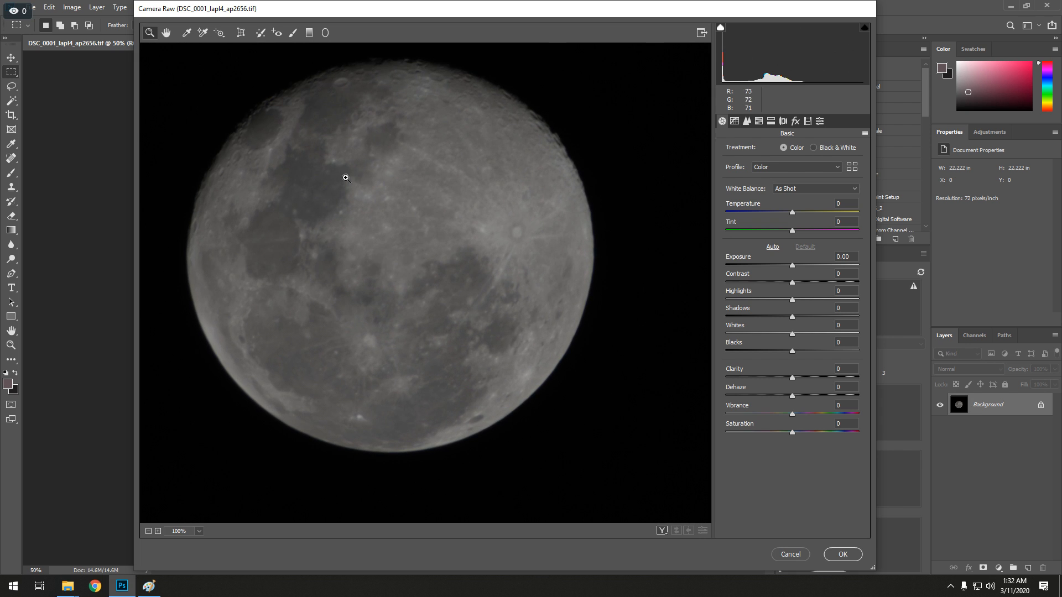
{"action": "mouse_move", "coordinate": [270, 68]}
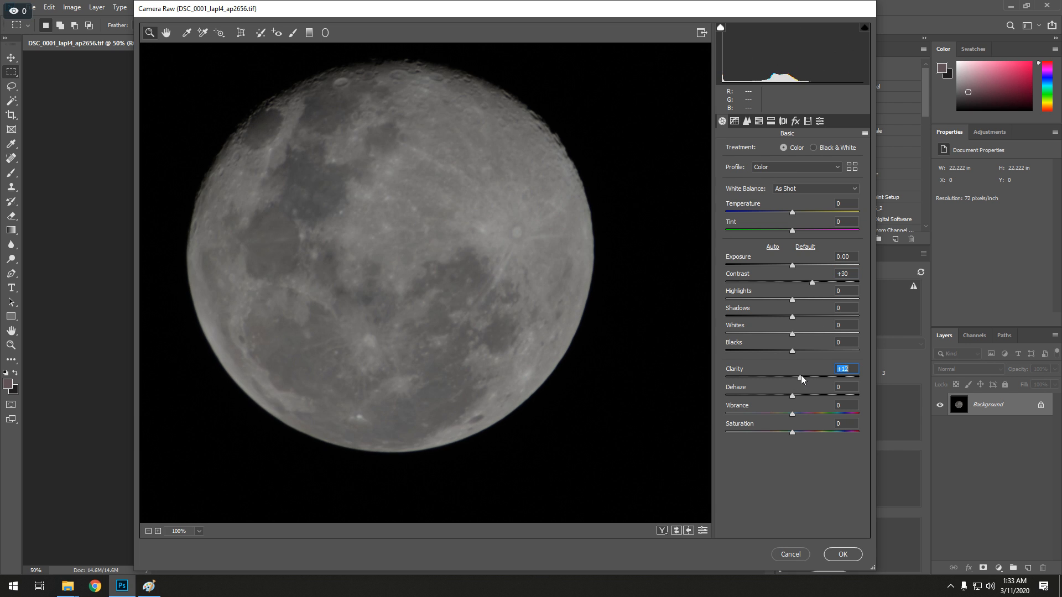
{"action": "left_click_drag", "start_coordinate": [801, 377], "coordinate": [806, 378]}
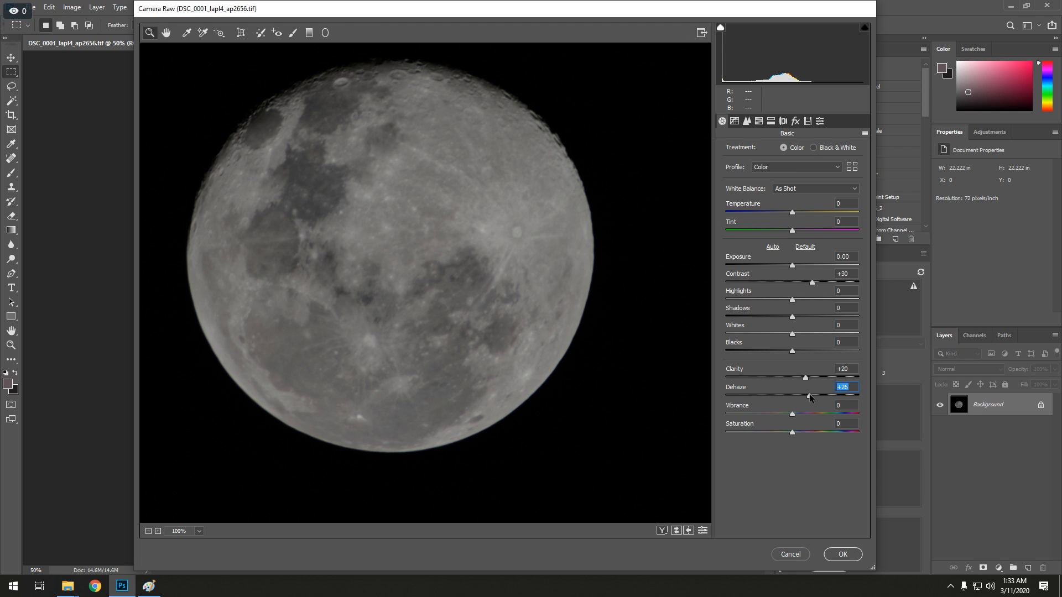
{"action": "mouse_move", "coordinate": [827, 400]}
{"action": "type", "text": "25"}
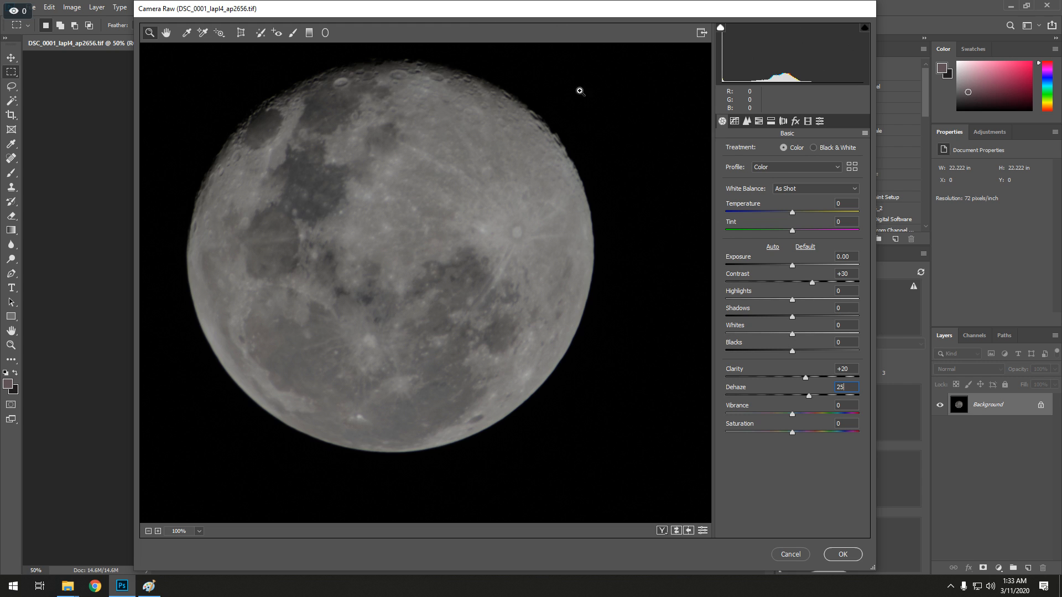
{"action": "mouse_move", "coordinate": [792, 335]}
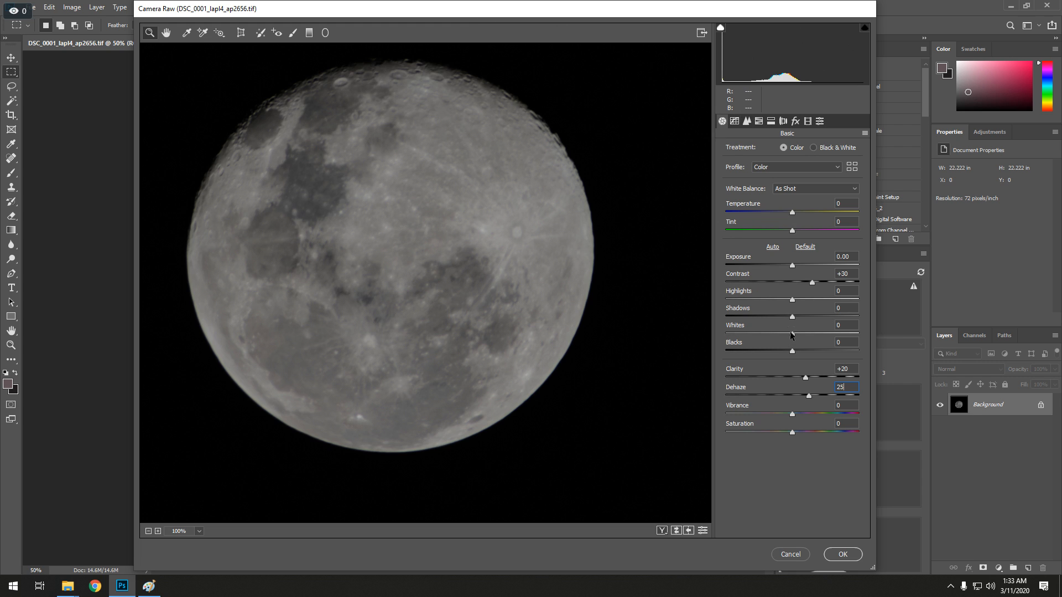
{"action": "mouse_move", "coordinate": [748, 121]}
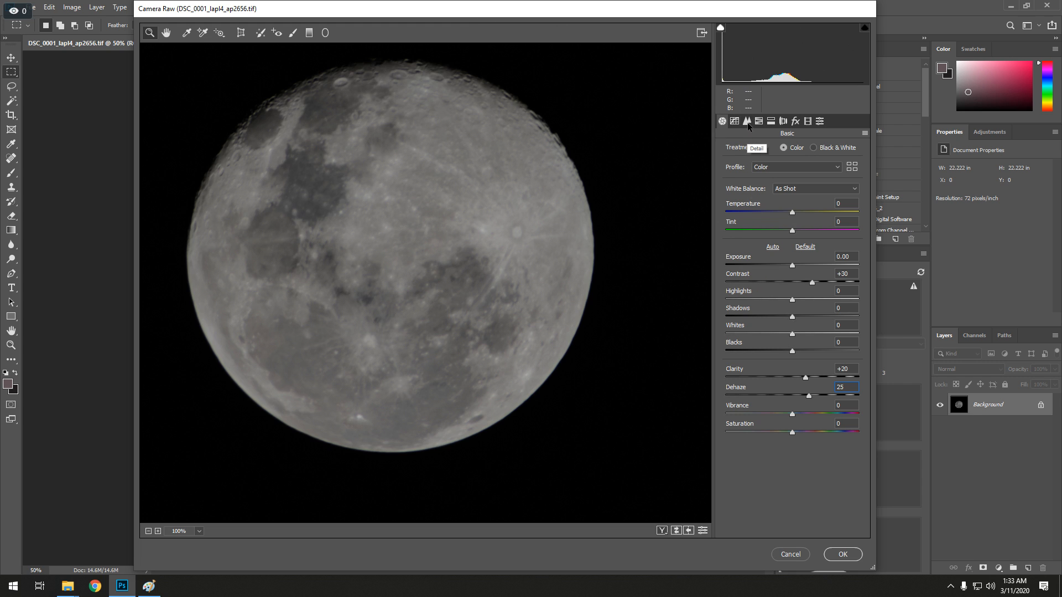
Step: In the Detail tab set Sharpening Amount to 150 and zoom in to check the lunar surface
{"action": "left_click", "coordinate": [746, 121]}
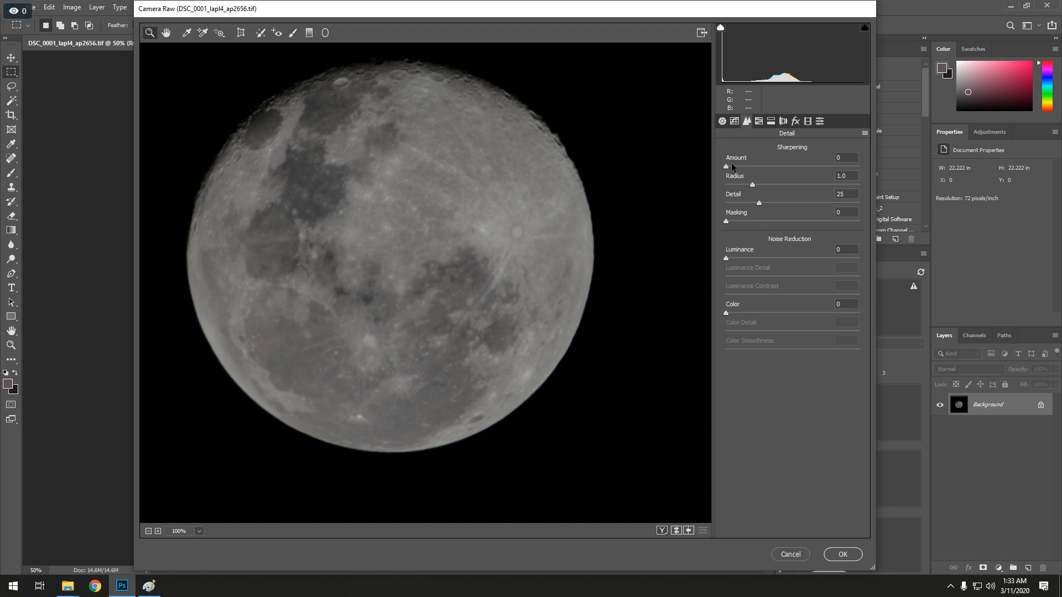
{"action": "type", "text": "150"}
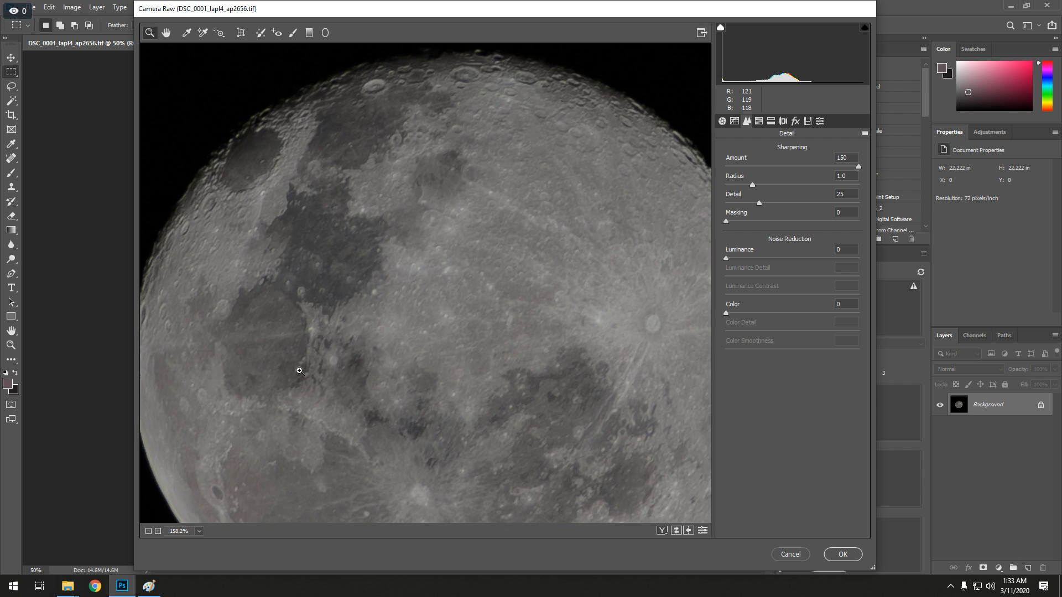
{"action": "left_click", "coordinate": [300, 371]}
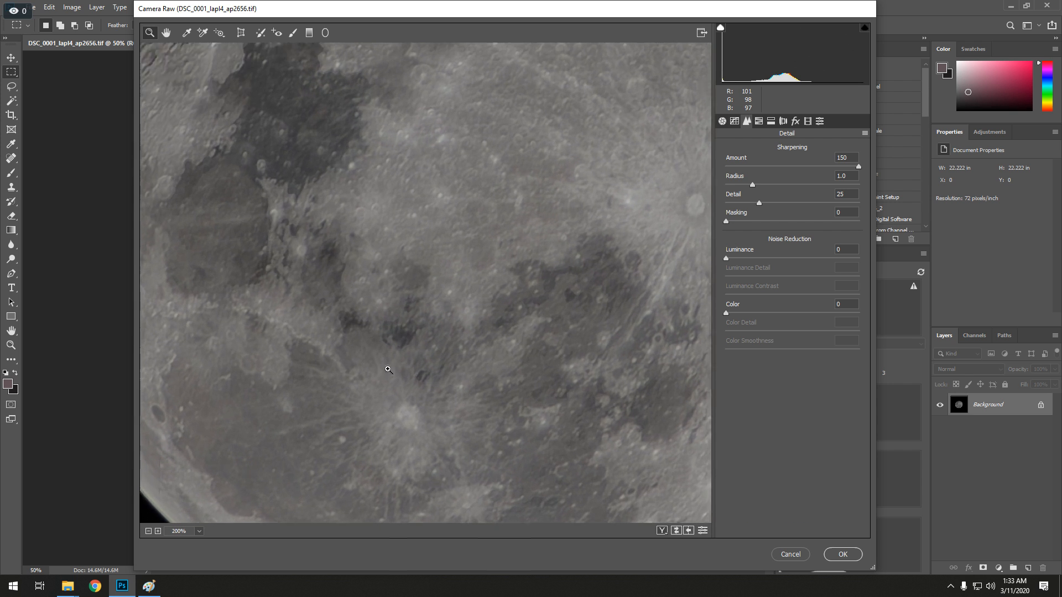
{"action": "left_click", "coordinate": [148, 531]}
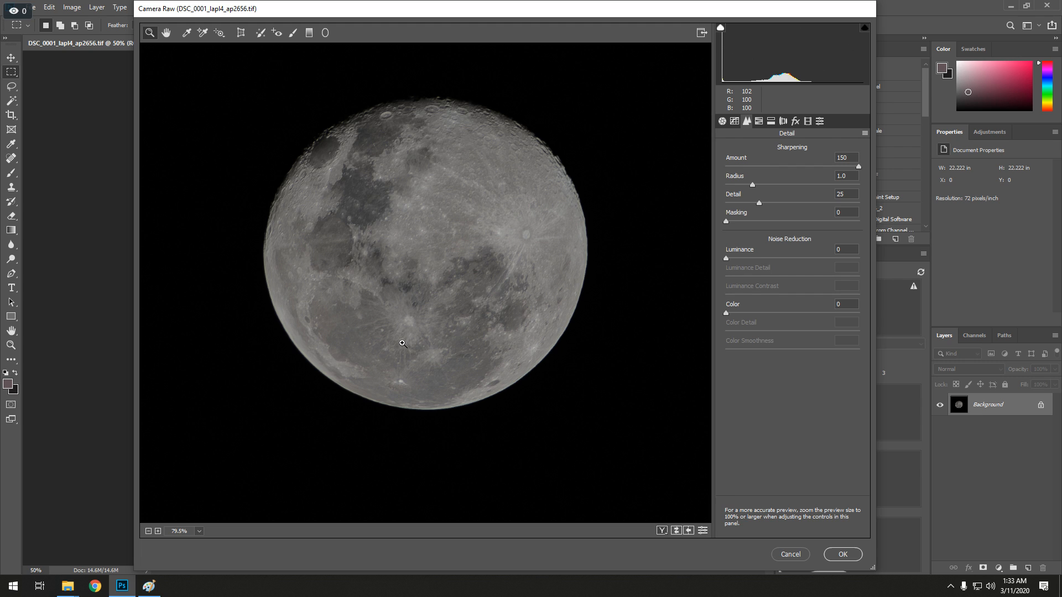
{"action": "mouse_move", "coordinate": [401, 346]}
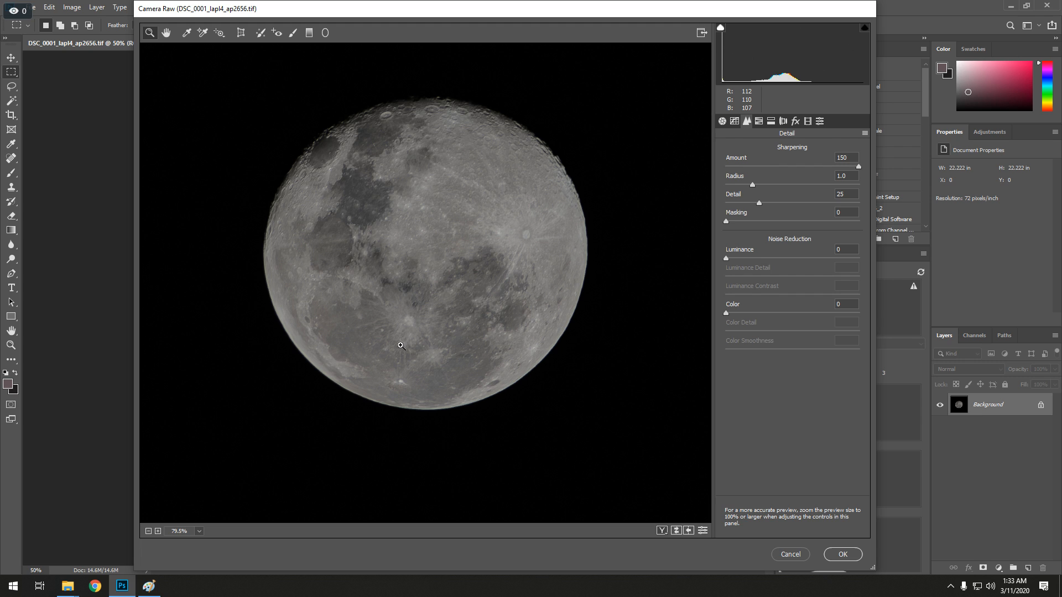
{"action": "left_click", "coordinate": [721, 122]}
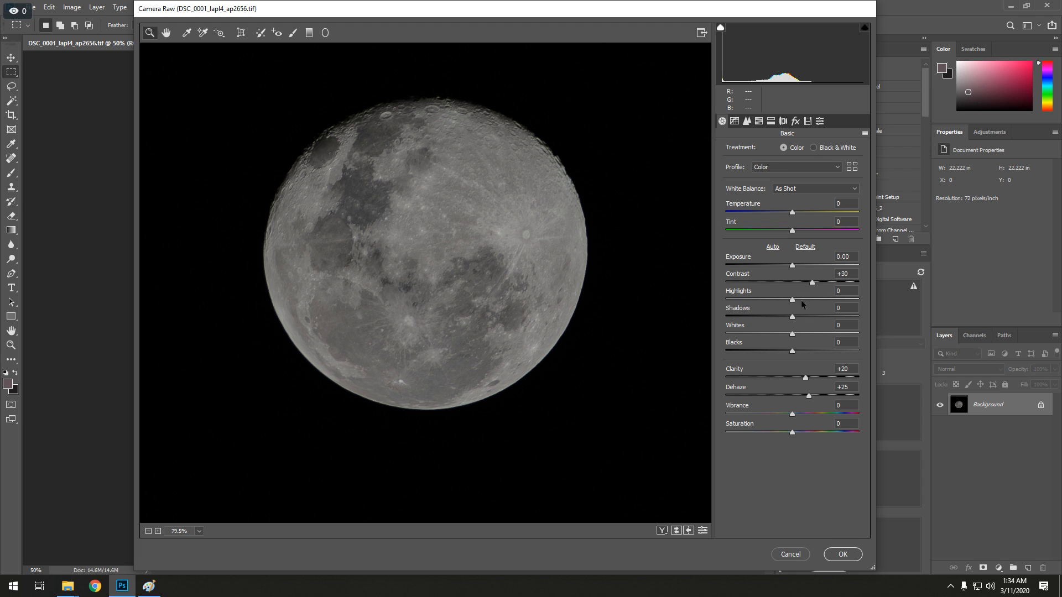
{"action": "mouse_move", "coordinate": [794, 335]}
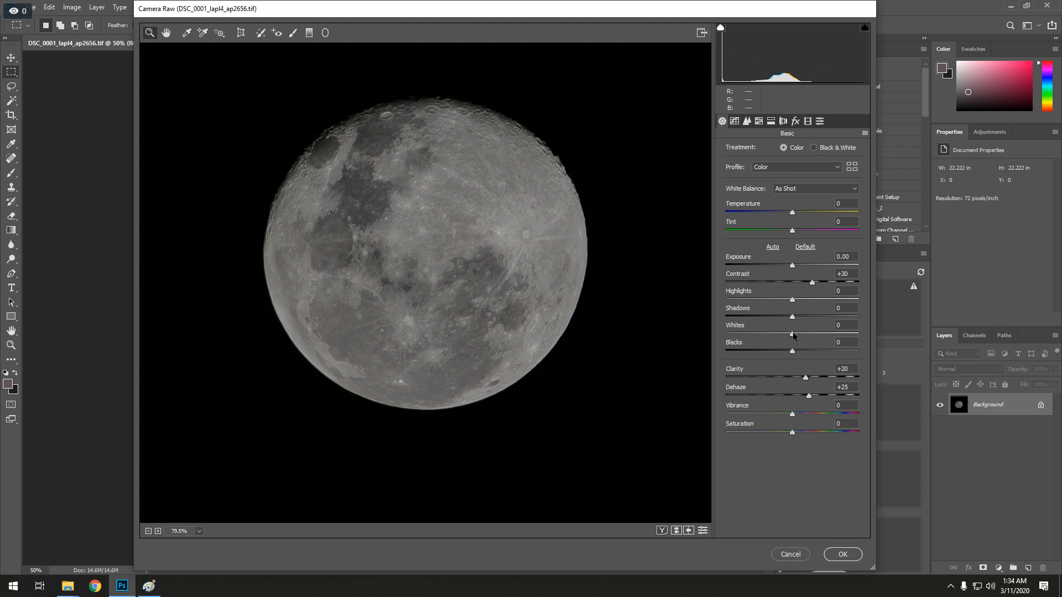
Step: Raise Whites to +40 and lower Blacks to about -20
{"action": "left_click_drag", "start_coordinate": [792, 336], "coordinate": [813, 336]}
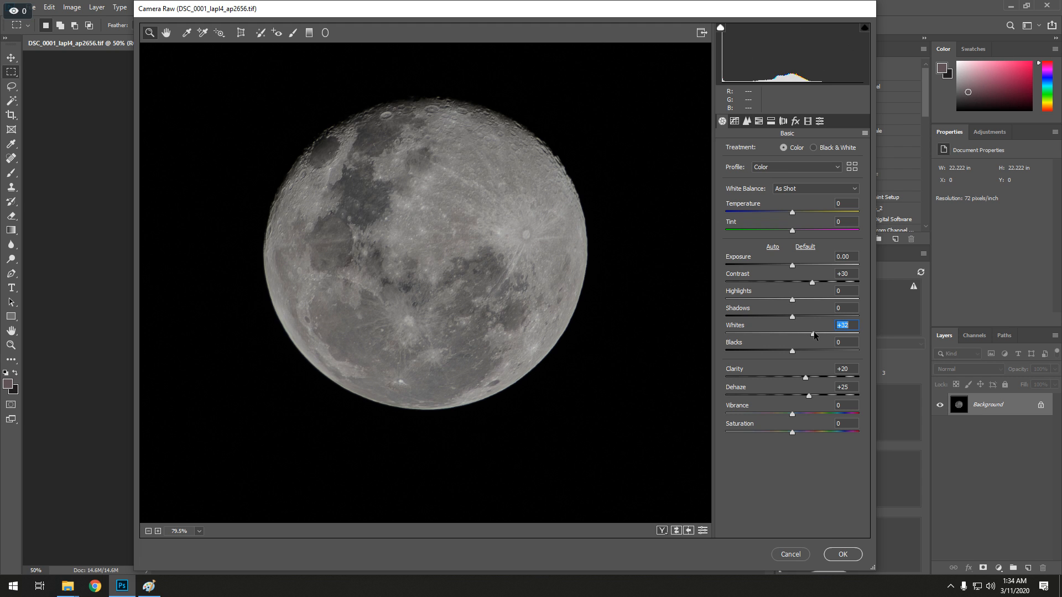
{"action": "left_click_drag", "start_coordinate": [812, 335], "coordinate": [817, 335]}
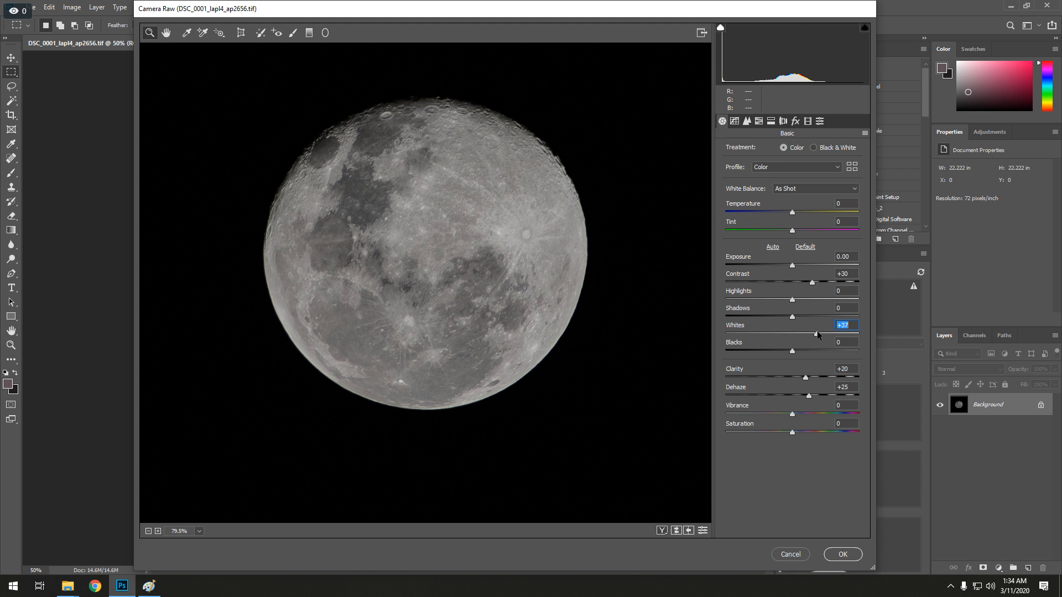
{"action": "left_click_drag", "start_coordinate": [814, 333], "coordinate": [819, 333]}
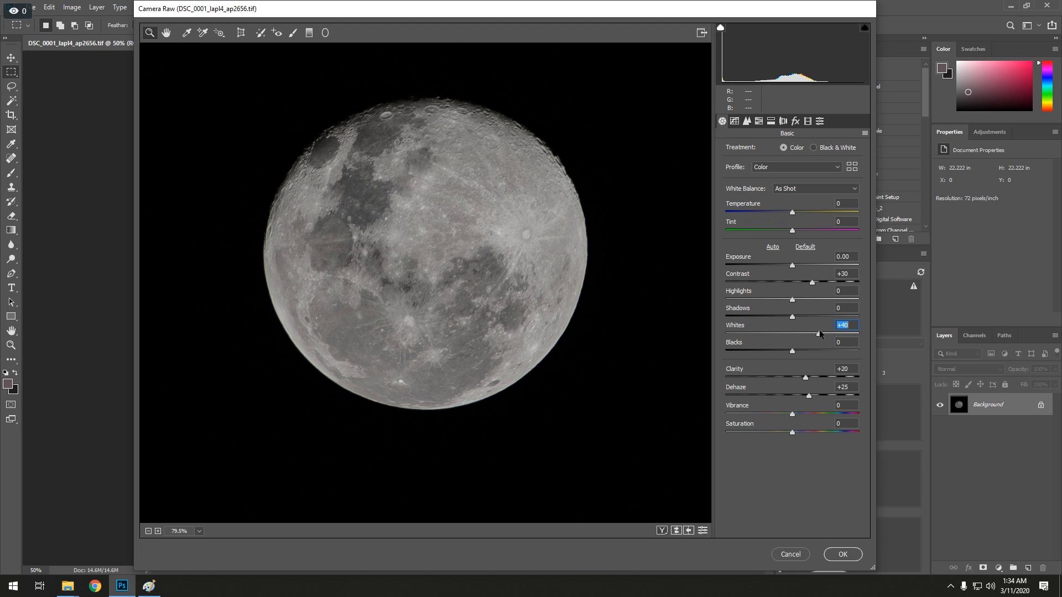
{"action": "mouse_move", "coordinate": [793, 304]}
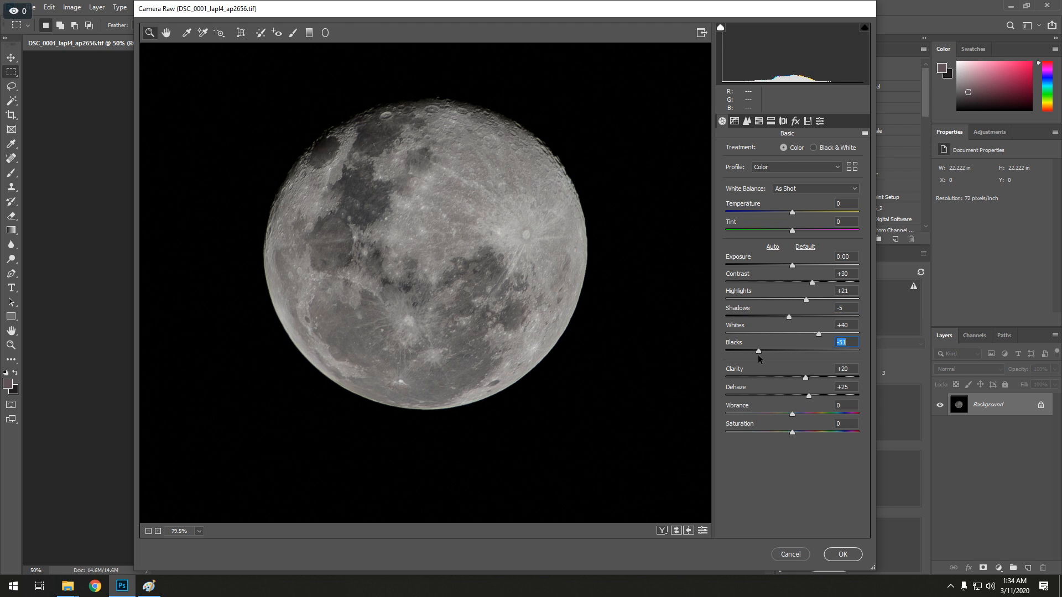
{"action": "left_click_drag", "start_coordinate": [759, 351], "coordinate": [774, 351]}
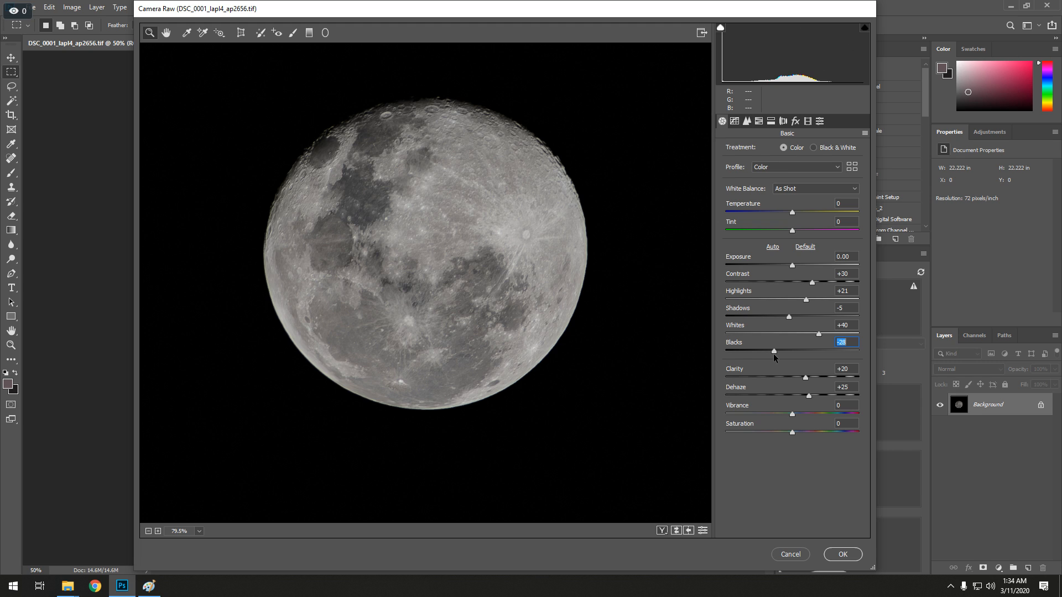
{"action": "left_click_drag", "start_coordinate": [775, 353], "coordinate": [780, 353]}
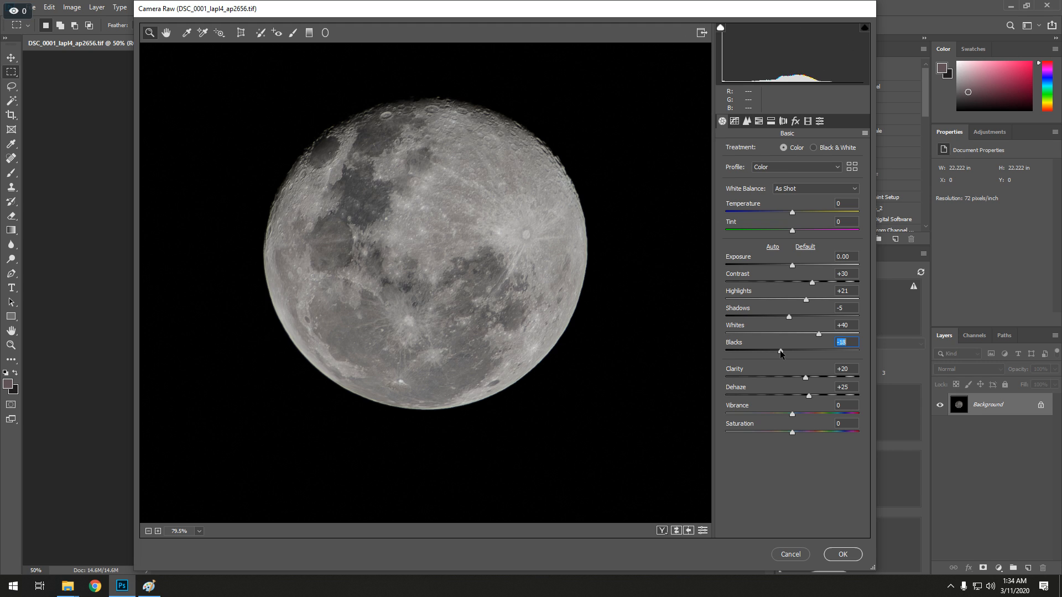
{"action": "left_click_drag", "start_coordinate": [781, 351], "coordinate": [778, 351]}
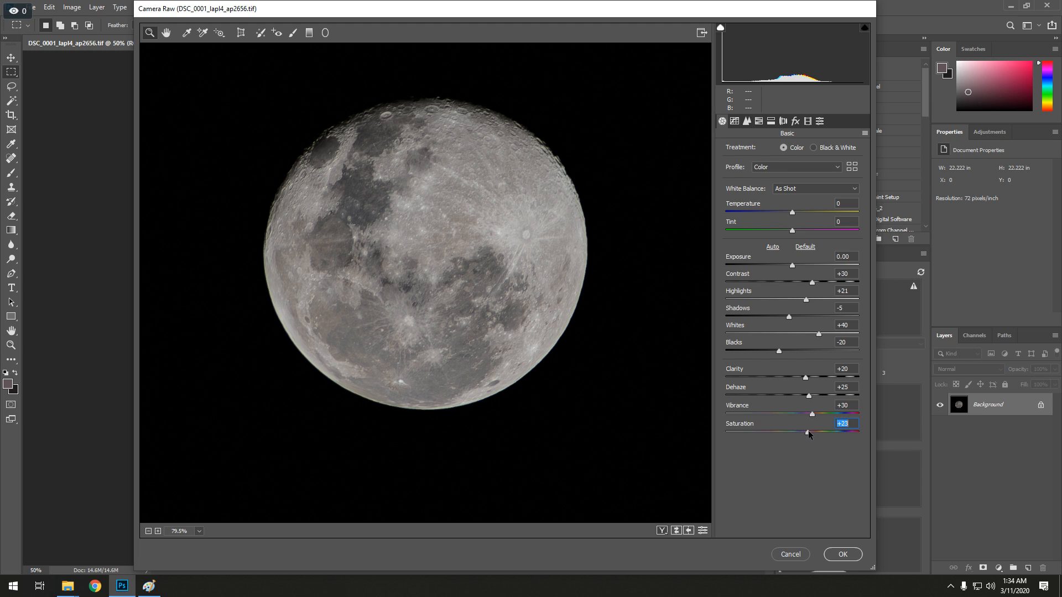
Step: Boost Saturation to +30 alongside Vibrance +30
{"action": "left_click_drag", "start_coordinate": [807, 434], "coordinate": [814, 434]}
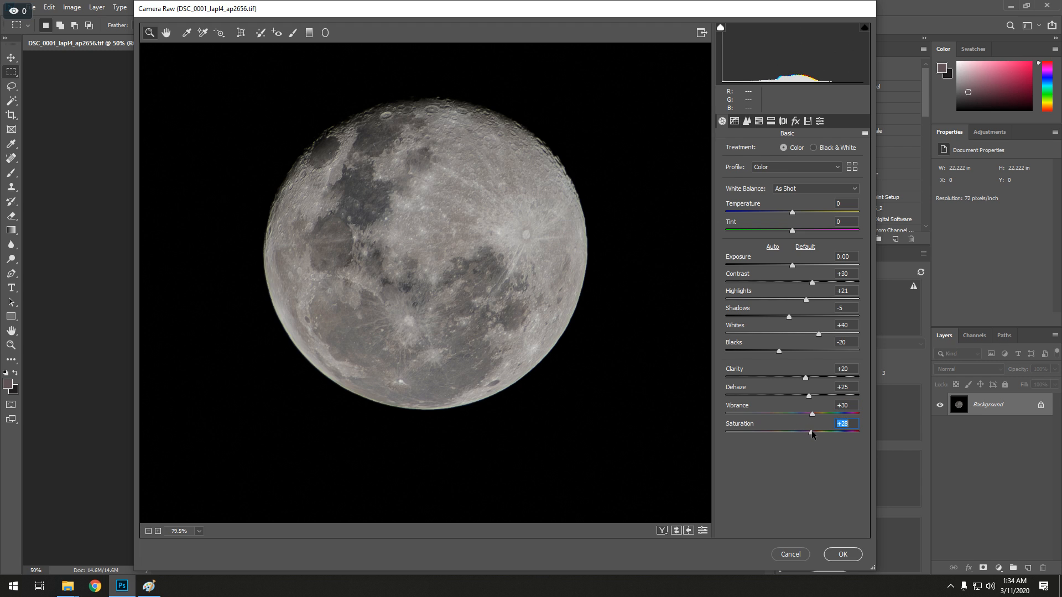
{"action": "left_click_drag", "start_coordinate": [812, 433], "coordinate": [817, 433]}
{"action": "type", "text": "+20"}
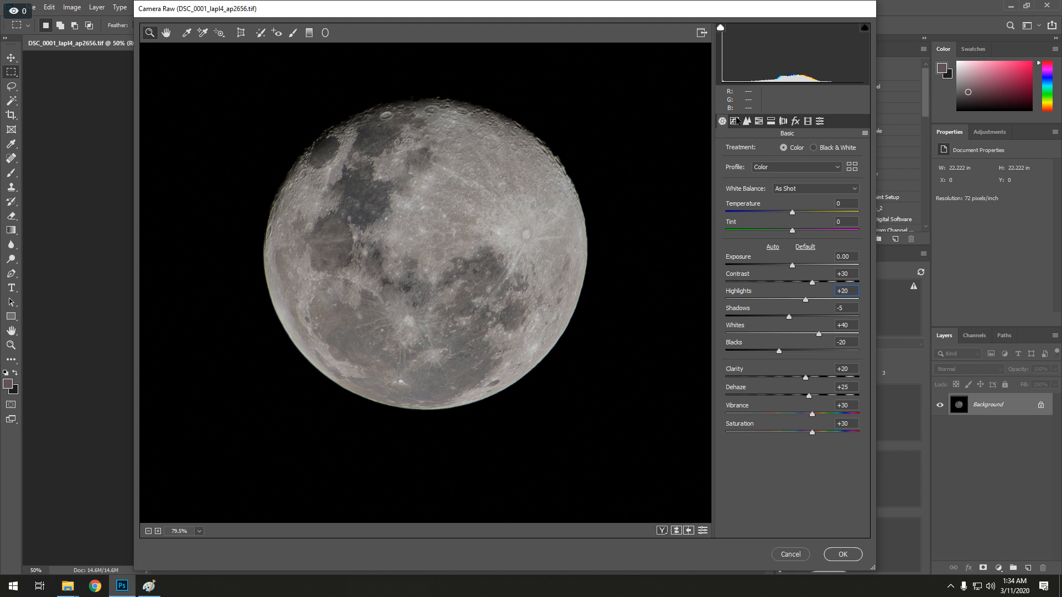
Step: In the parametric tone curve, set Lights +20 and Highlights +70
{"action": "left_click", "coordinate": [735, 120]}
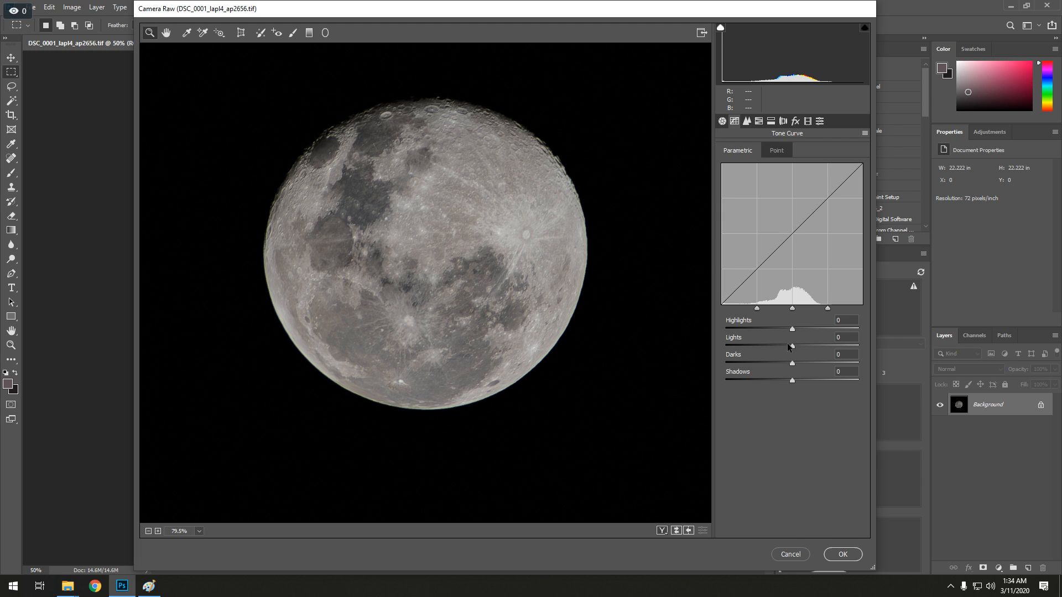
{"action": "left_click_drag", "start_coordinate": [792, 347], "coordinate": [808, 347]}
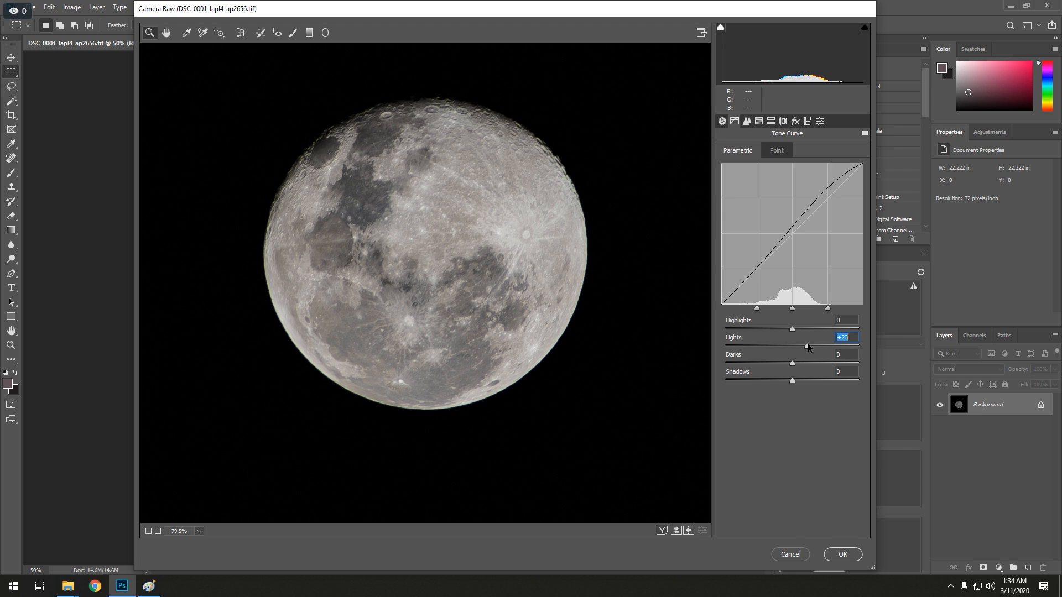
{"action": "left_click_drag", "start_coordinate": [805, 347], "coordinate": [805, 347]}
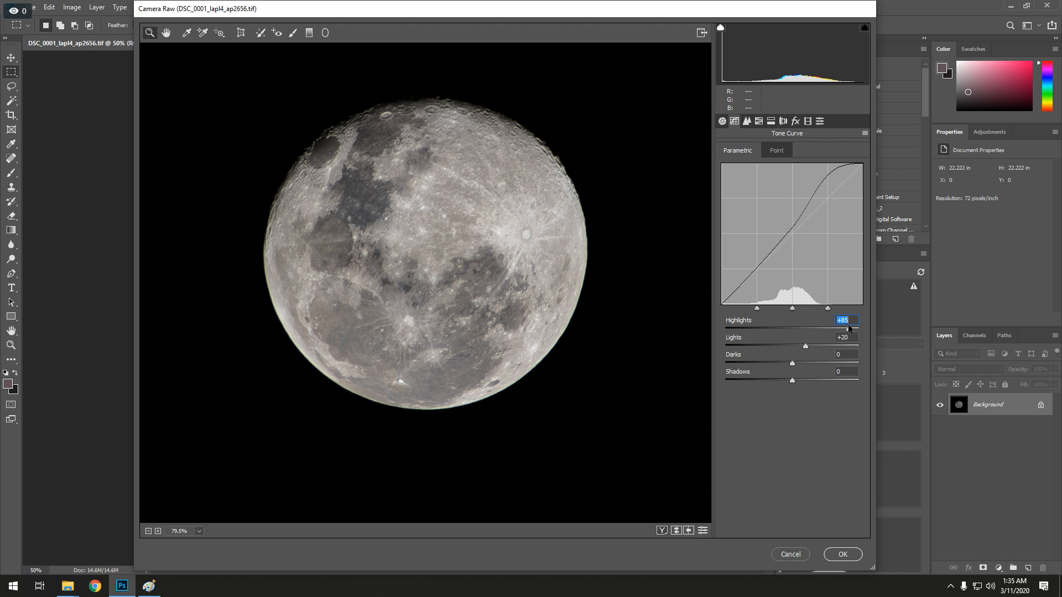
{"action": "left_click_drag", "start_coordinate": [848, 327], "coordinate": [828, 327]}
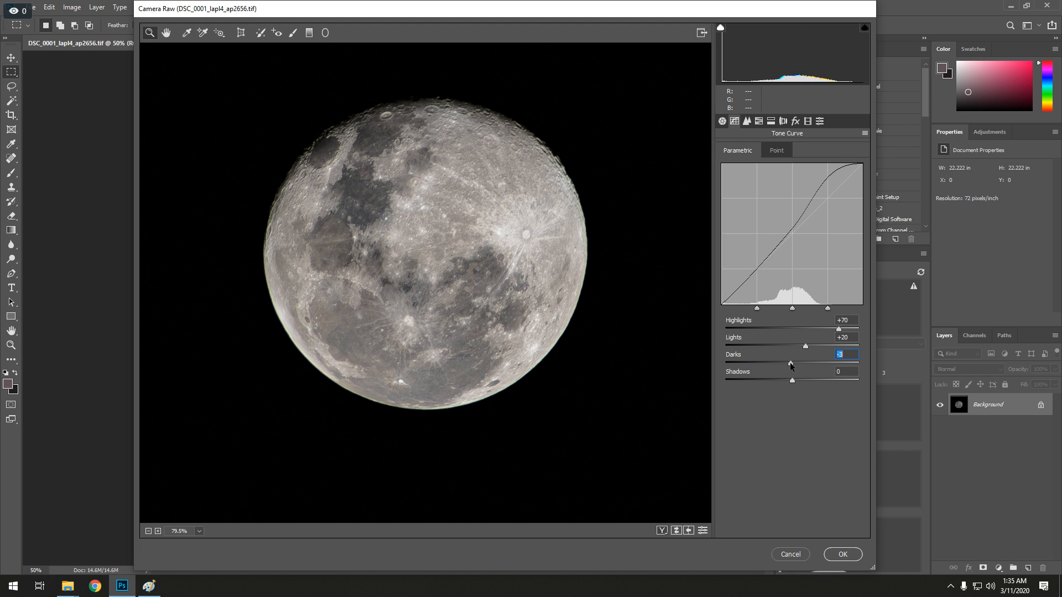
Step: Lower the curve's Darks to -10 and Shadows to -5
{"action": "left_click_drag", "start_coordinate": [790, 365], "coordinate": [770, 364]}
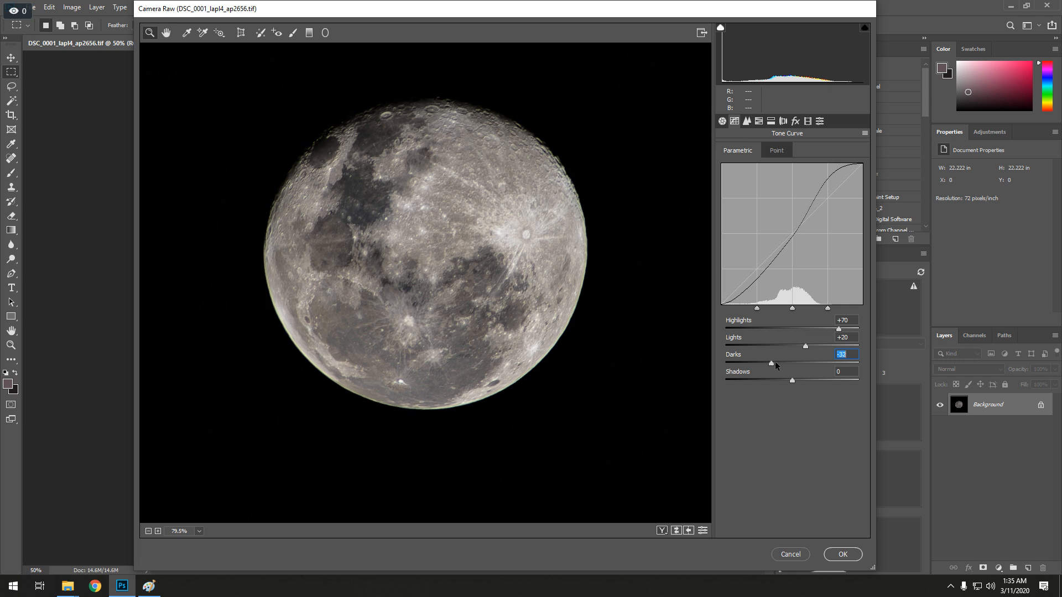
{"action": "left_click_drag", "start_coordinate": [769, 364], "coordinate": [784, 364]}
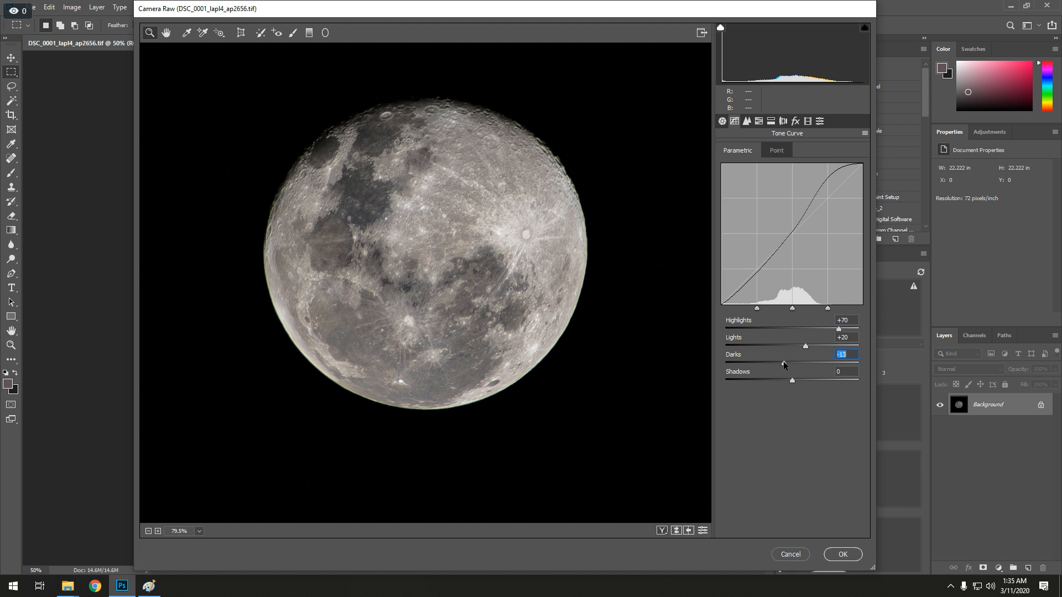
{"action": "left_click_drag", "start_coordinate": [782, 365], "coordinate": [786, 365]}
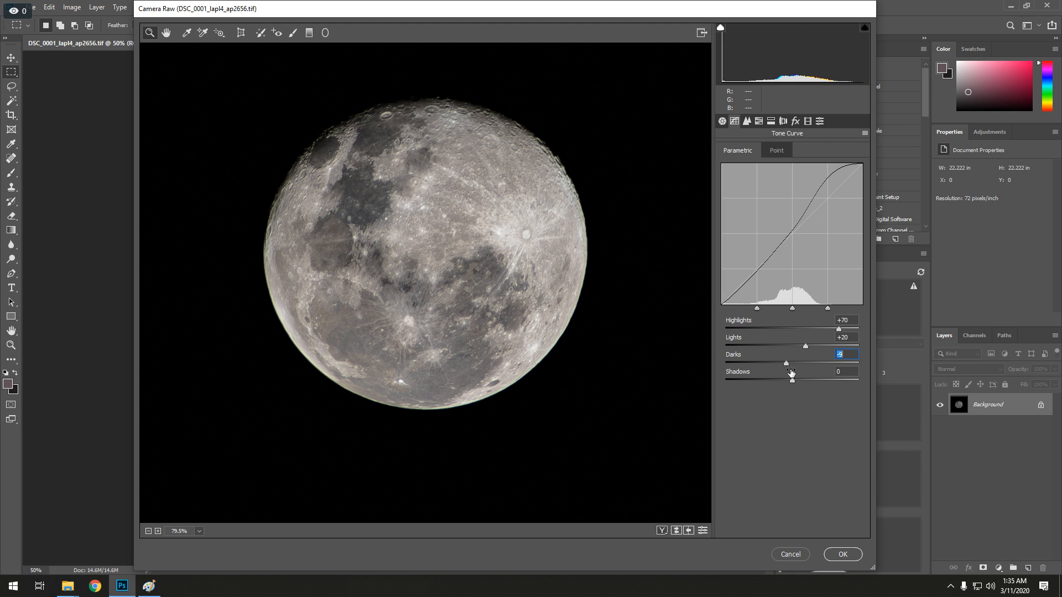
{"action": "left_click_drag", "start_coordinate": [786, 364], "coordinate": [785, 364]}
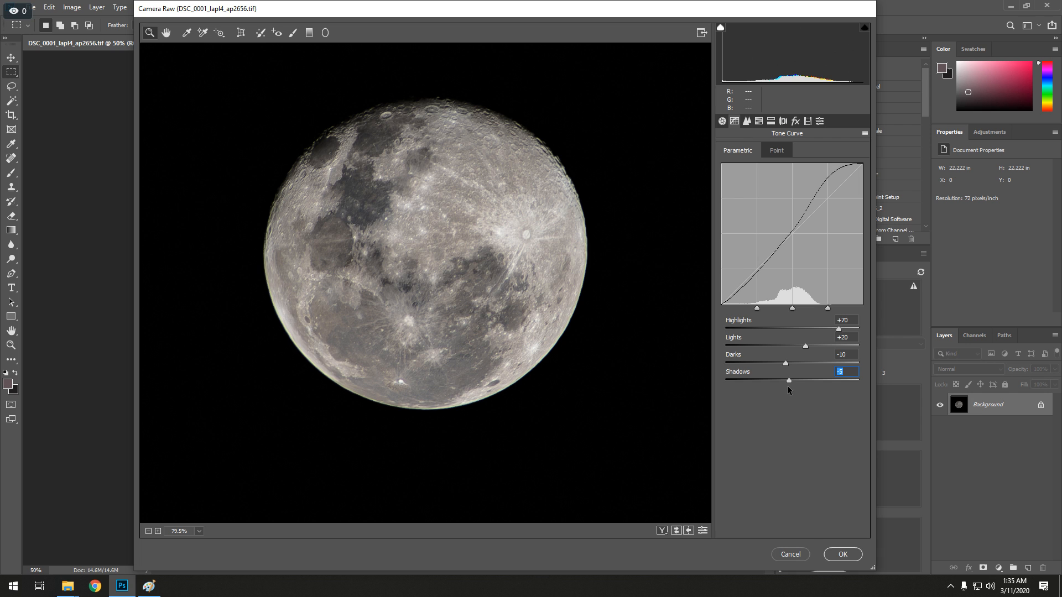
{"action": "mouse_move", "coordinate": [753, 122]}
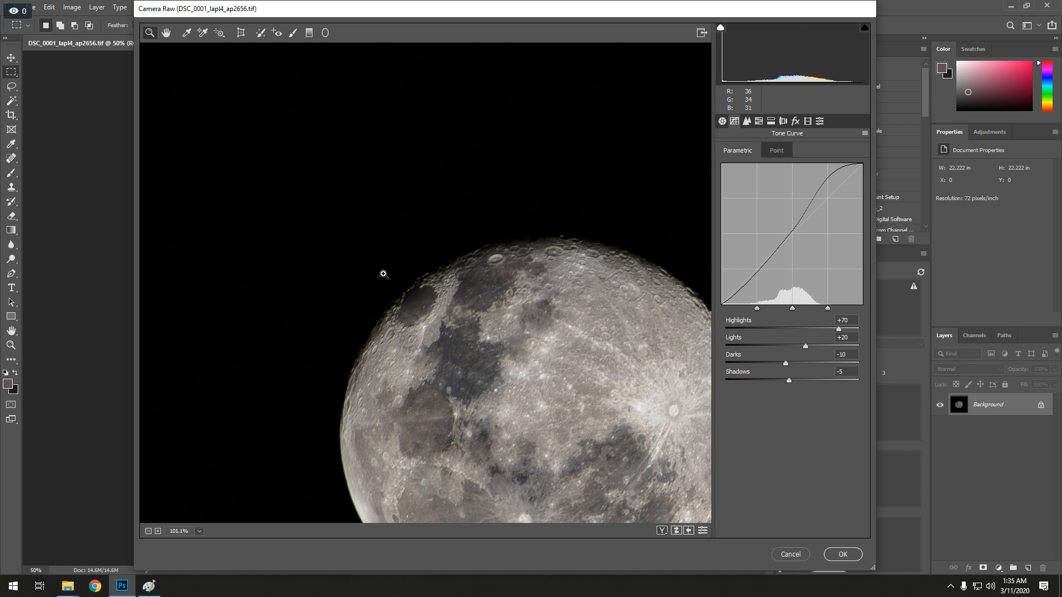
Step: In HSL Saturation, set Oranges +40, Yellows +40 and Greens -100, enlarging the preview
{"action": "left_click", "coordinate": [758, 121]}
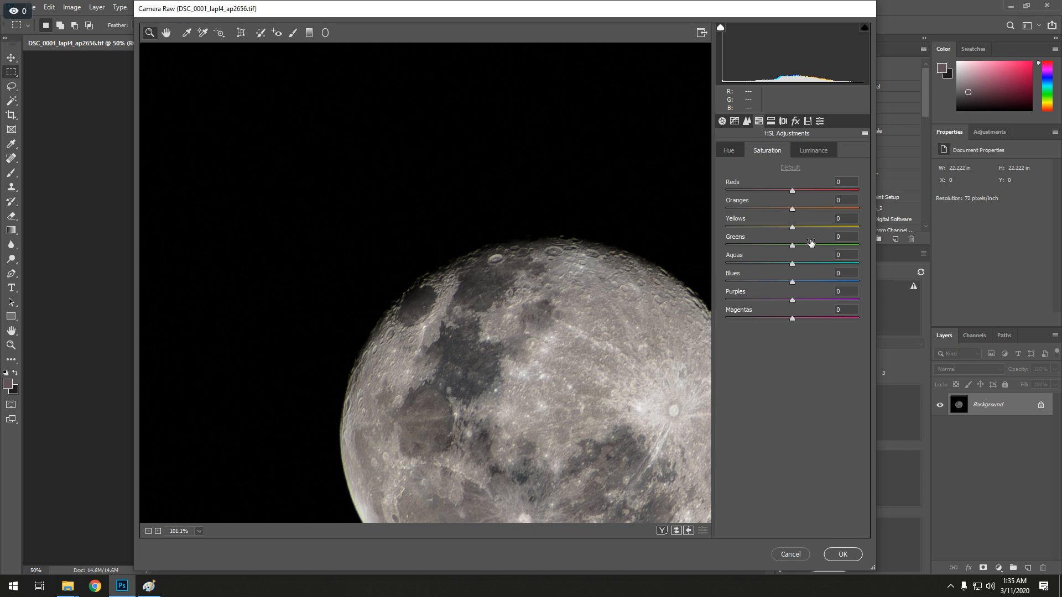
{"action": "left_click_drag", "start_coordinate": [791, 245], "coordinate": [727, 245]}
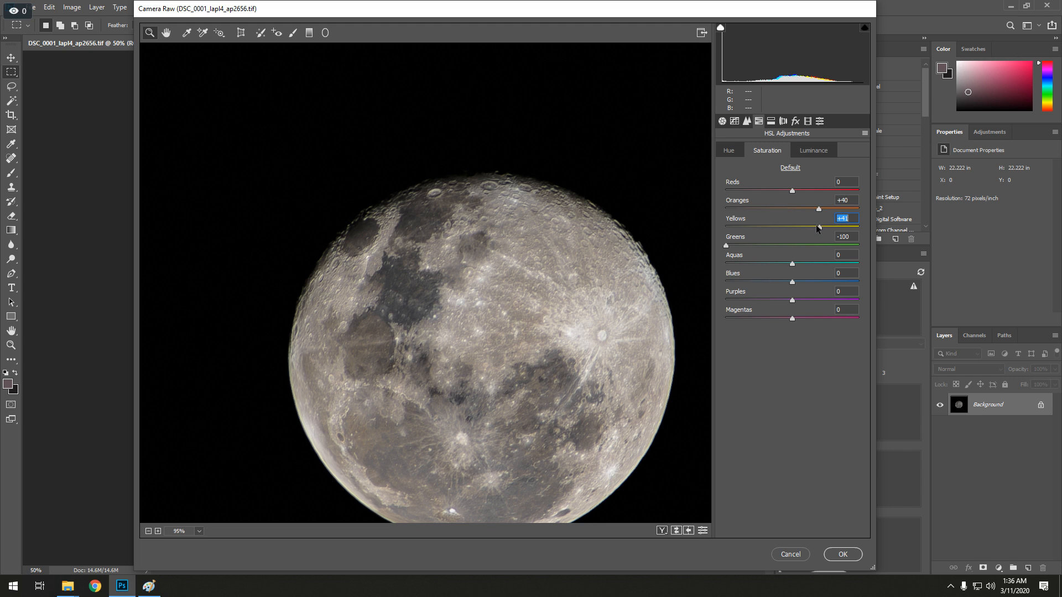
{"action": "mouse_move", "coordinate": [604, 293]}
{"action": "type", "text": "+40"}
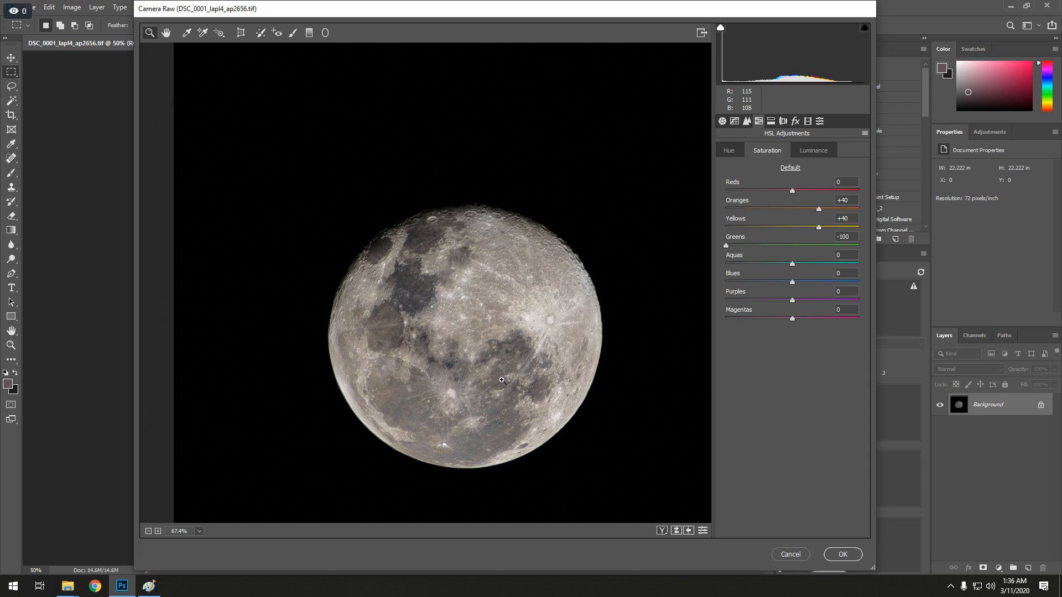
{"action": "left_click", "coordinate": [501, 395]}
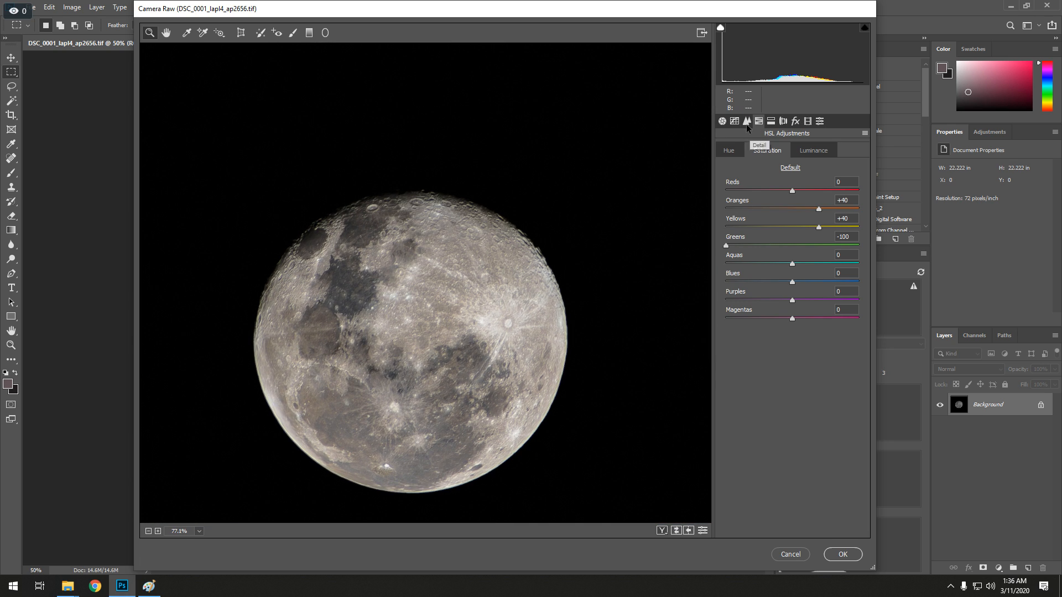
Step: Review the Detail sharpening values, return to Basic and commit the Camera Raw edits
{"action": "left_click", "coordinate": [747, 120]}
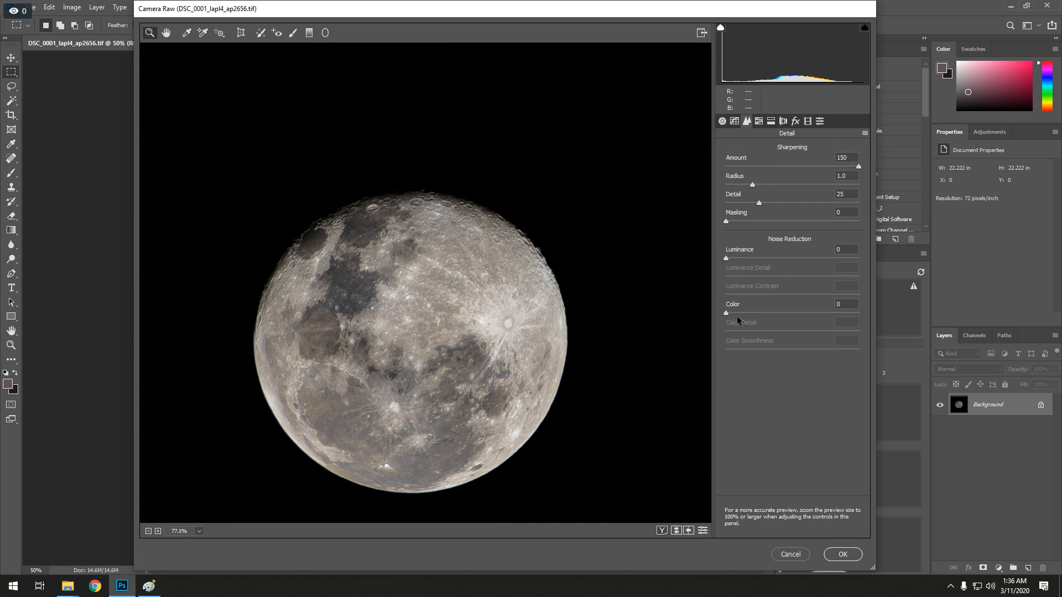
{"action": "left_click_drag", "start_coordinate": [725, 257], "coordinate": [779, 258]}
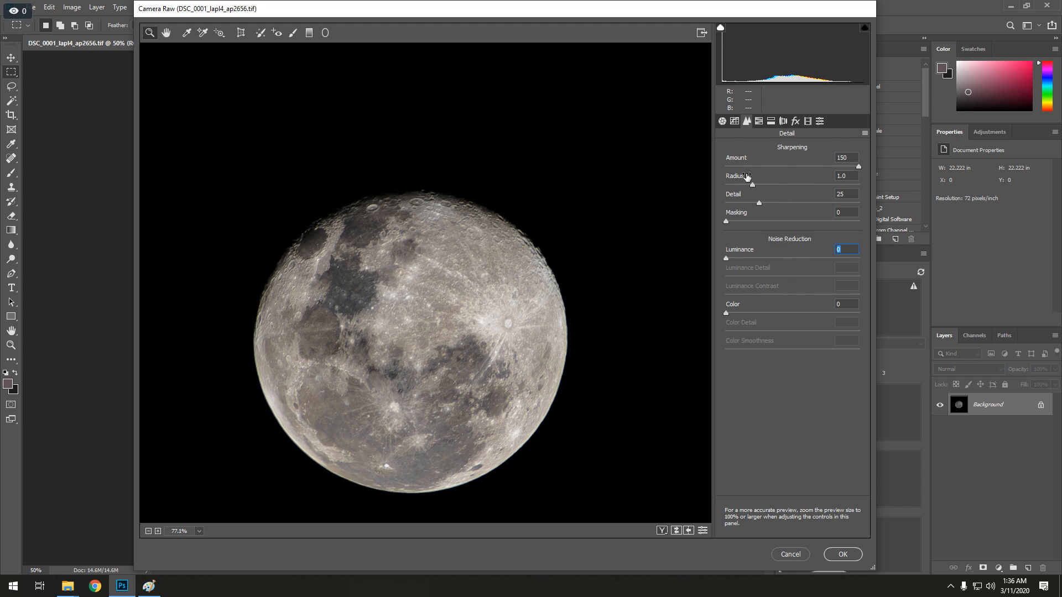
{"action": "mouse_move", "coordinate": [796, 122]}
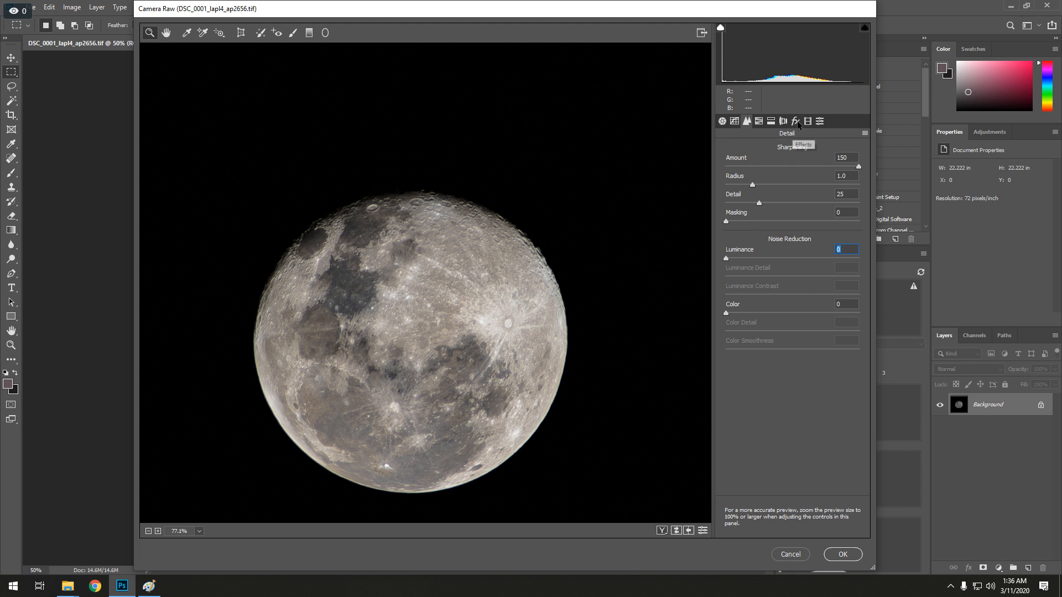
{"action": "left_click", "coordinate": [721, 121]}
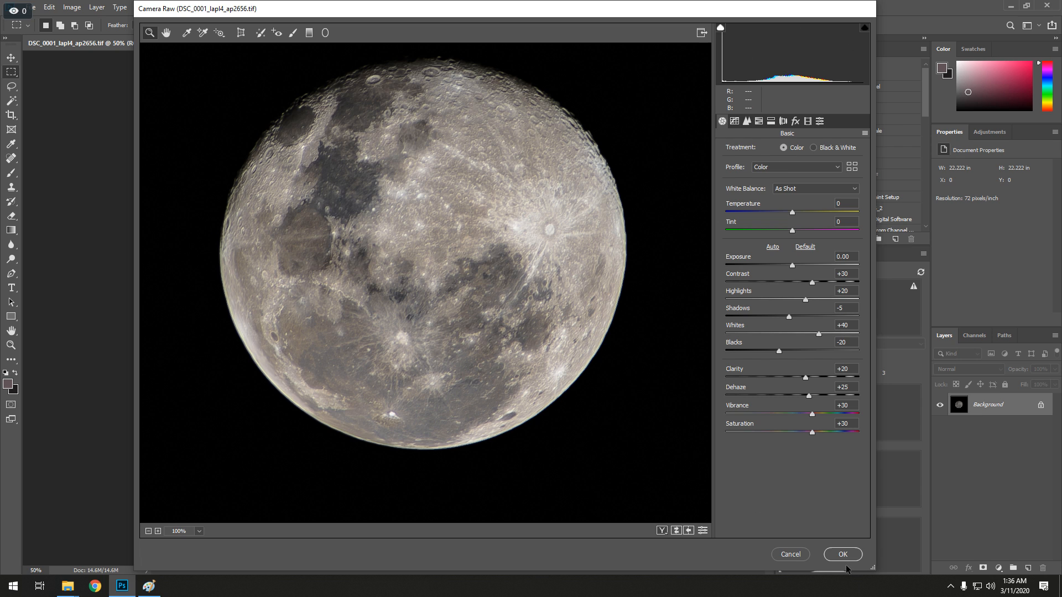
{"action": "mouse_move", "coordinate": [569, 376]}
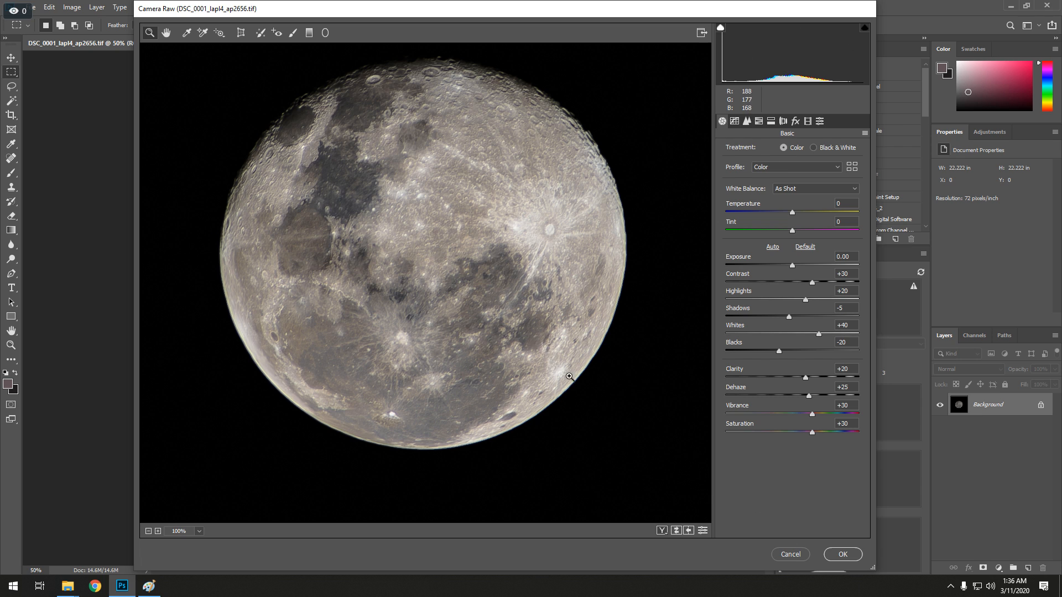
{"action": "mouse_move", "coordinate": [847, 558]}
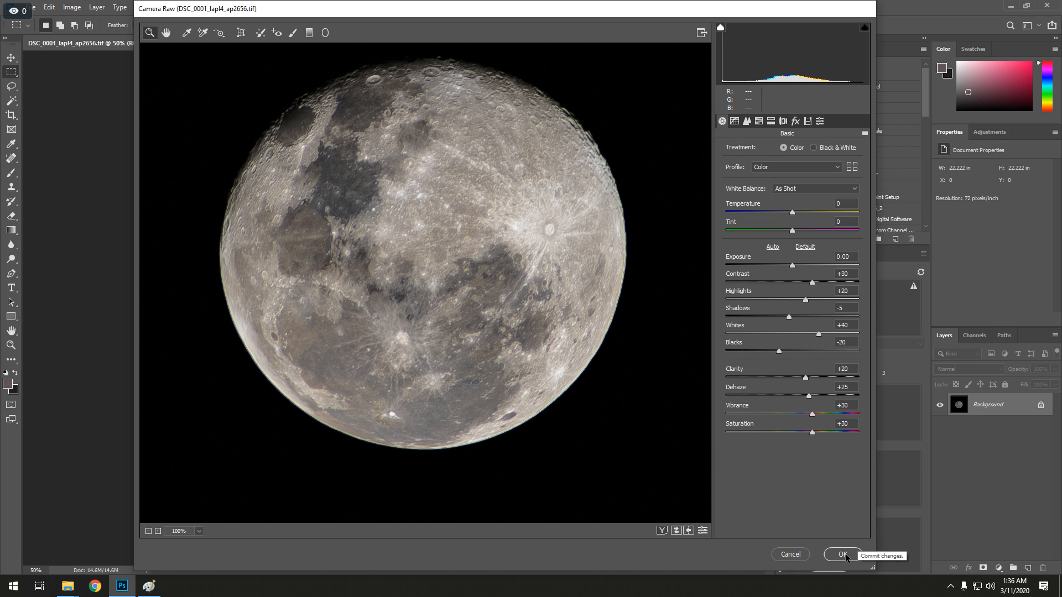
{"action": "mouse_move", "coordinate": [718, 267]}
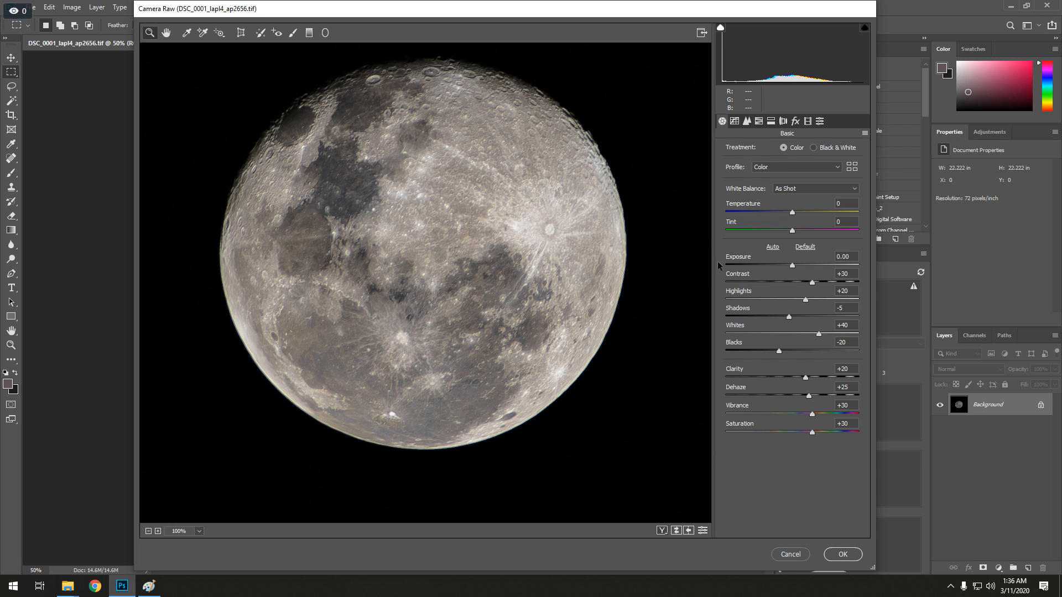
{"action": "mouse_move", "coordinate": [857, 560]}
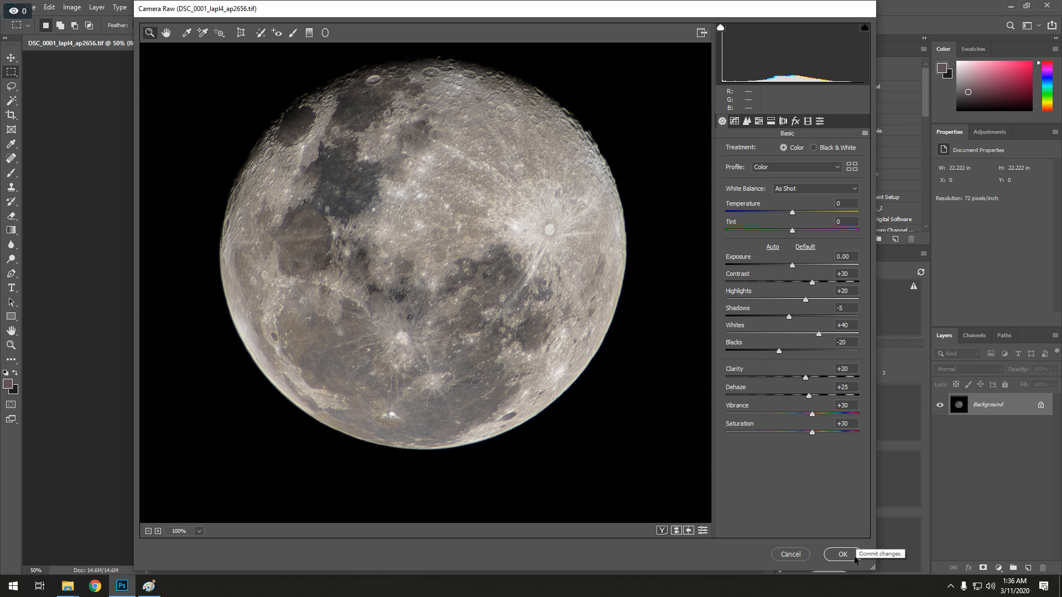
{"action": "left_click", "coordinate": [843, 554]}
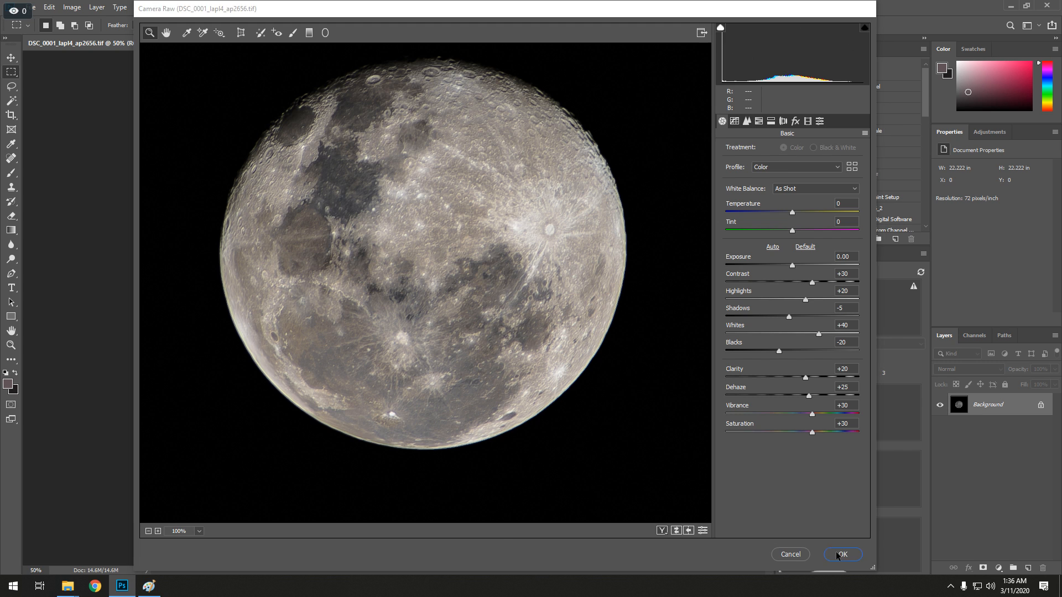
Step: Close Camera Raw and crop the image to a wide marquee rectangle around the moon
{"action": "left_click", "coordinate": [846, 555]}
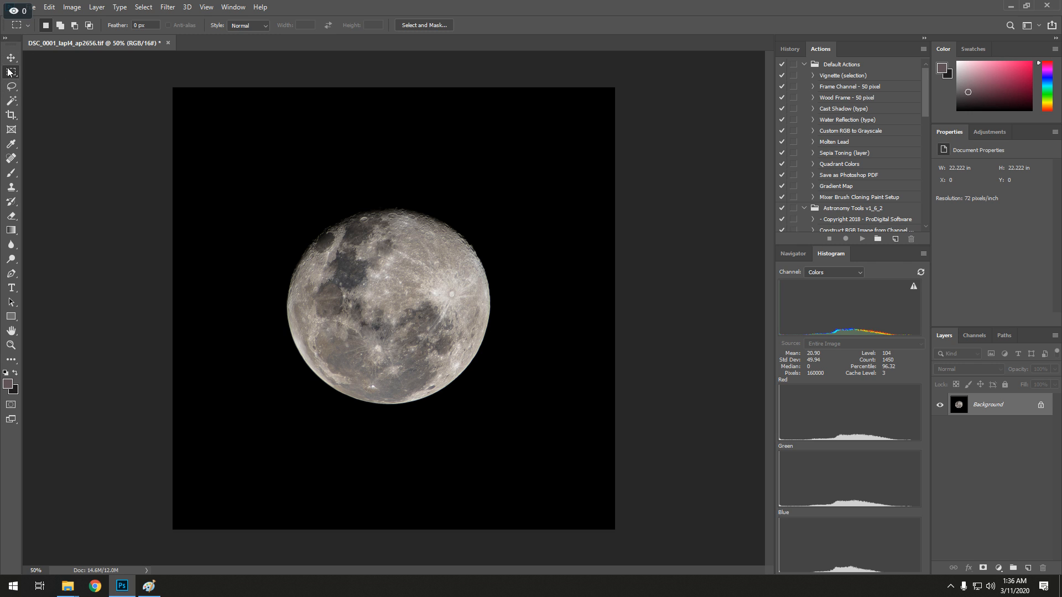
{"action": "mouse_move", "coordinate": [176, 137]}
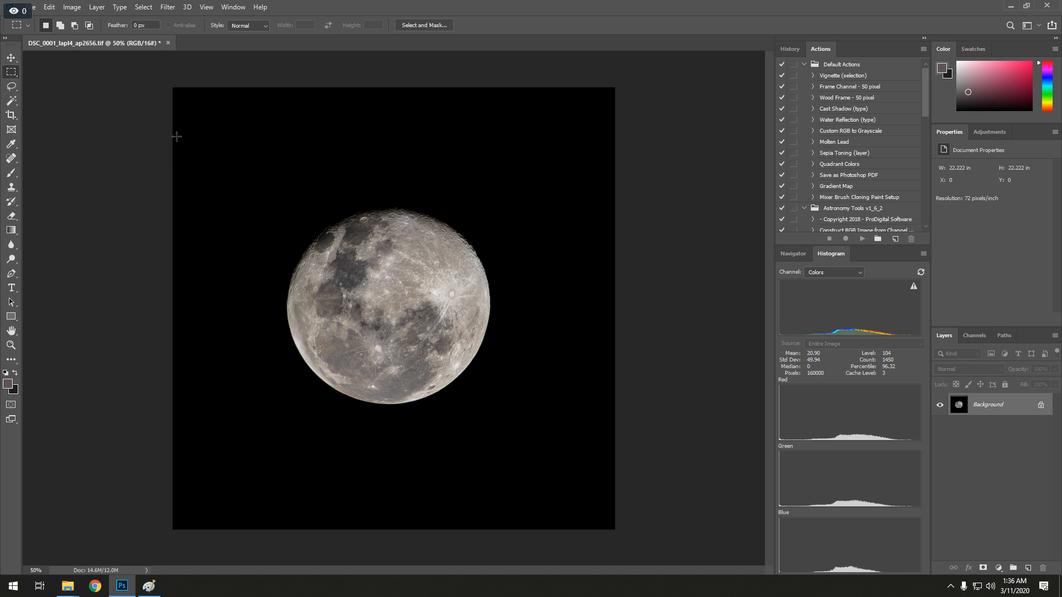
{"action": "left_click_drag", "start_coordinate": [176, 136], "coordinate": [611, 443]}
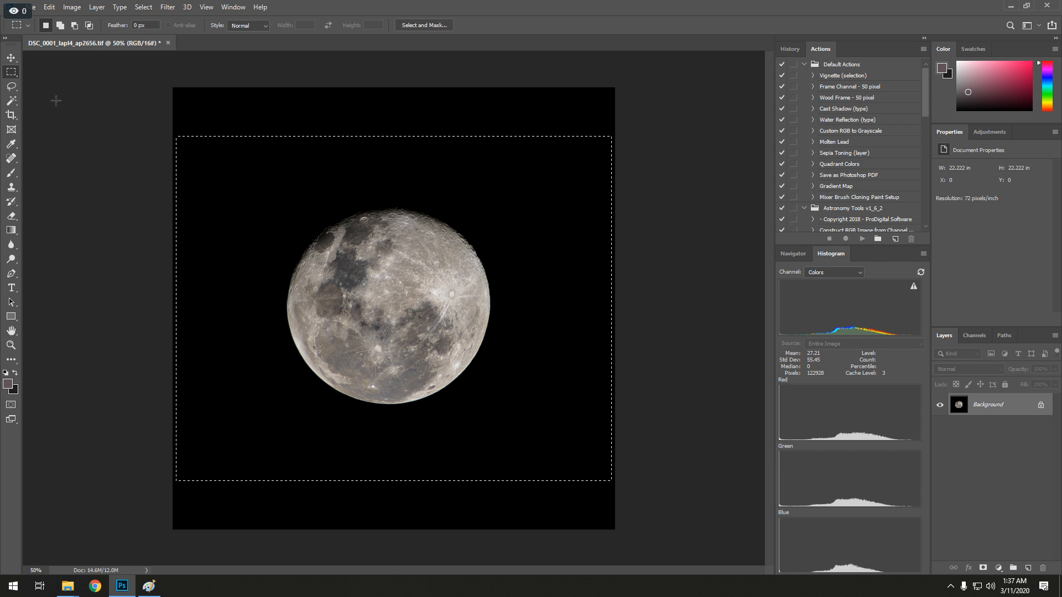
{"action": "left_click", "coordinate": [78, 7]}
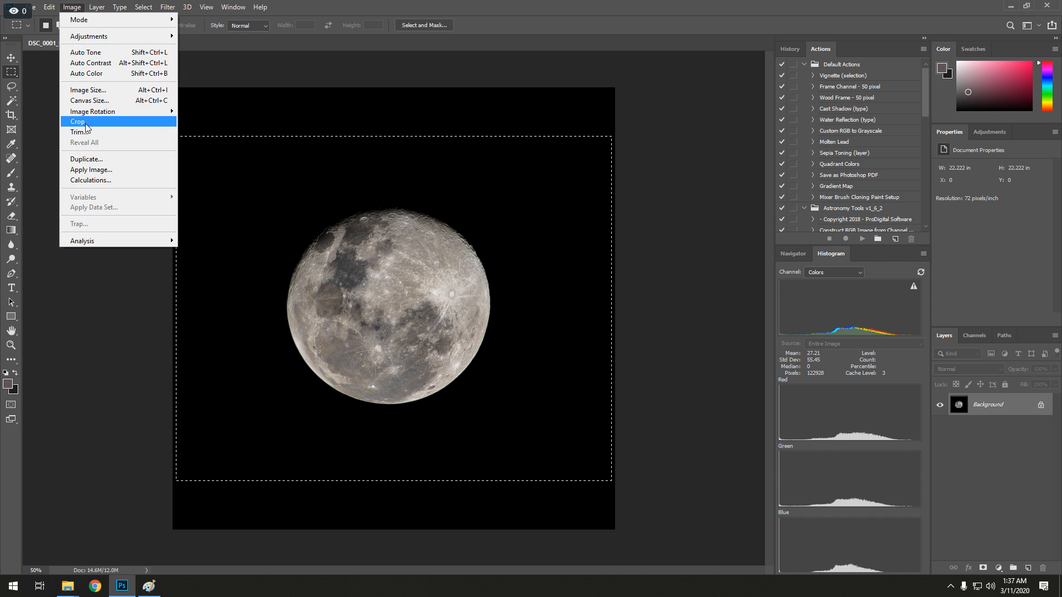
{"action": "left_click", "coordinate": [73, 121]}
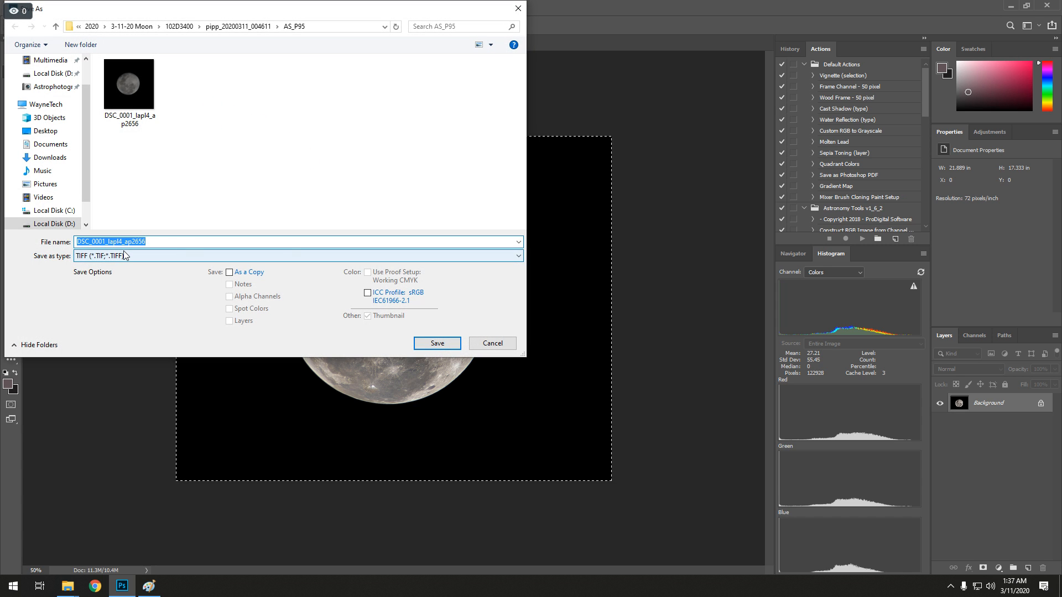
Step: Save the cropped image as a TIFF named Moon in AS_P95
{"action": "type", "text": "Moon"}
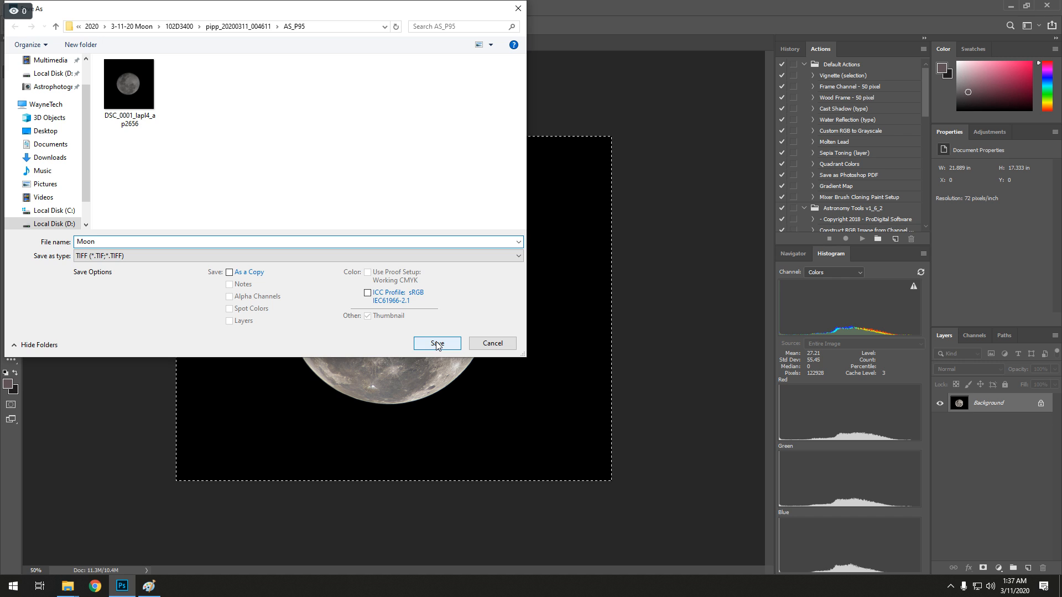
{"action": "left_click", "coordinate": [437, 343]}
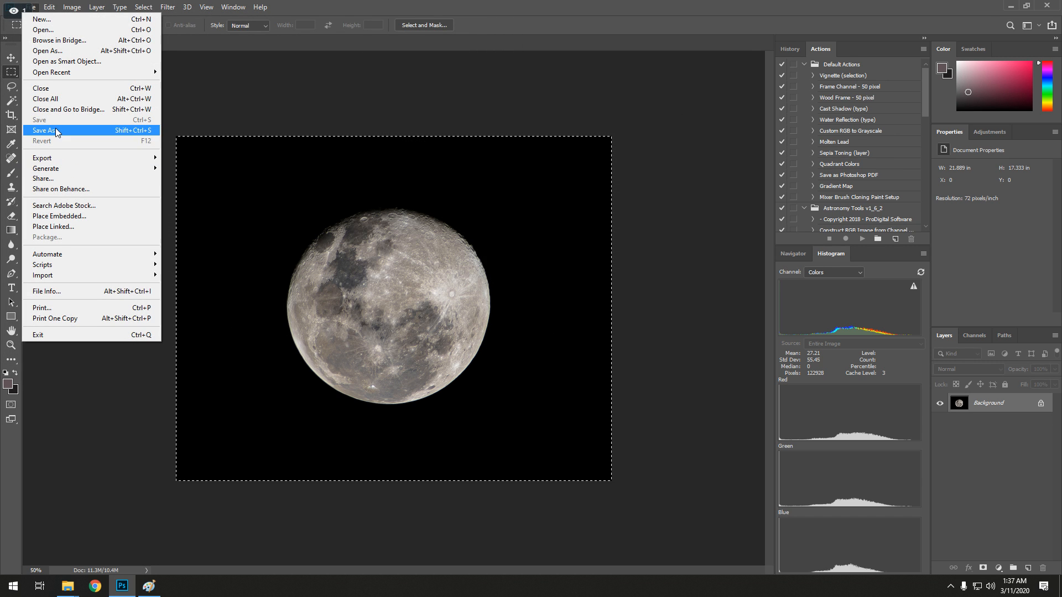
Step: Save a JPEG copy also named Moon, accepting the JPEG quality options
{"action": "left_click", "coordinate": [47, 131]}
{"action": "type", "text": "Moon"}
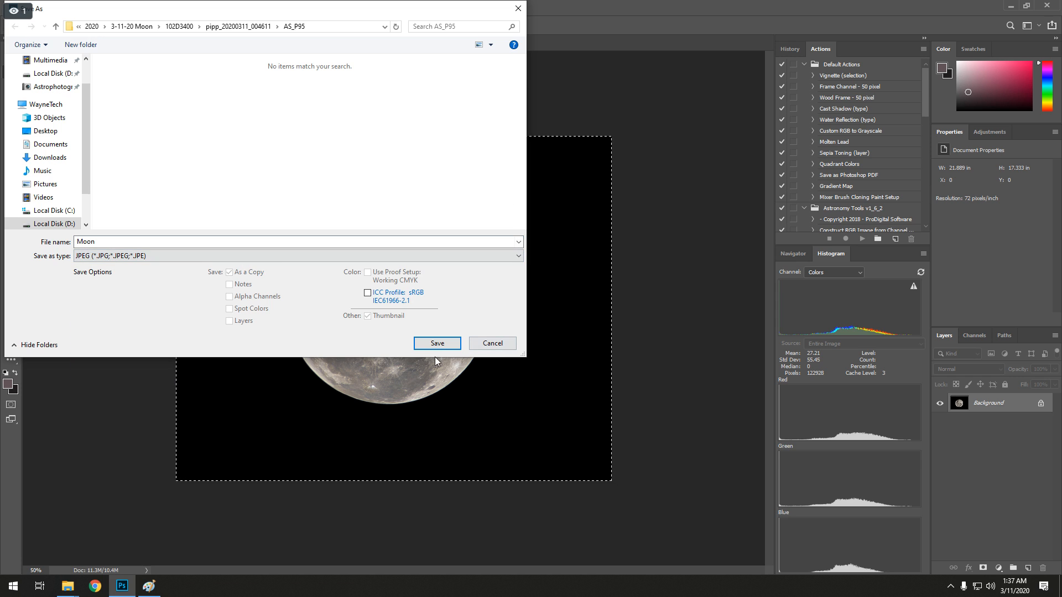
{"action": "left_click", "coordinate": [437, 343]}
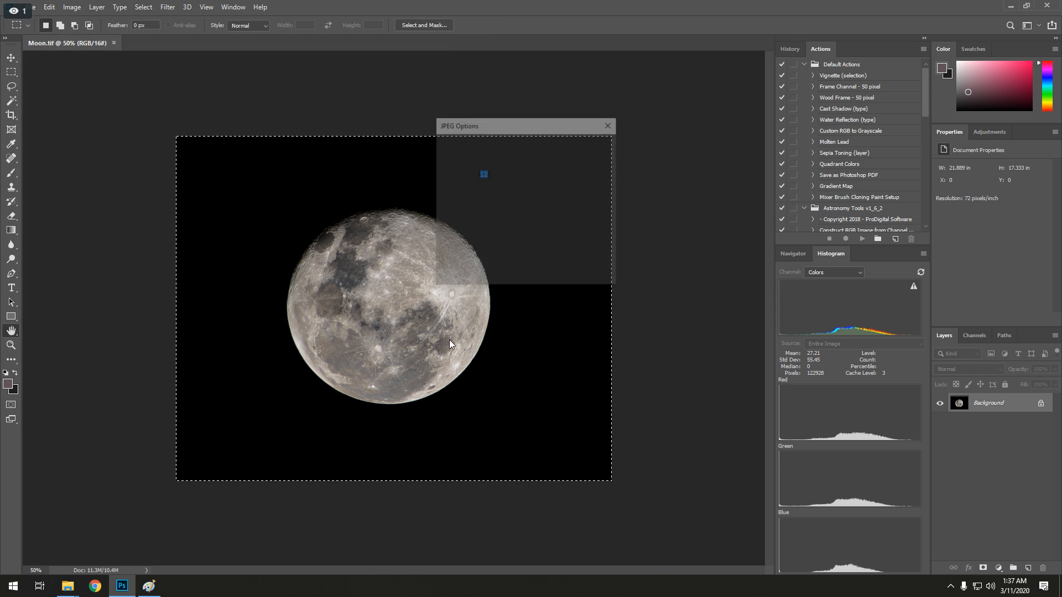
{"action": "left_click", "coordinate": [607, 126]}
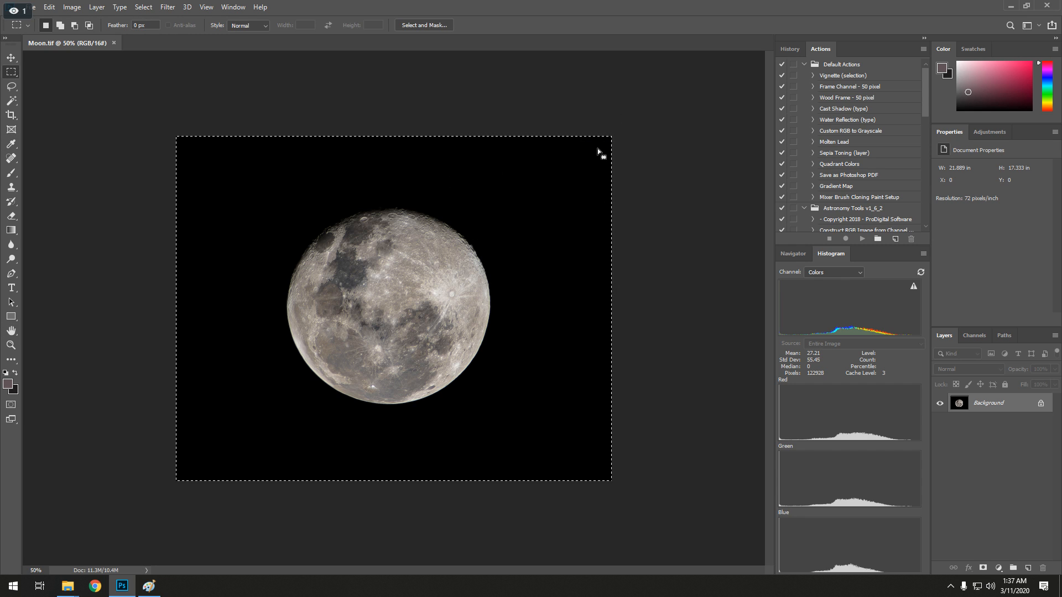
{"action": "mouse_move", "coordinate": [197, 51]}
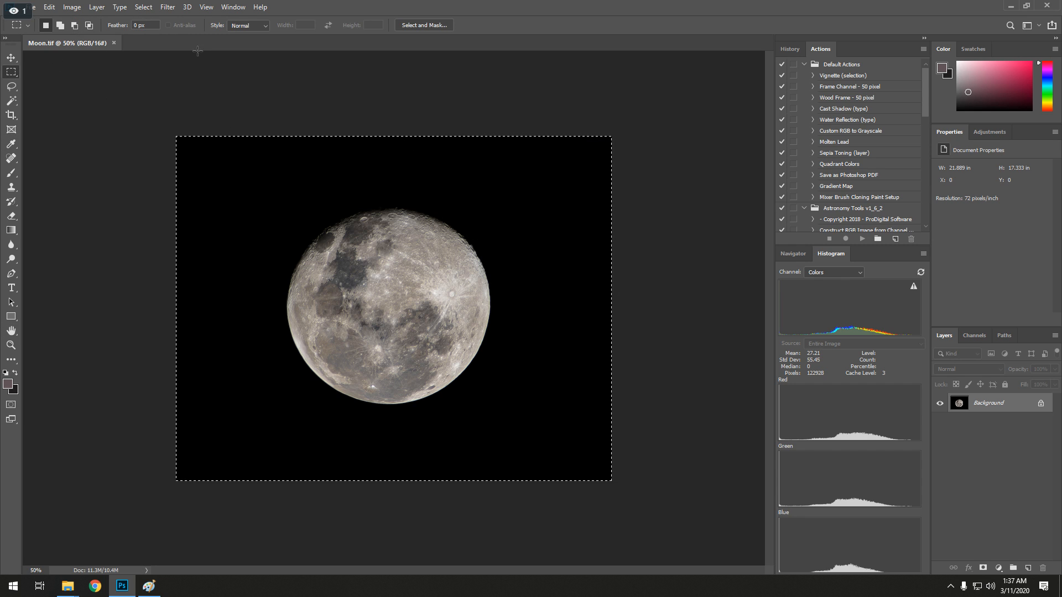
{"action": "mouse_move", "coordinate": [739, 44]}
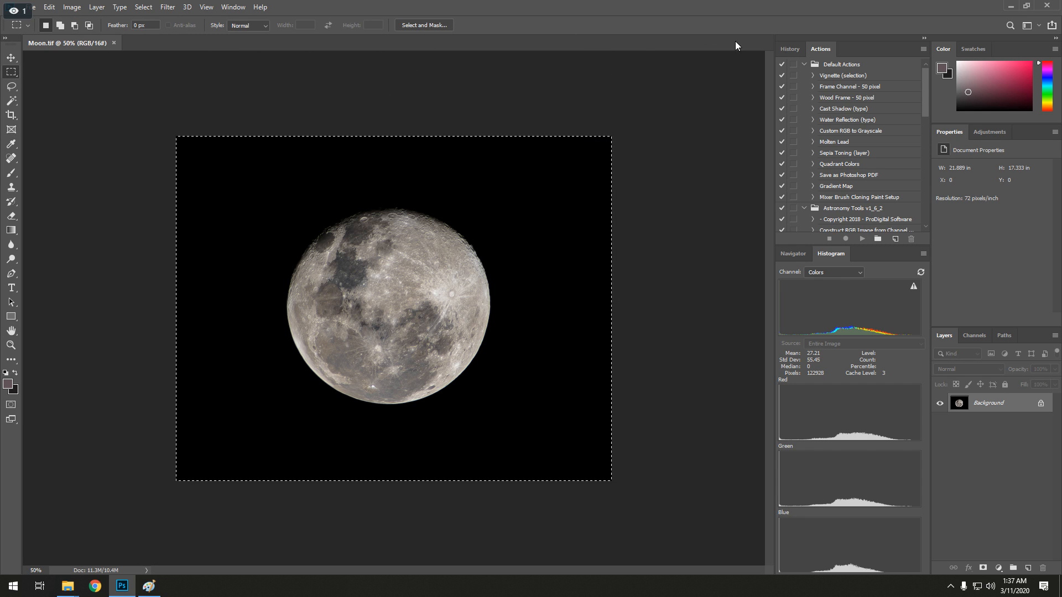